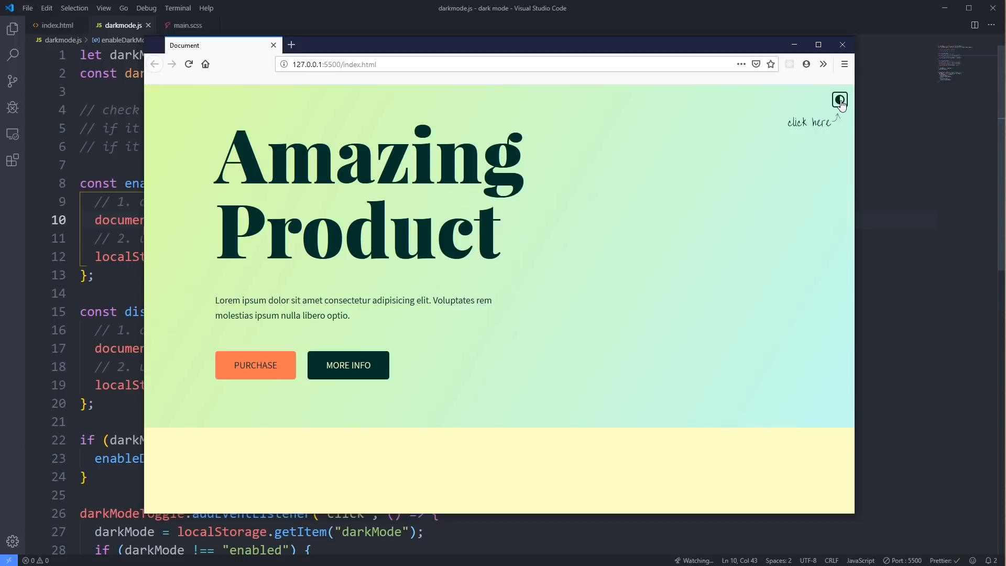
Step: Toggle the demo page between dark and light mode and reload to test persistence
click(840, 100)
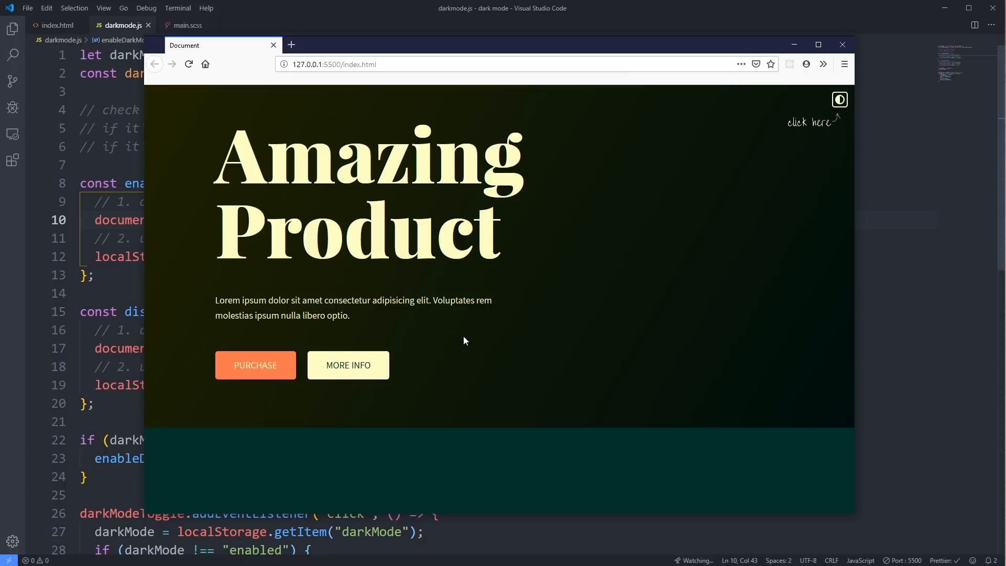
click(840, 99)
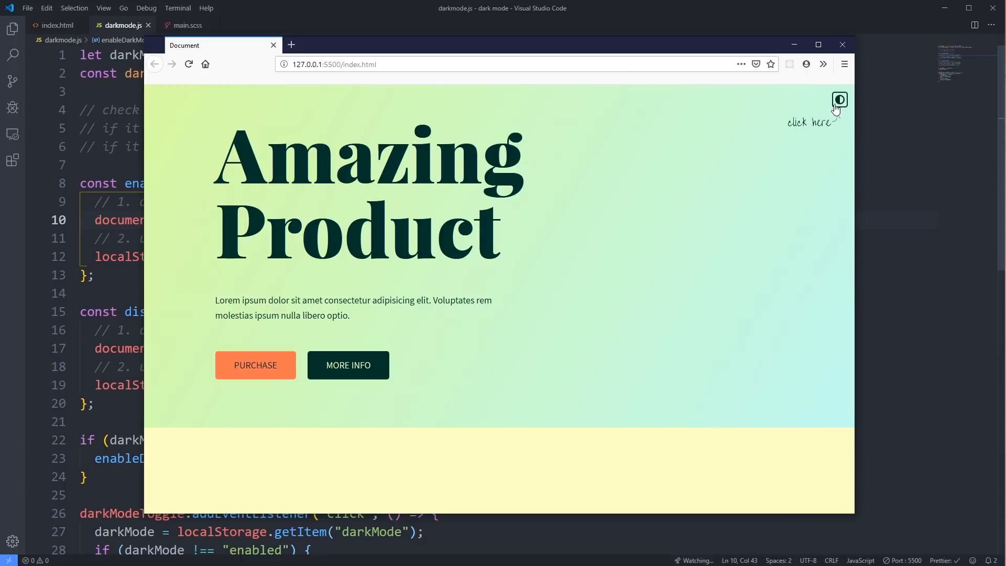
click(840, 100)
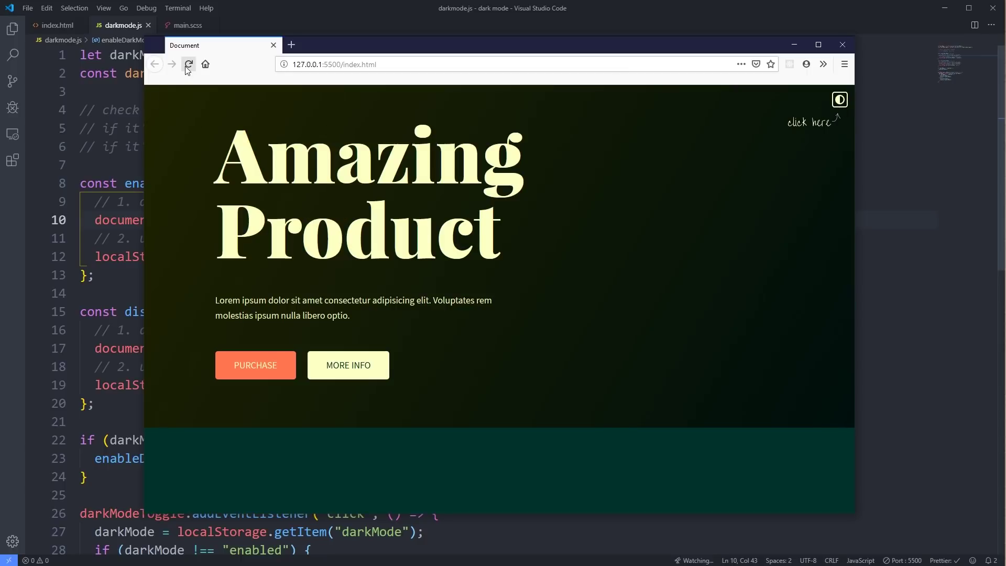
mouse_move(534, 282)
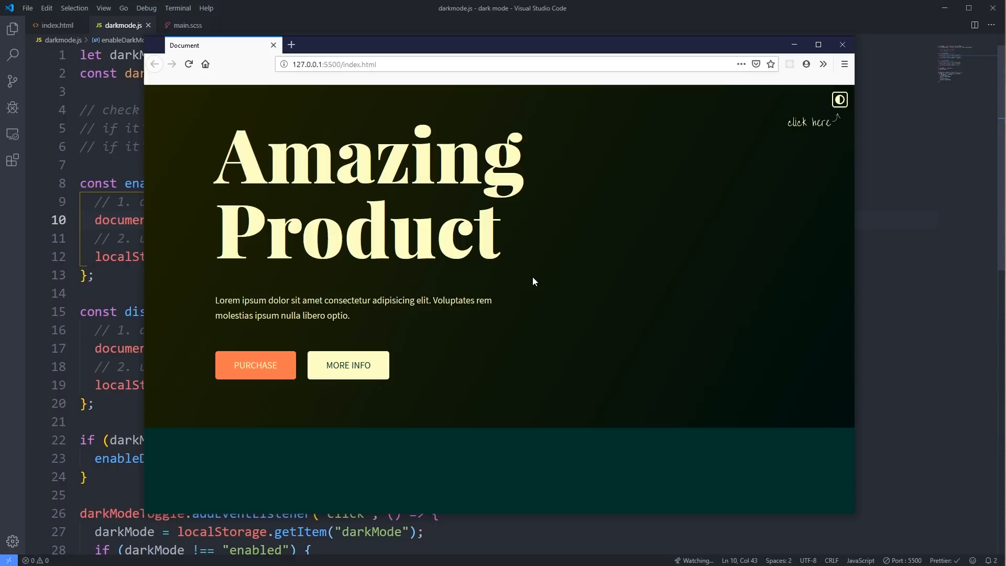
click(840, 99)
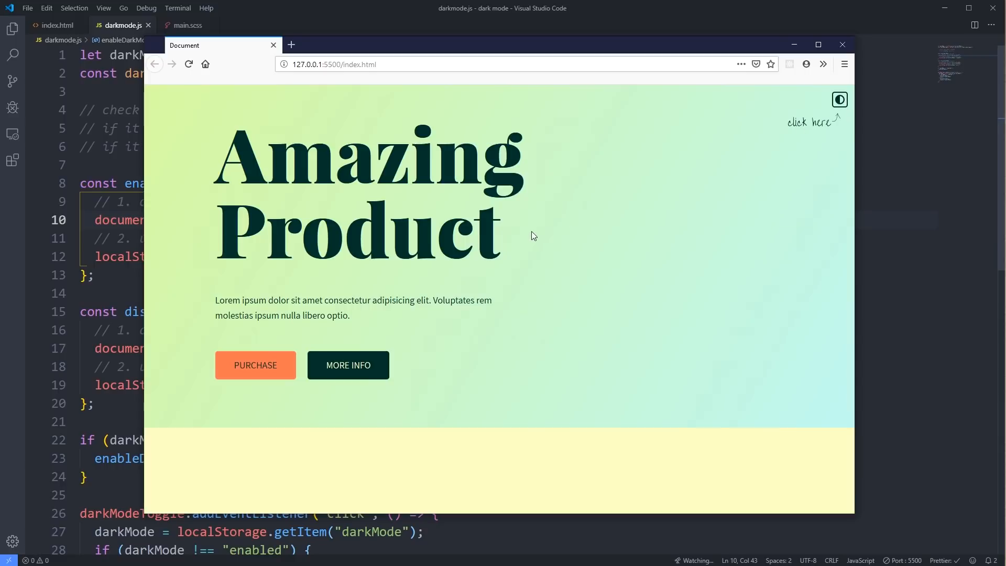
click(839, 100)
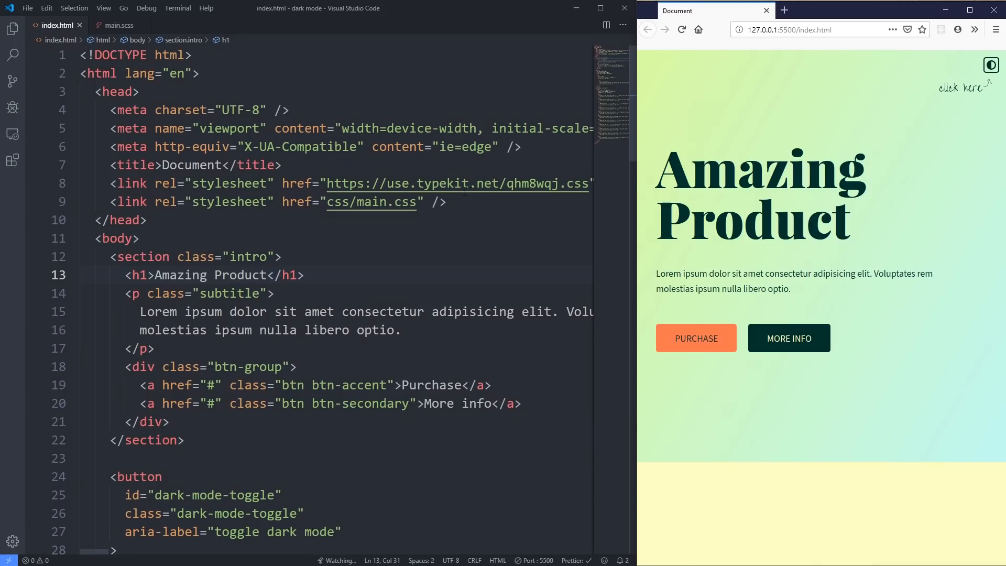
Step: Scroll through index.html and select 'toggle' in the button id
click(283, 256)
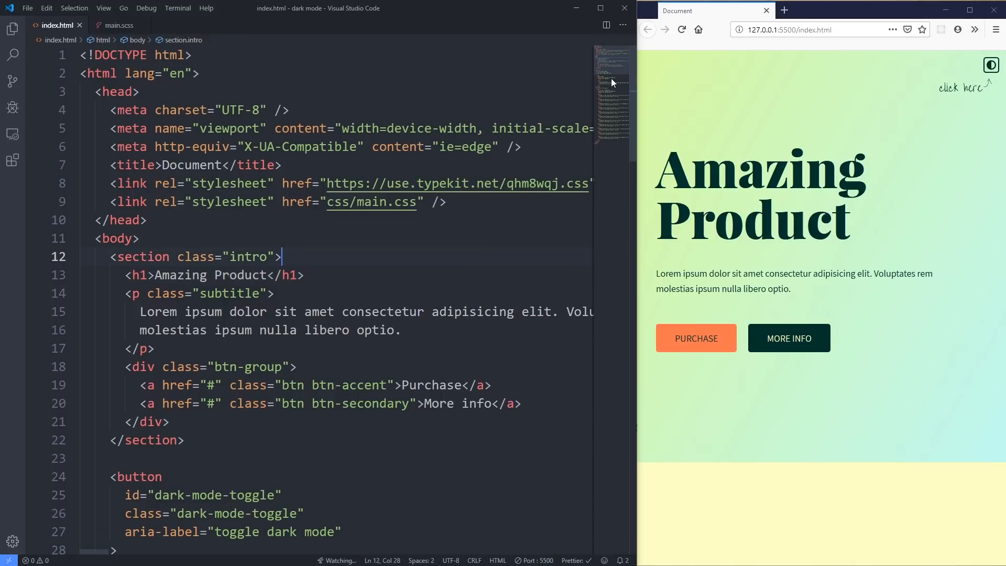
mouse_move(946, 107)
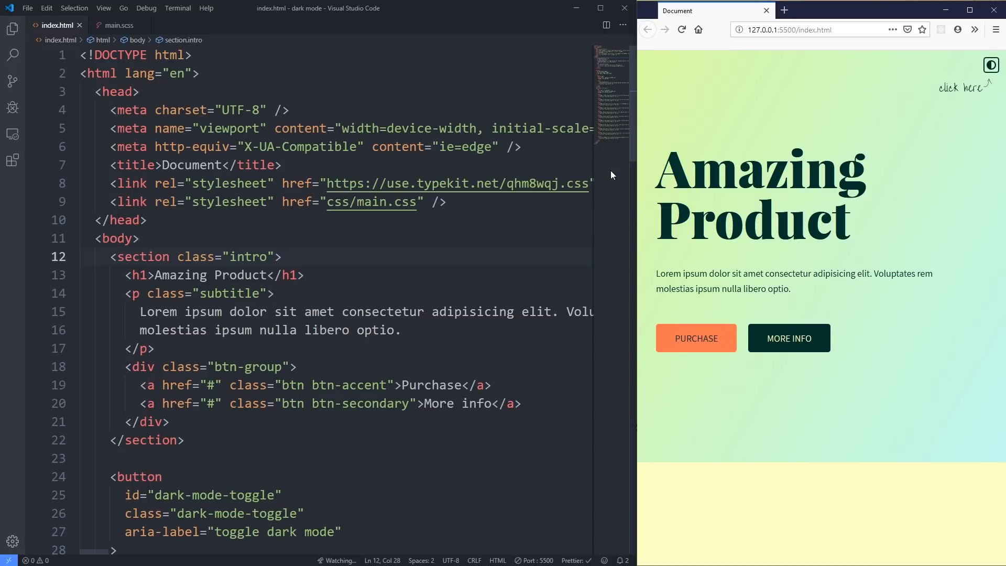
scroll(down, 3)
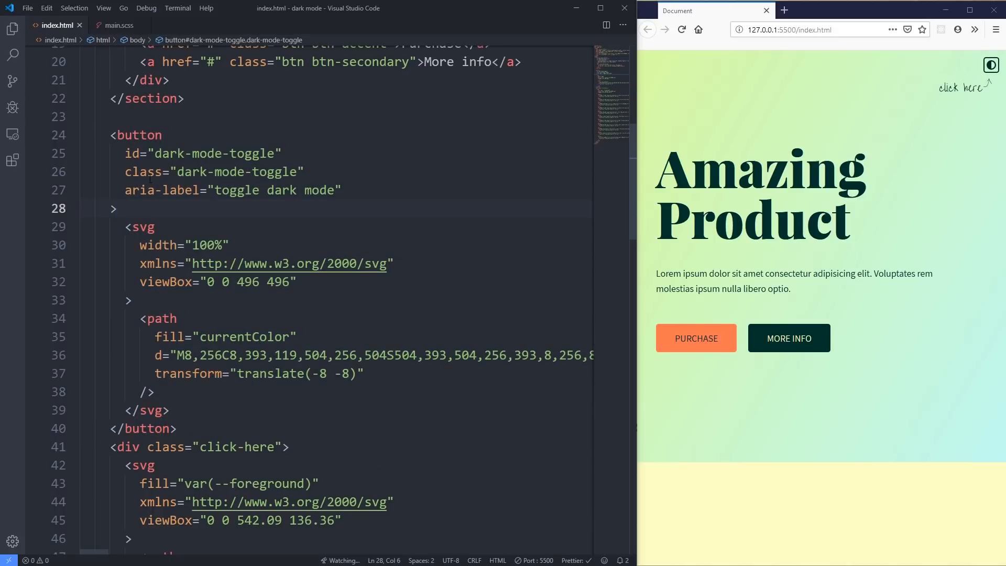
double_click(236, 172)
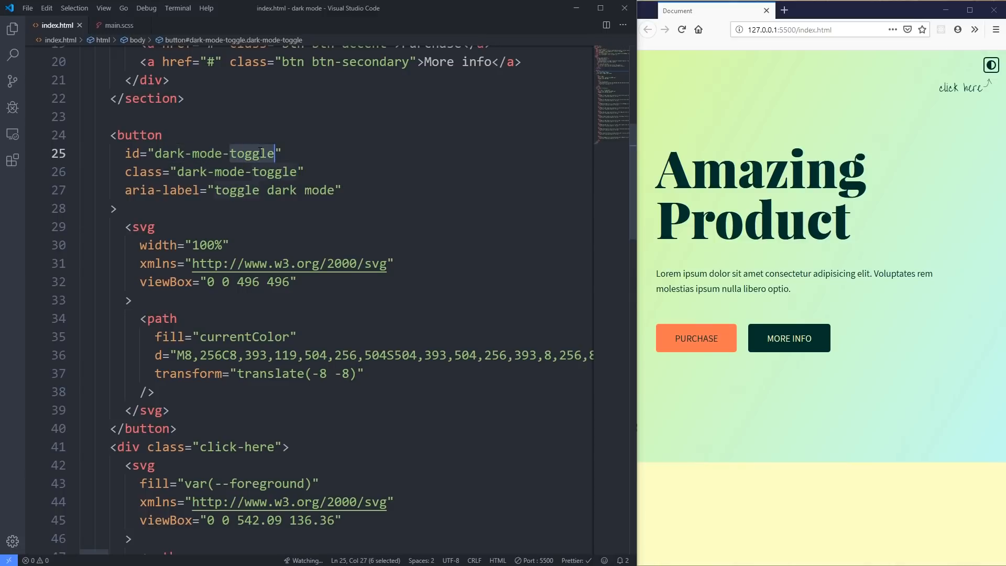
click(341, 189)
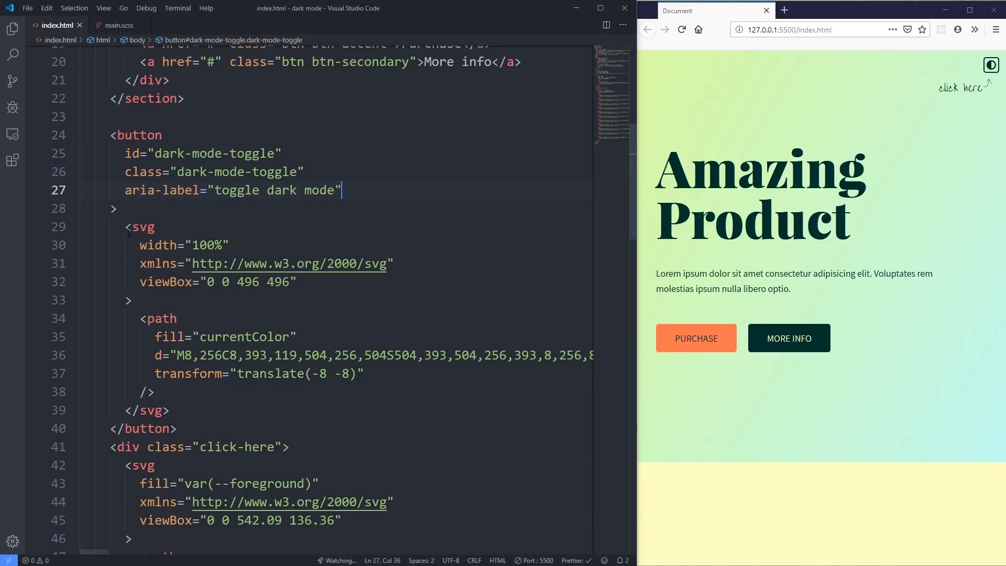
Step: Select the currentColor fill values in the toggle button's SVG icons
double_click(141, 226)
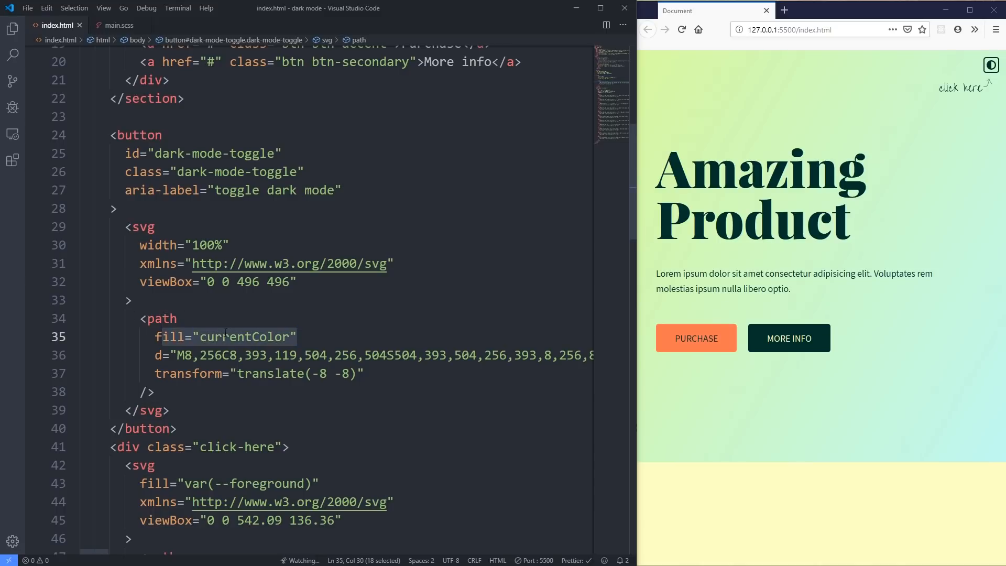
scroll(down, 3)
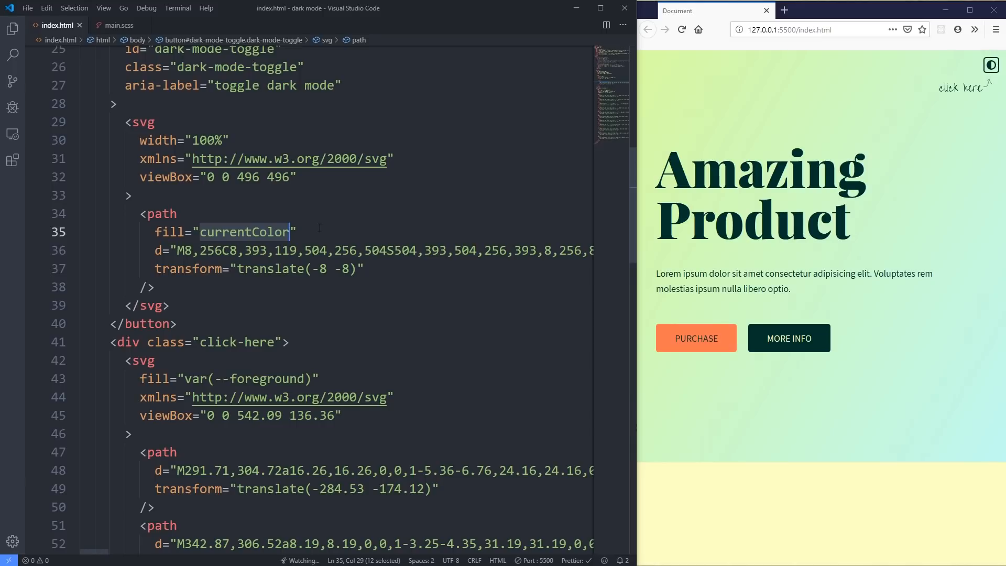
click(143, 386)
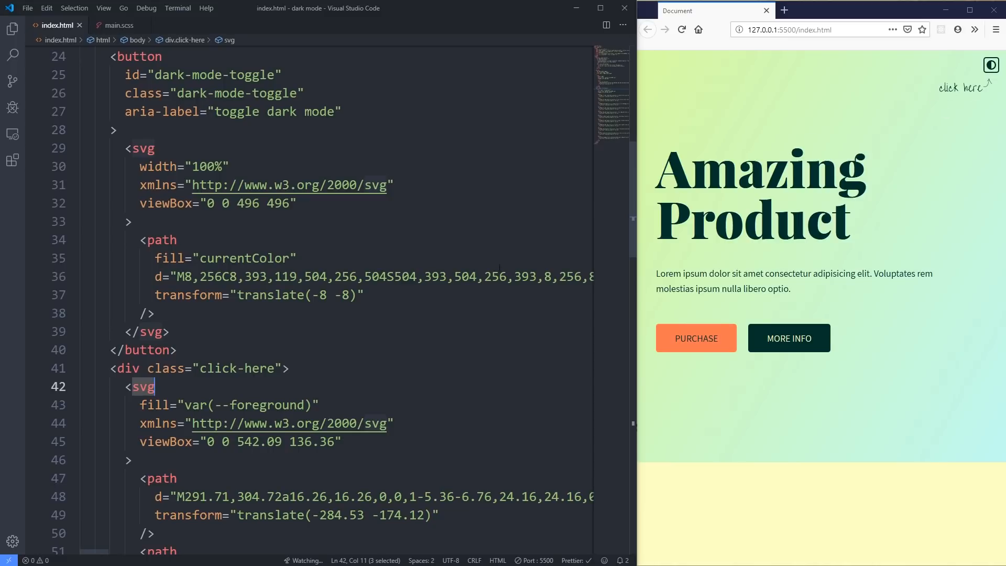
scroll(down, 3)
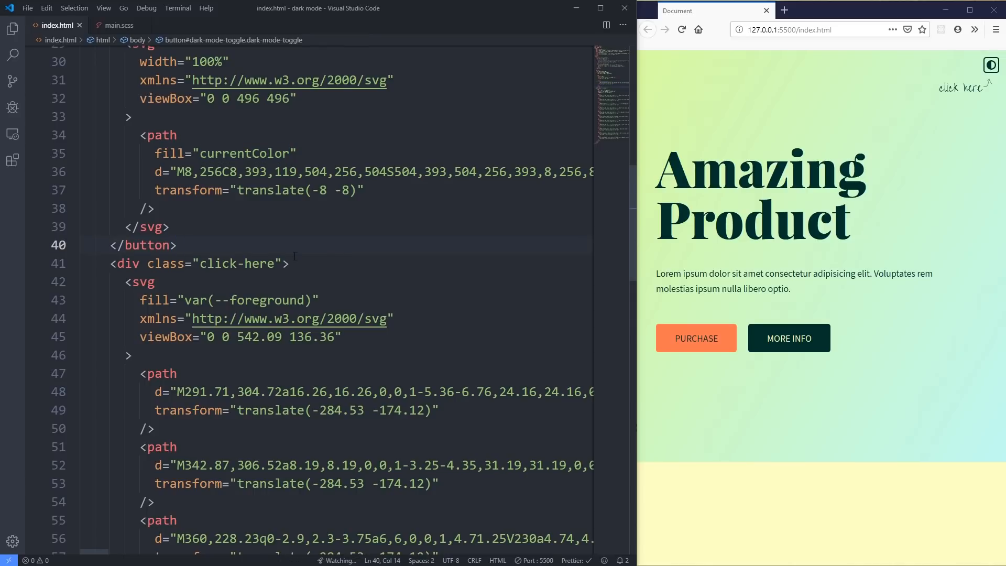
double_click(265, 299)
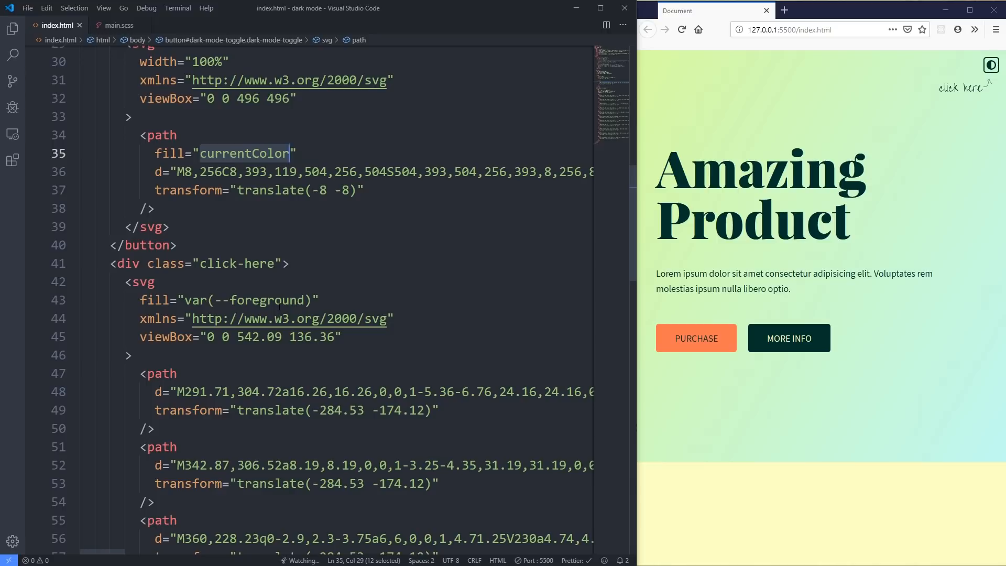
click(298, 154)
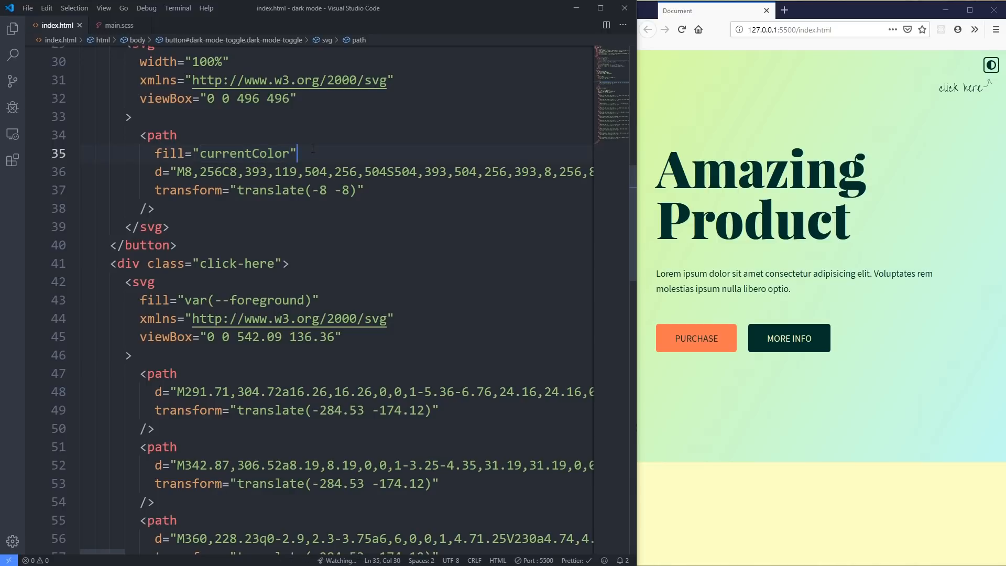
double_click(246, 154)
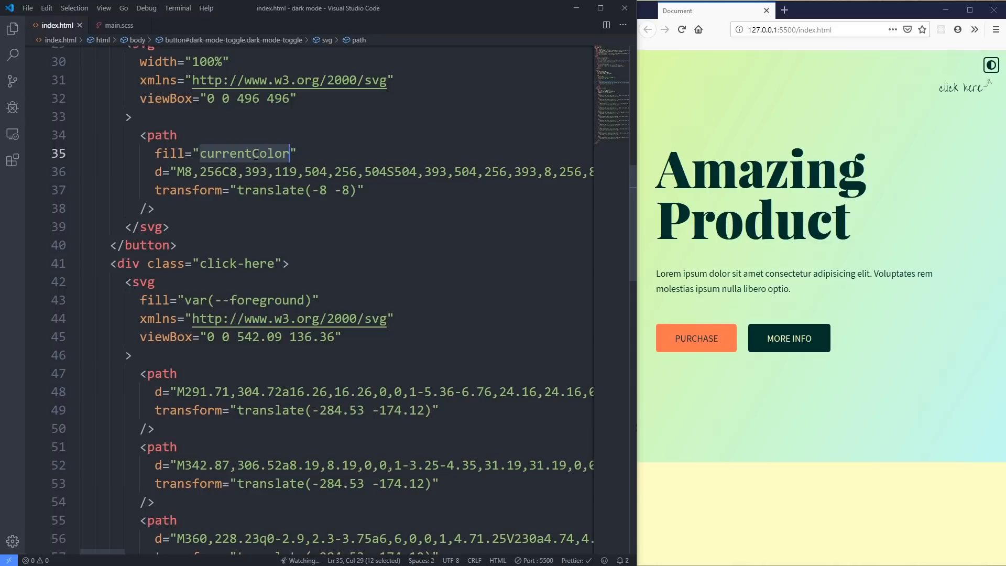
mouse_move(122, 37)
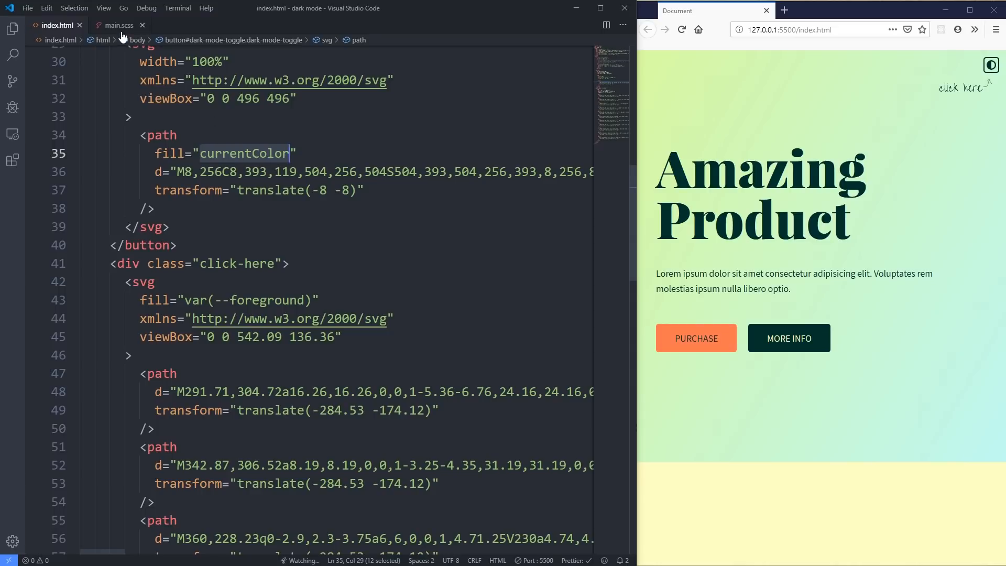
mouse_move(119, 25)
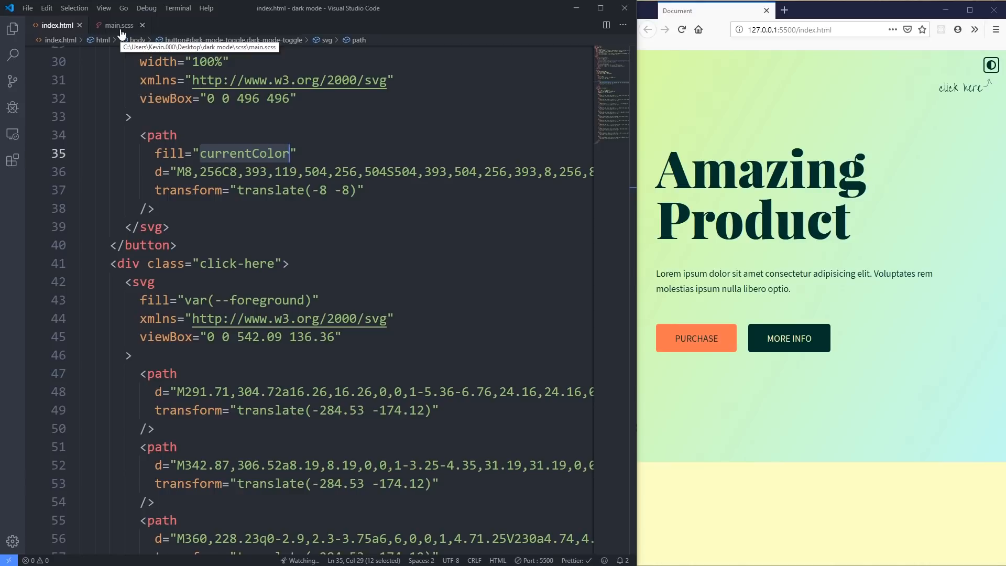
Step: Open main.scss and review the clr-light variable and the .darkmode block
click(117, 26)
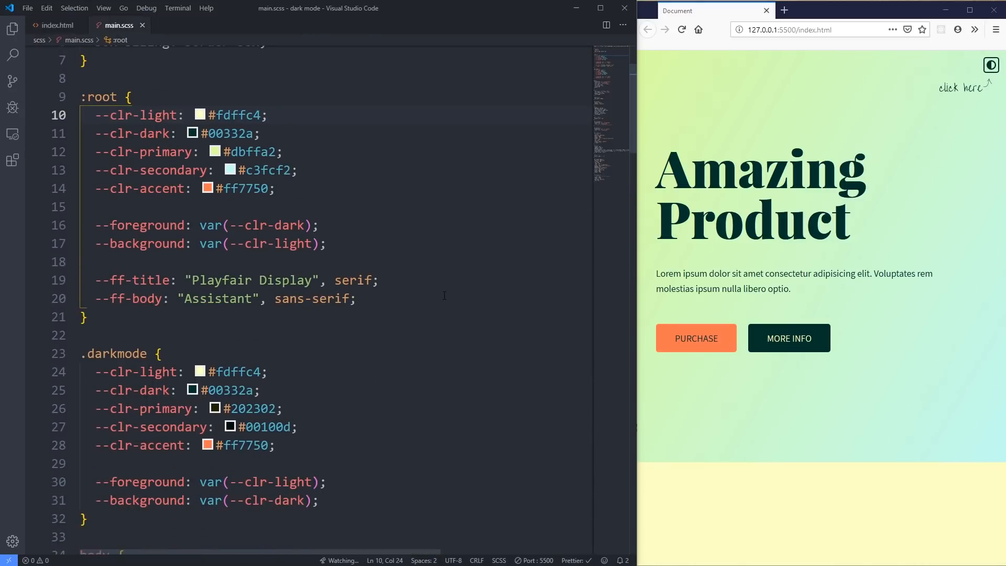
click(106, 97)
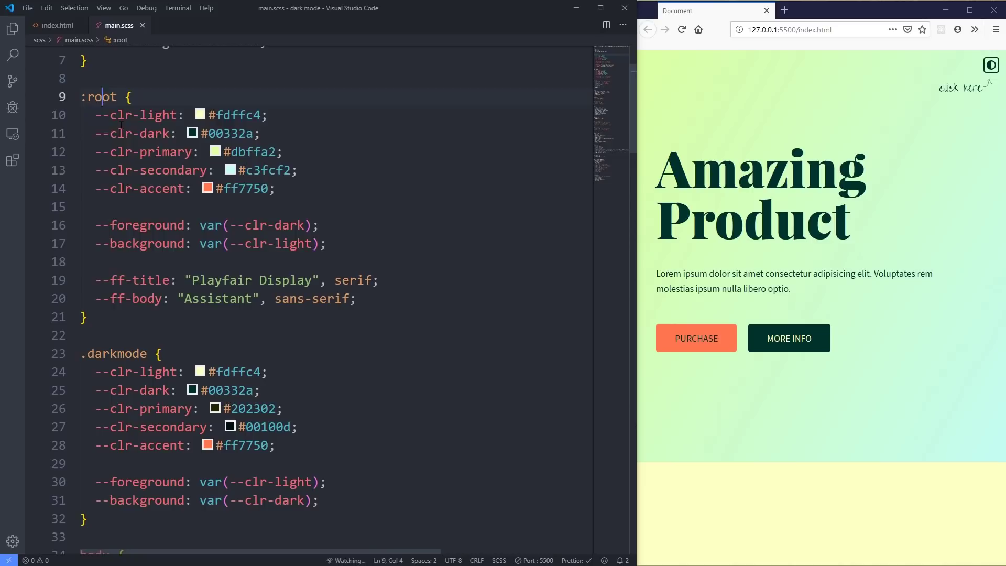
click(87, 317)
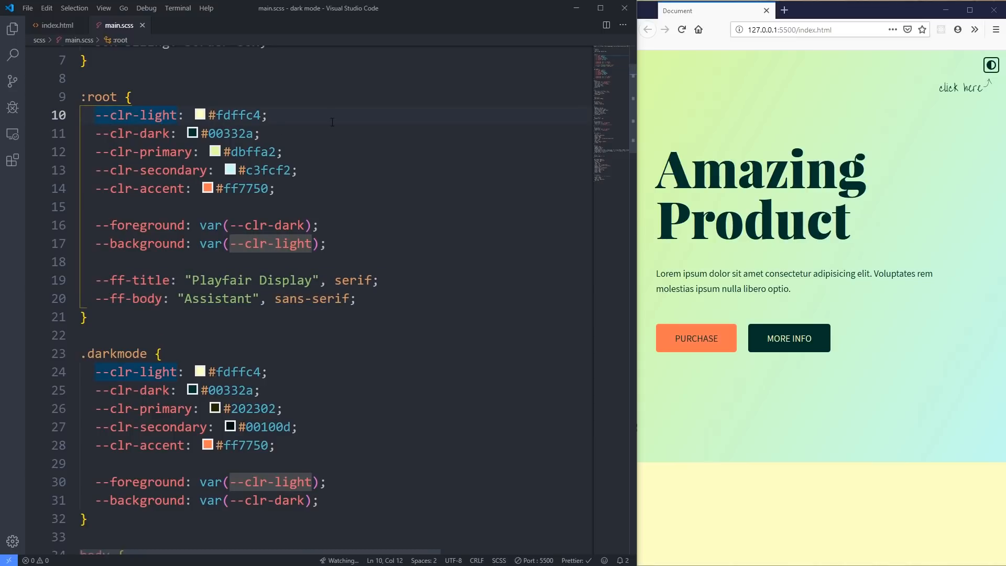
scroll(down, 3)
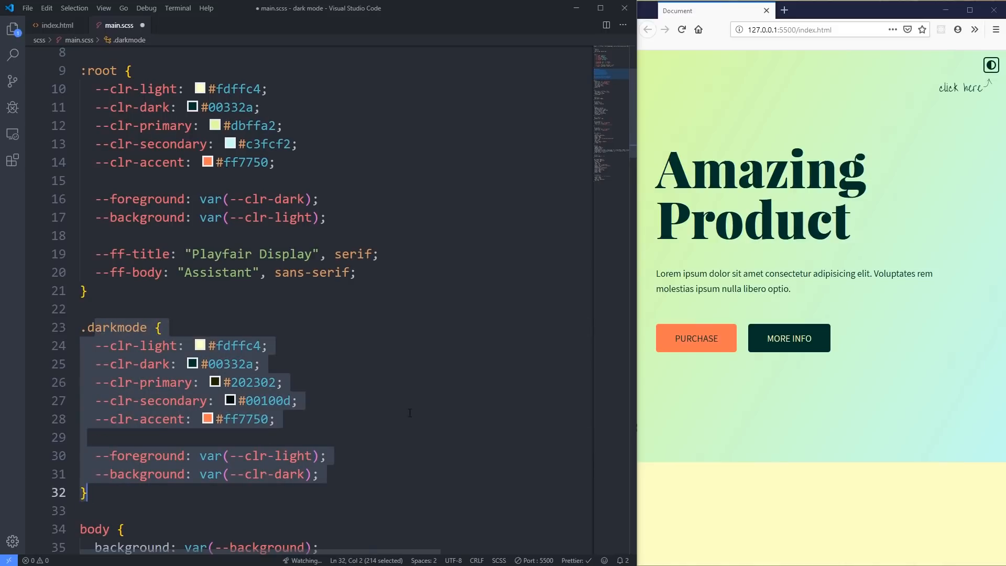
click(407, 419)
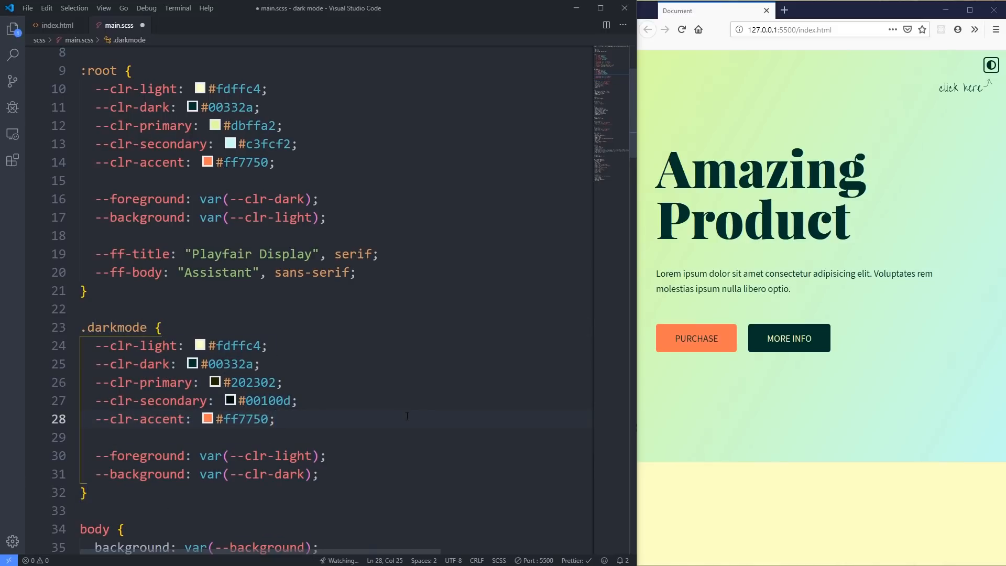
mouse_move(13, 56)
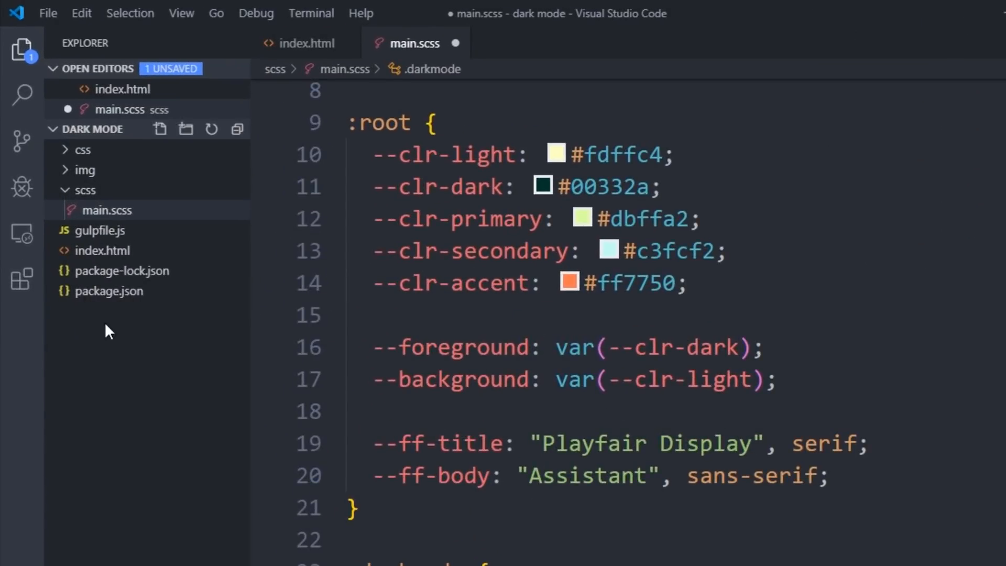
Step: Add a <script src=""> tag for darkmode.js in index.html, then open darkmode.js
click(86, 189)
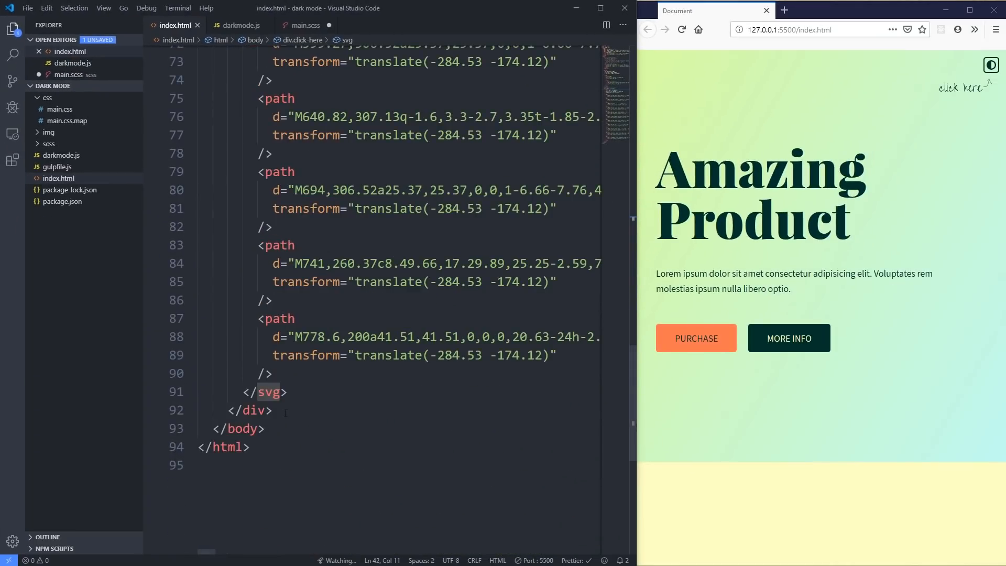
text(<script></script>)
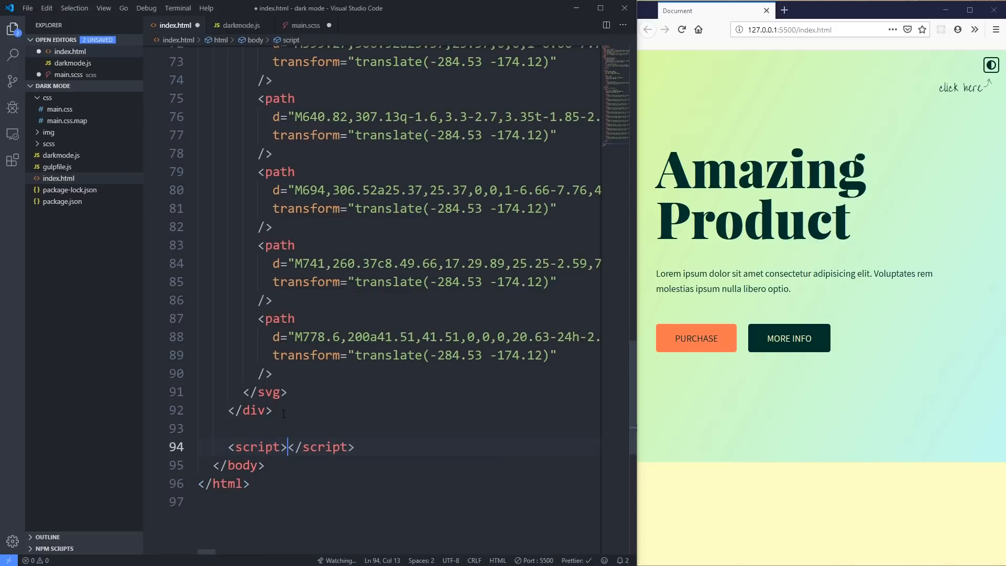
text(src="")
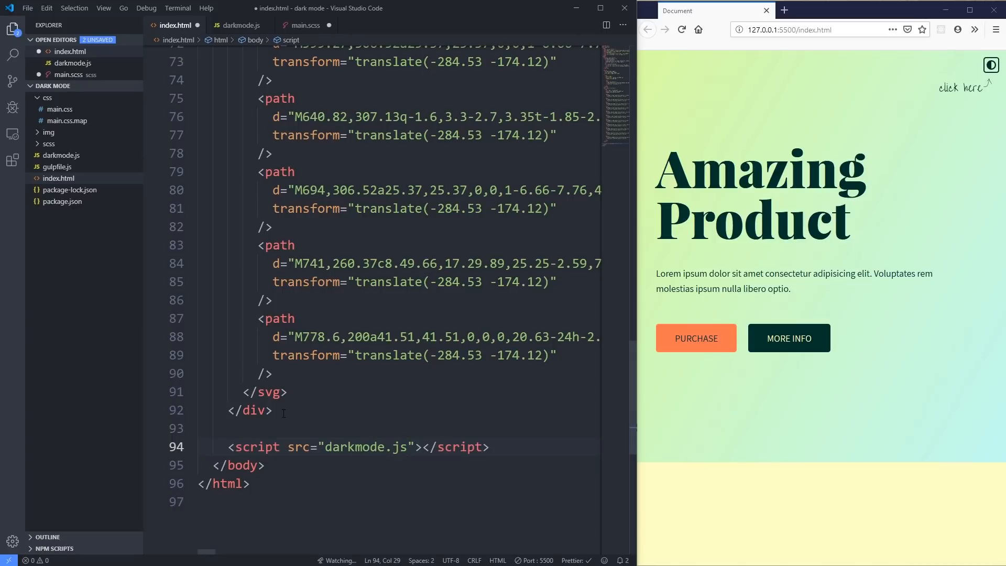
click(46, 98)
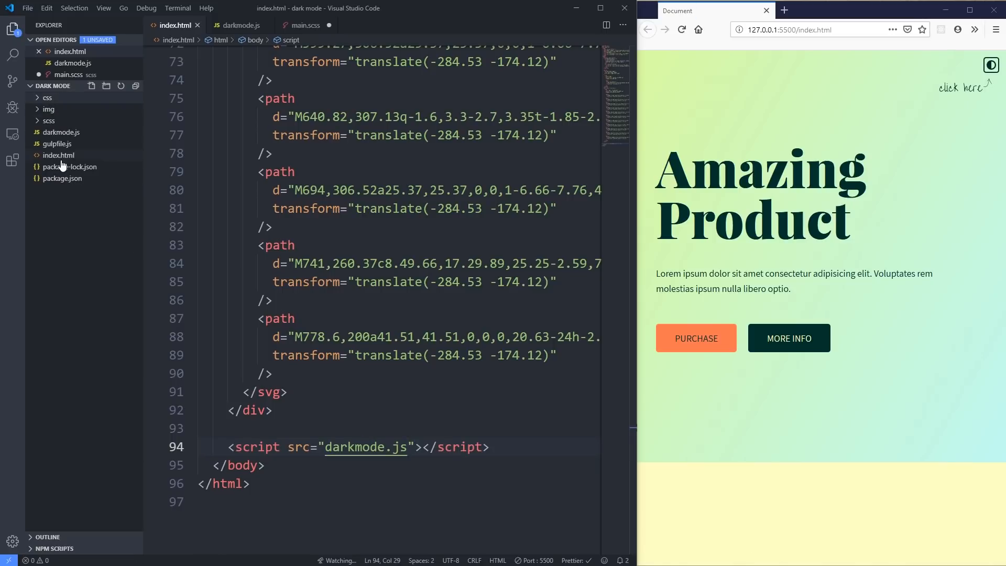
click(240, 25)
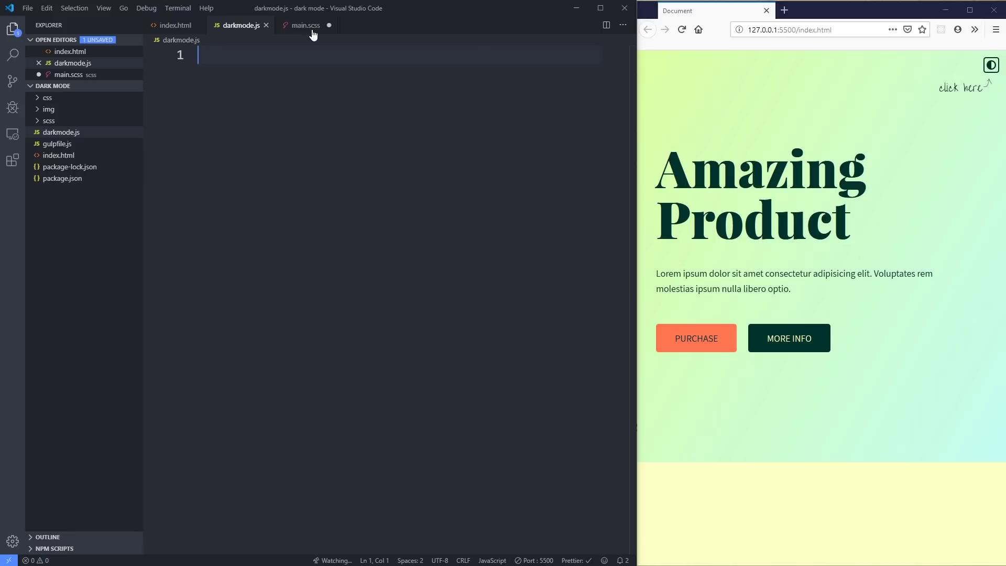
Step: Close the main.scss tab and hide the Explorer file tree
click(305, 25)
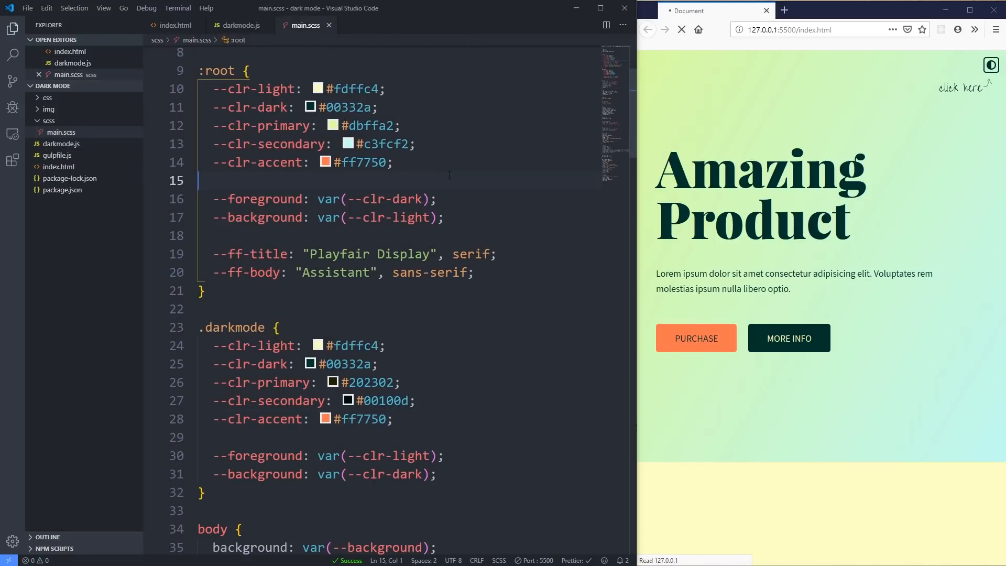
click(240, 25)
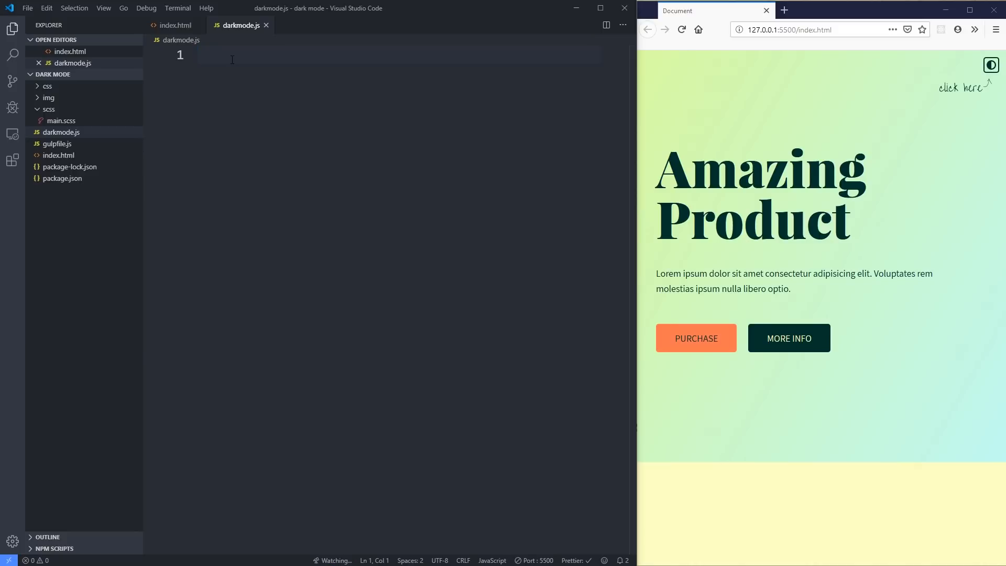
click(12, 29)
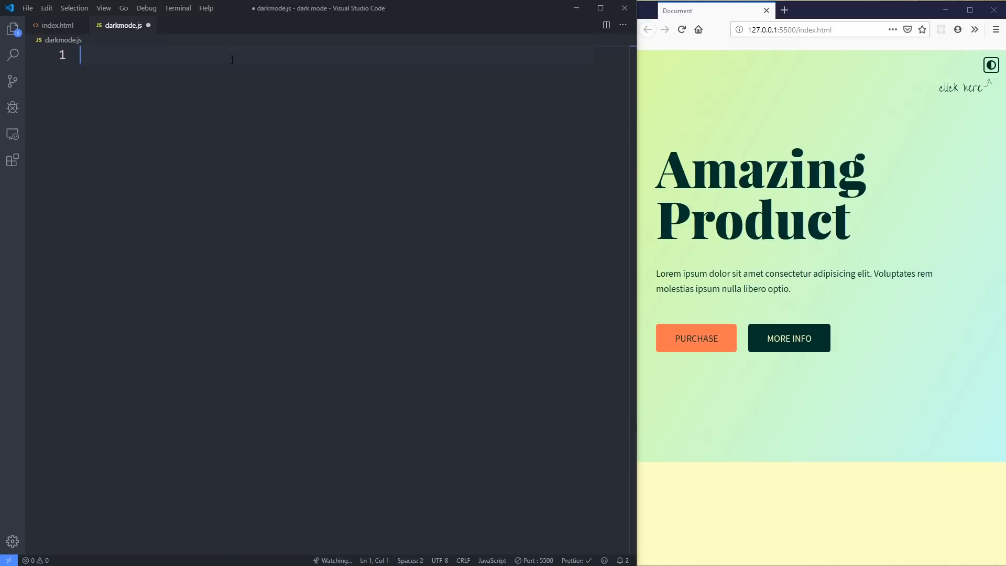
Step: Write let darkMode = localStorage.getItem('darkMode'); on line 1 with blank lines below
text(1)
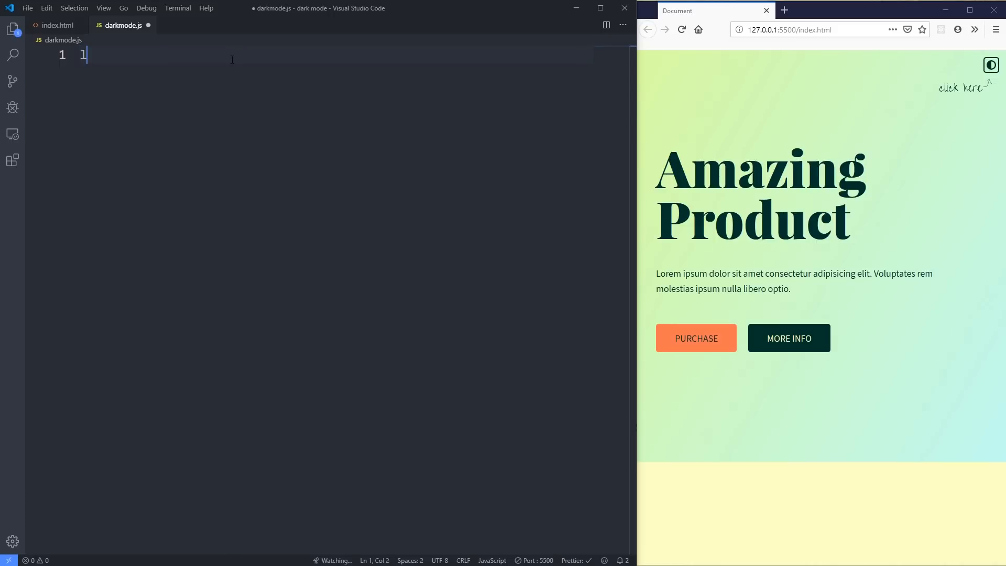
text(let darkMode)
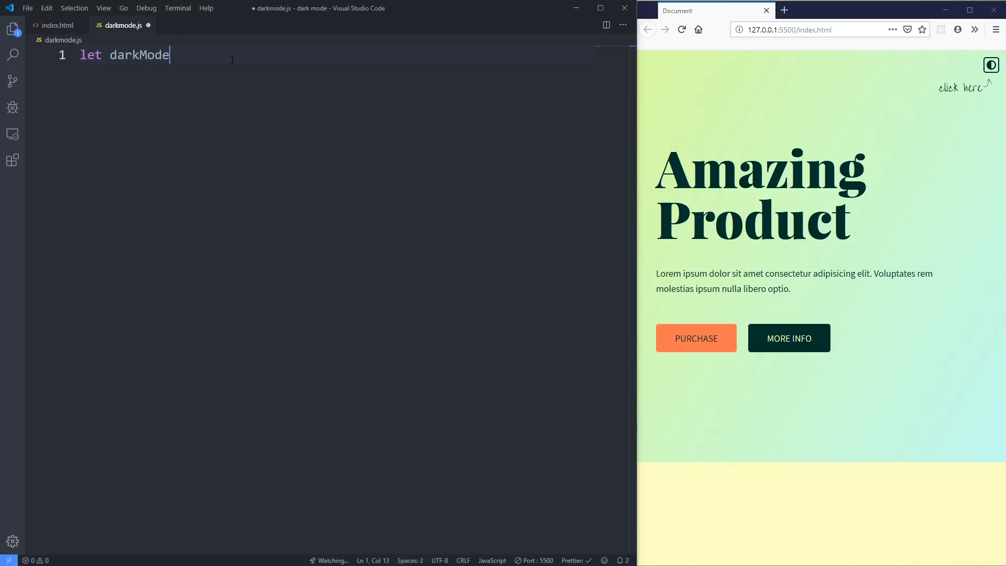
text(= localStorage)
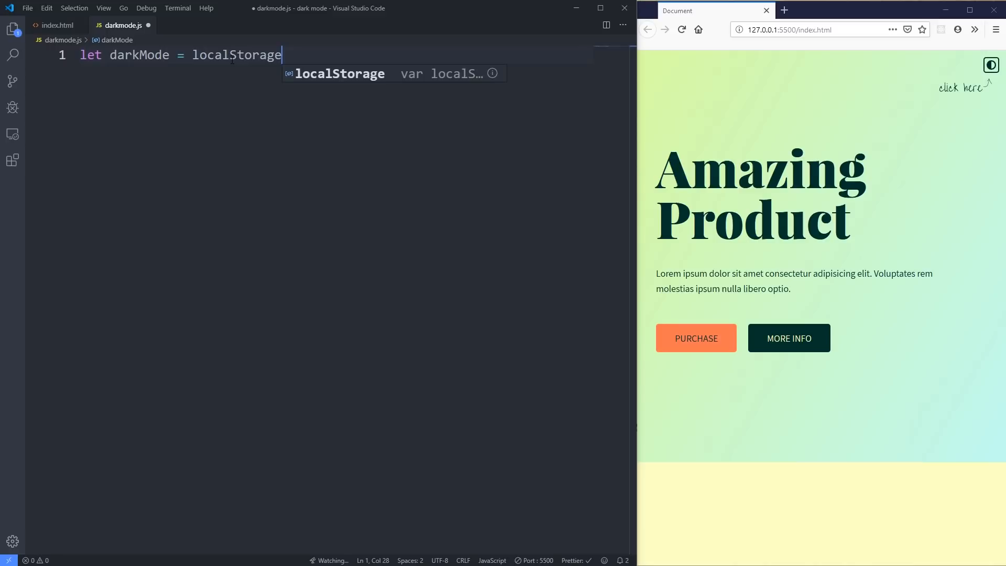
text(.getItem)
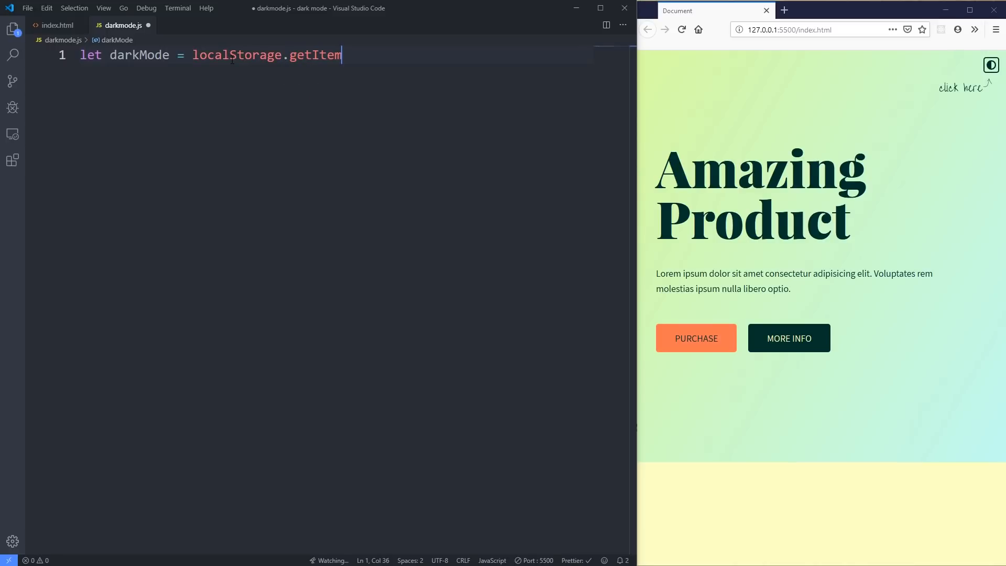
text(('darkMode)
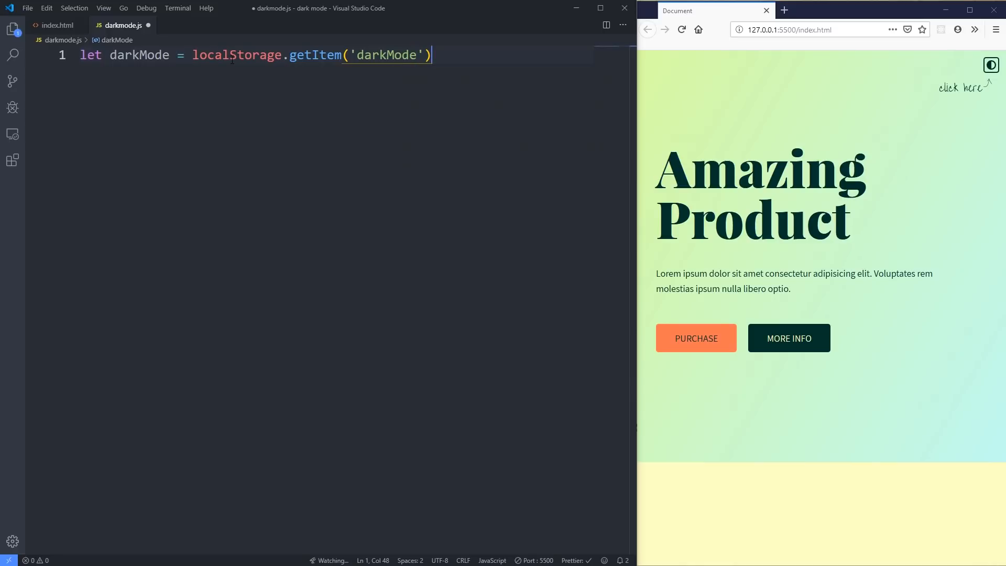
text(;)
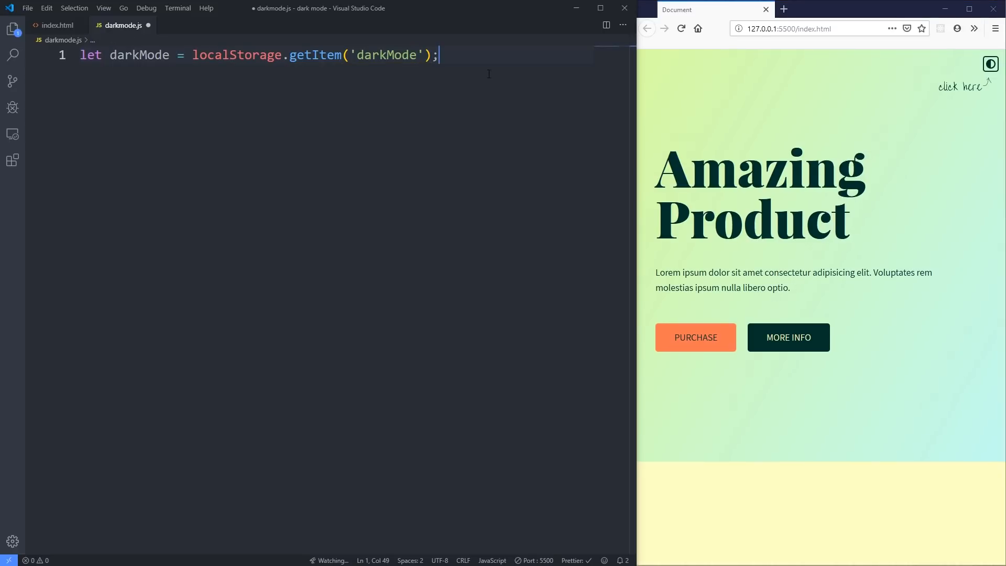
key(enter)
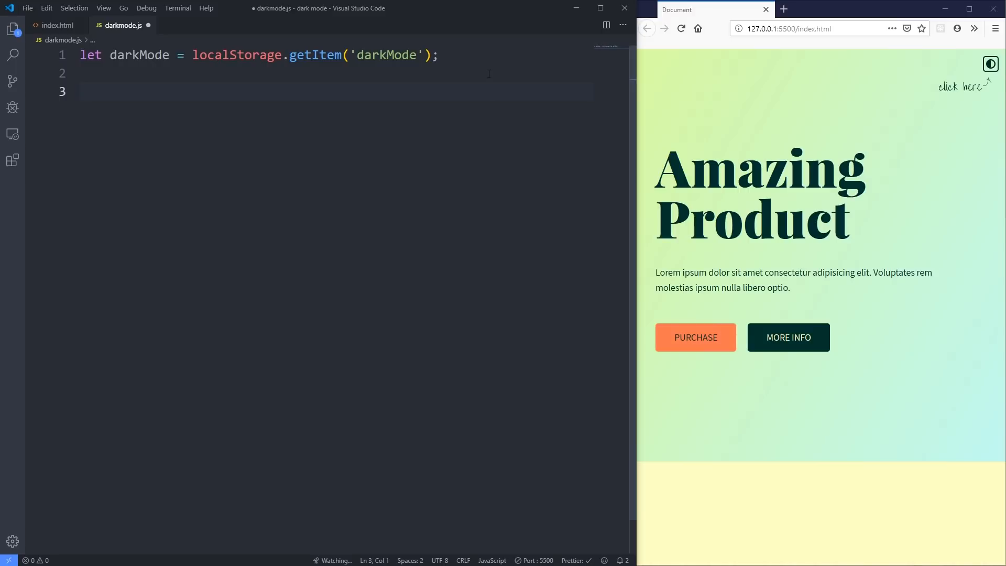
click(83, 91)
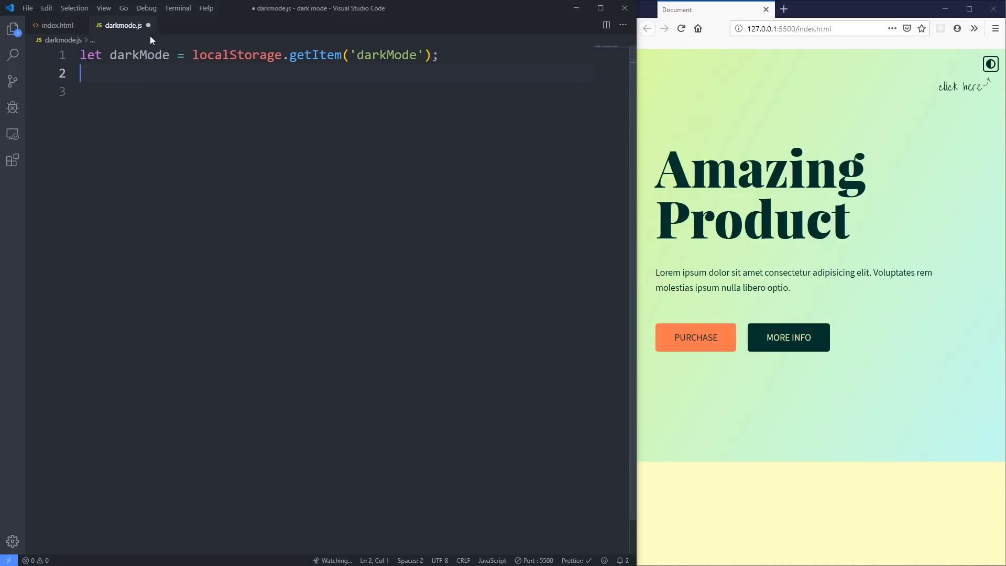
double_click(236, 55)
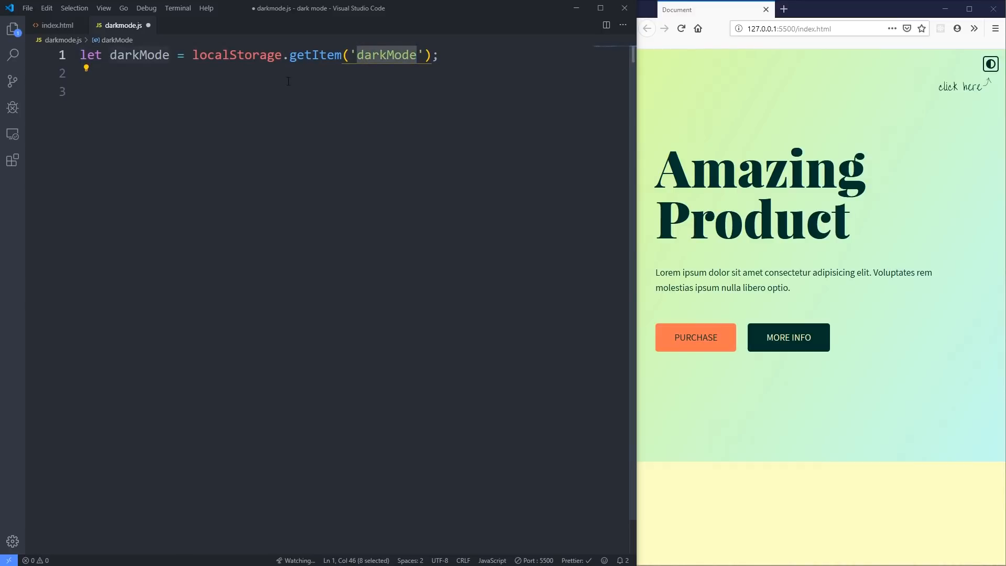
click(284, 72)
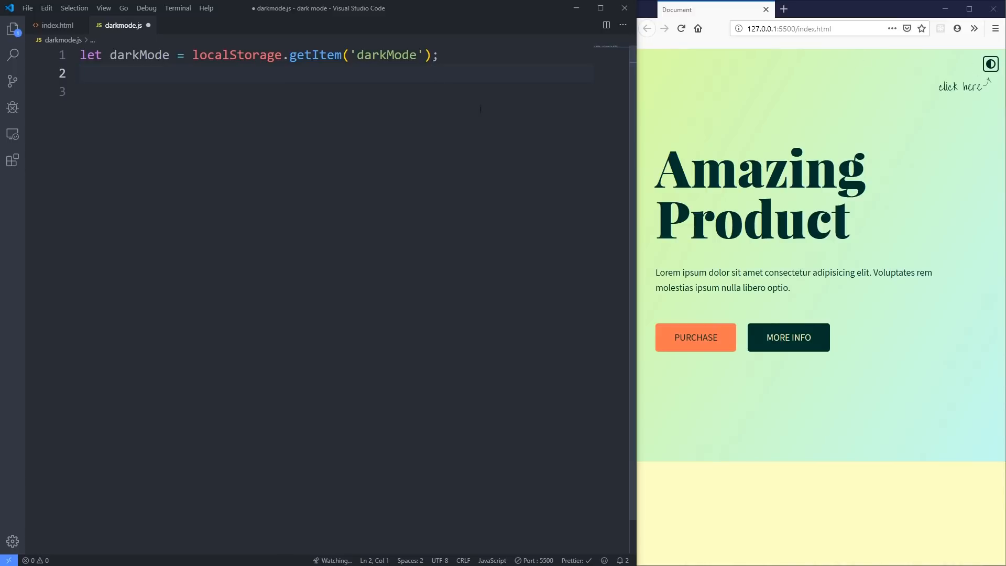
Step: Type const darkModeToggle = document.querySelector('#dark-mode-toggle'); on line 2
text(const darkModeToggle = d)
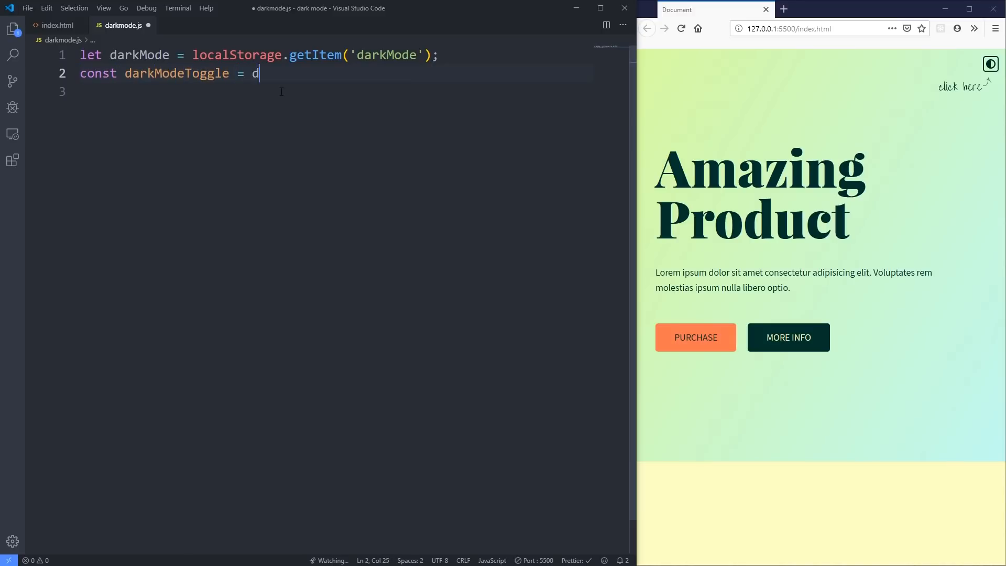
text(ocument.querySelector()
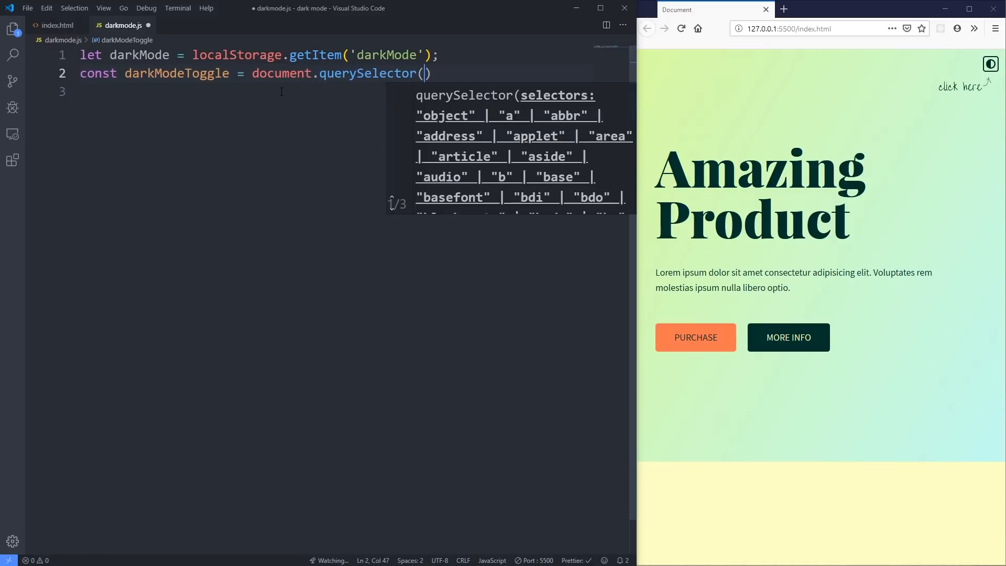
text('#')
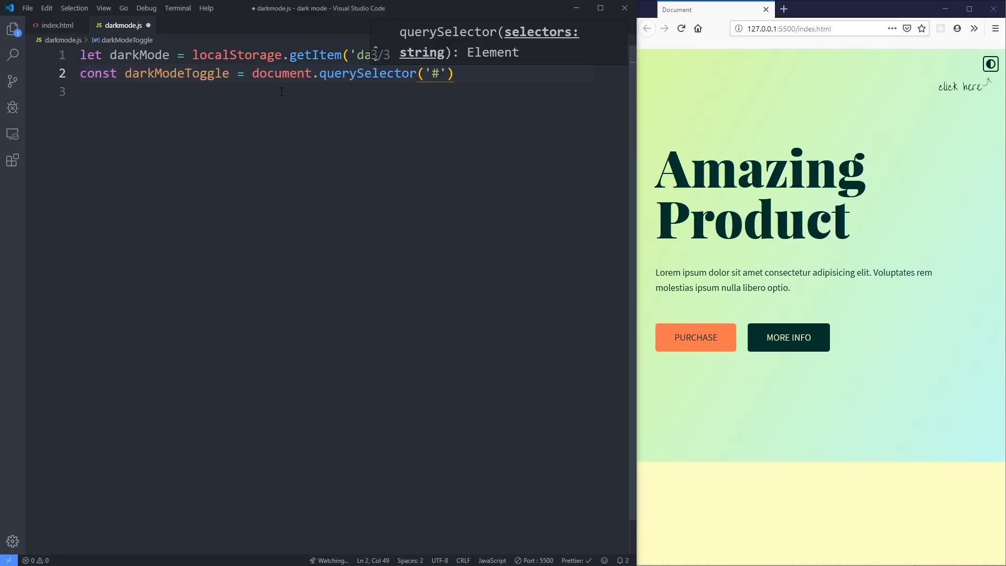
text(dark-mod)
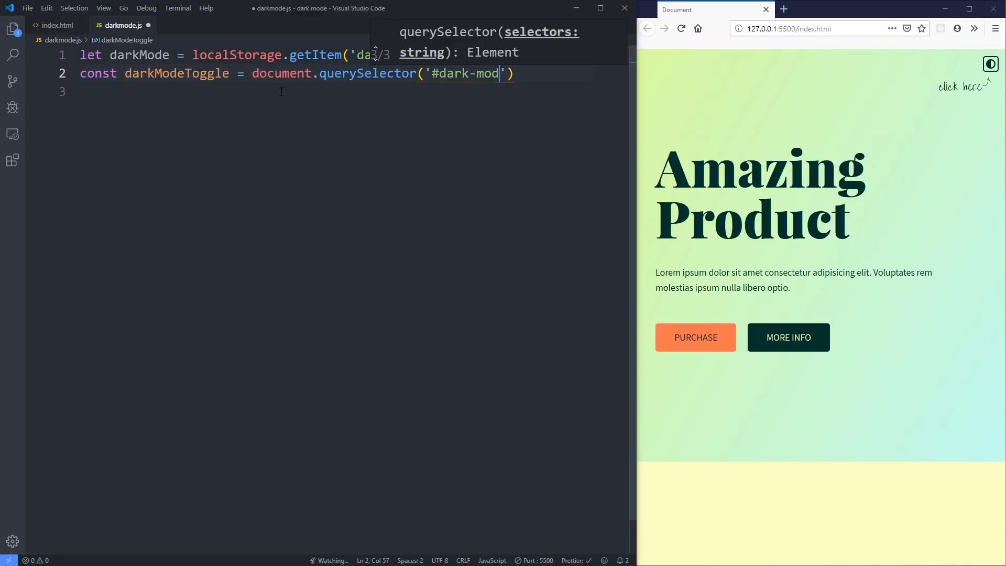
text(e-toggle)
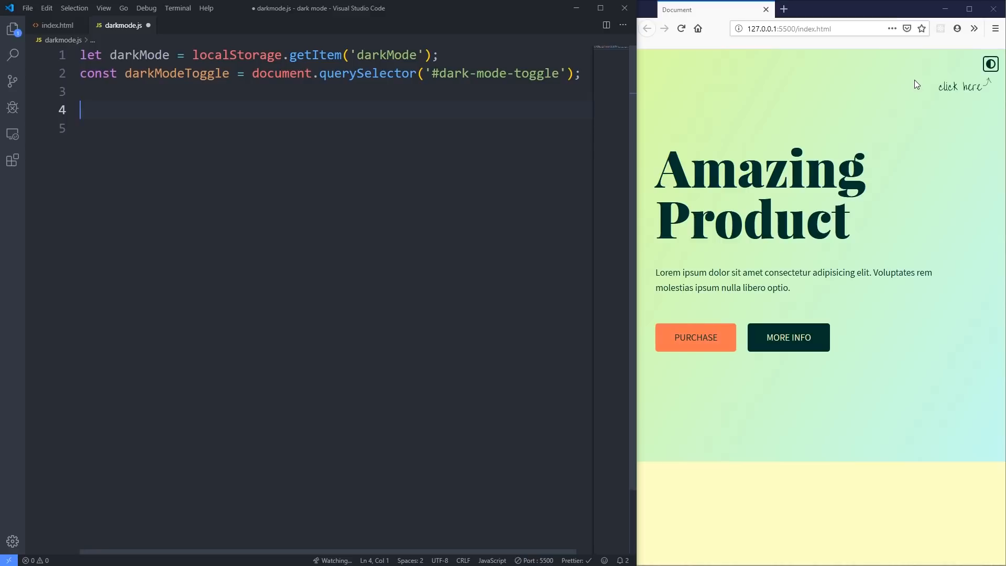
Step: Add a darkModeToggle 'click' listener running console.log('test'), then save darkmode.js
text(darkModeToggle.addEventListener()
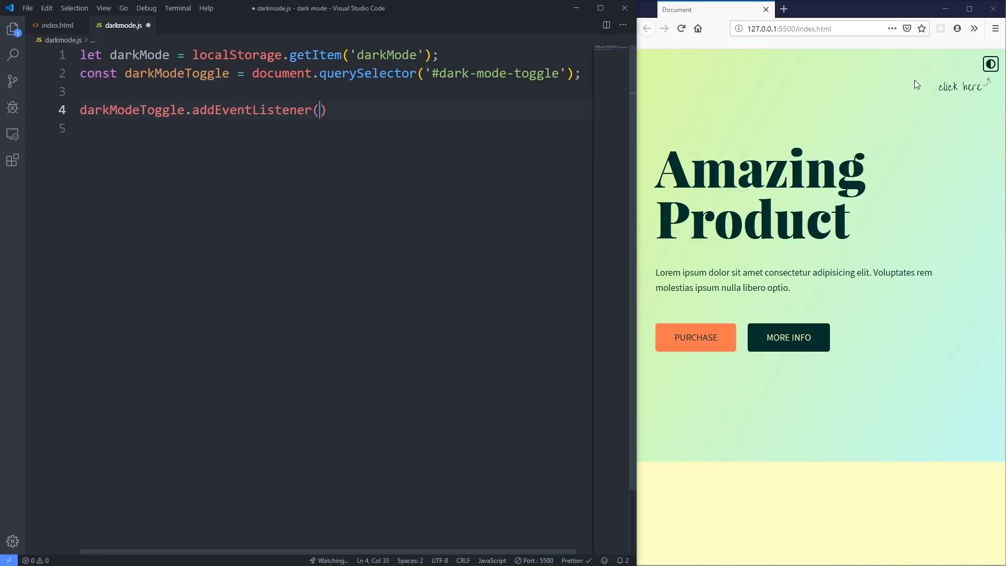
text('click')
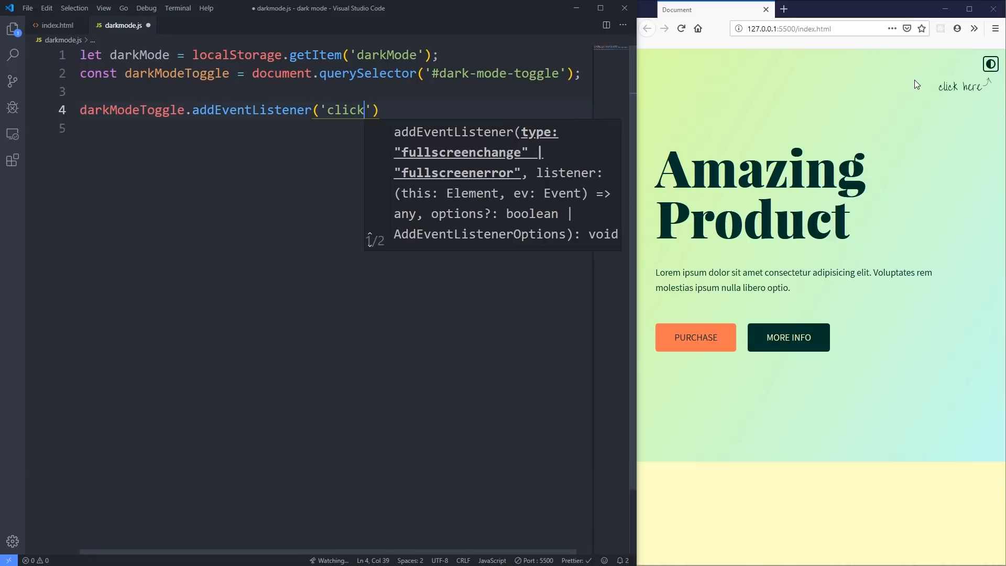
text(.)
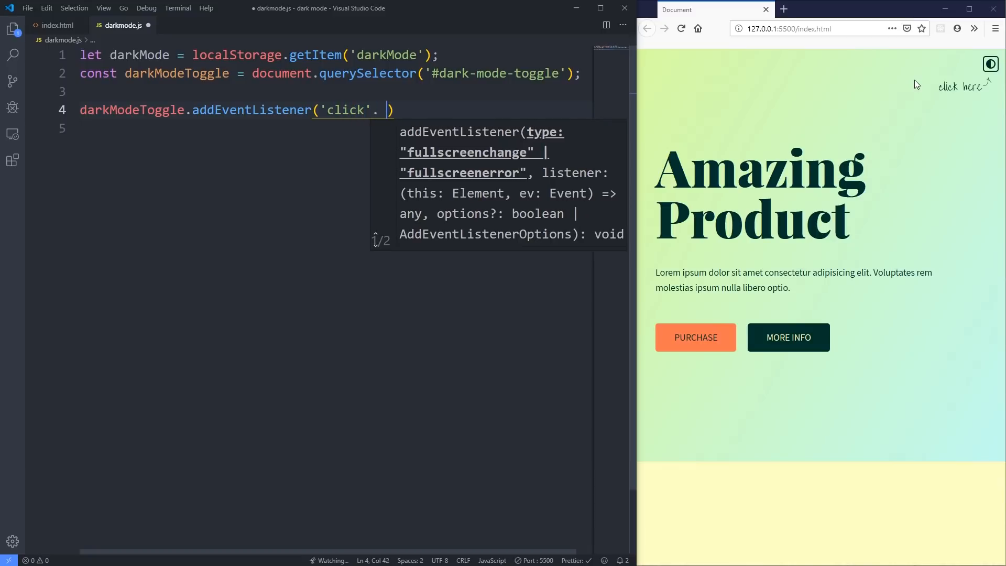
text(,)
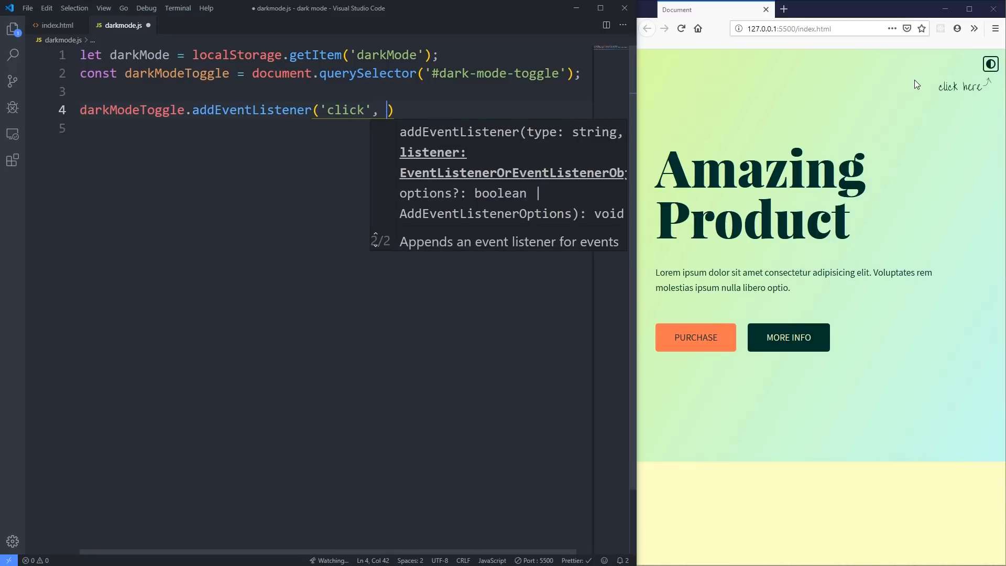
text(())
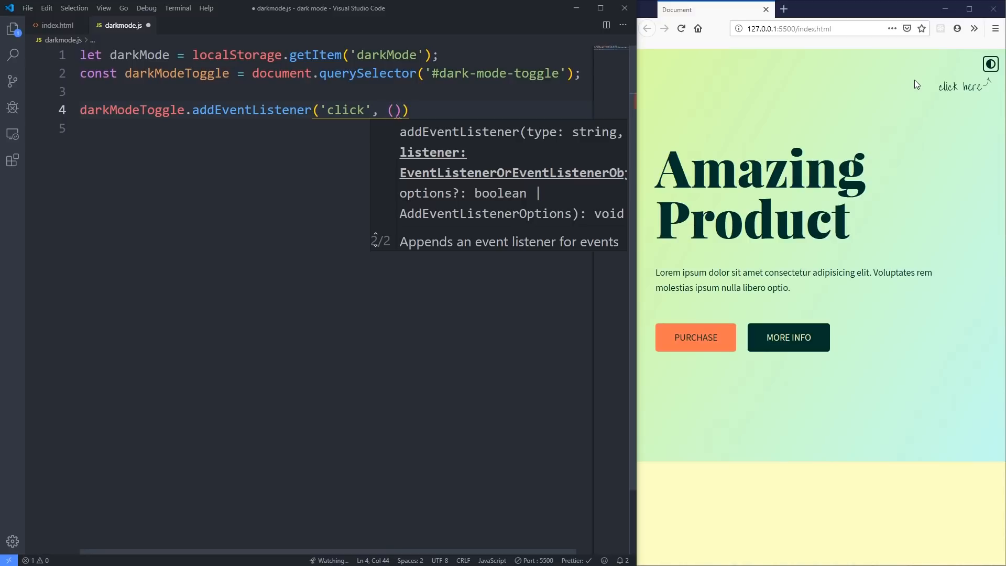
text(=> {)
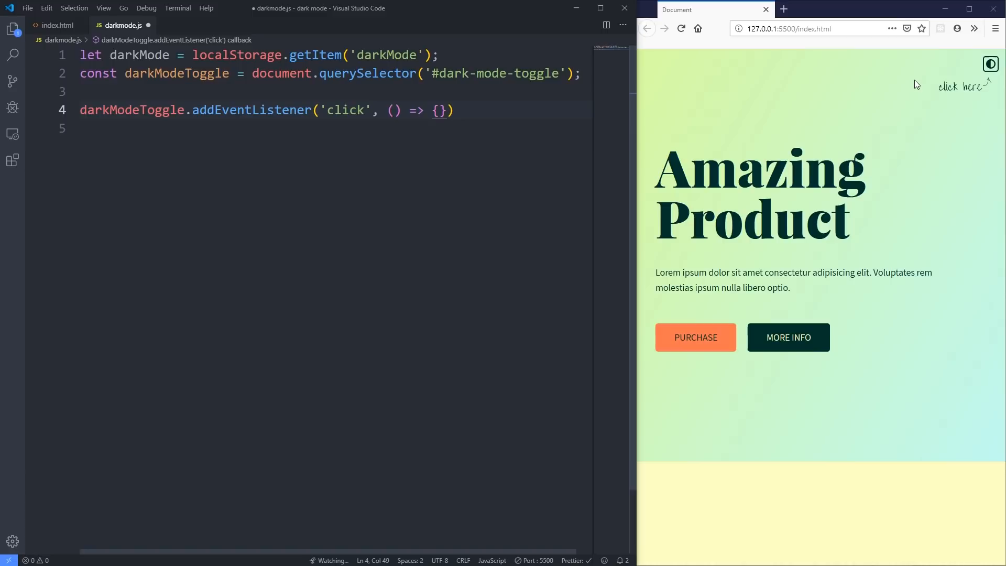
key(Enter)
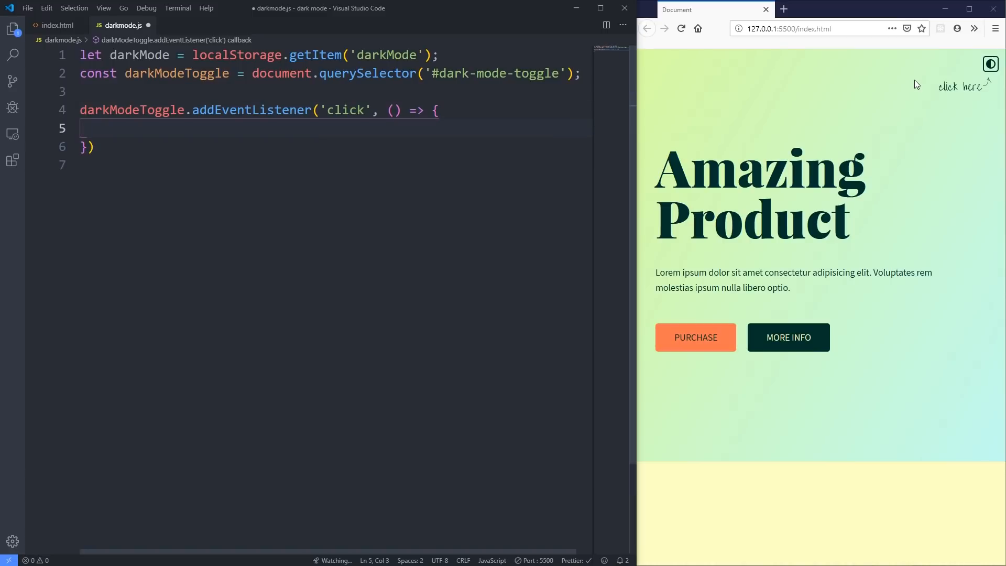
text(console.log()
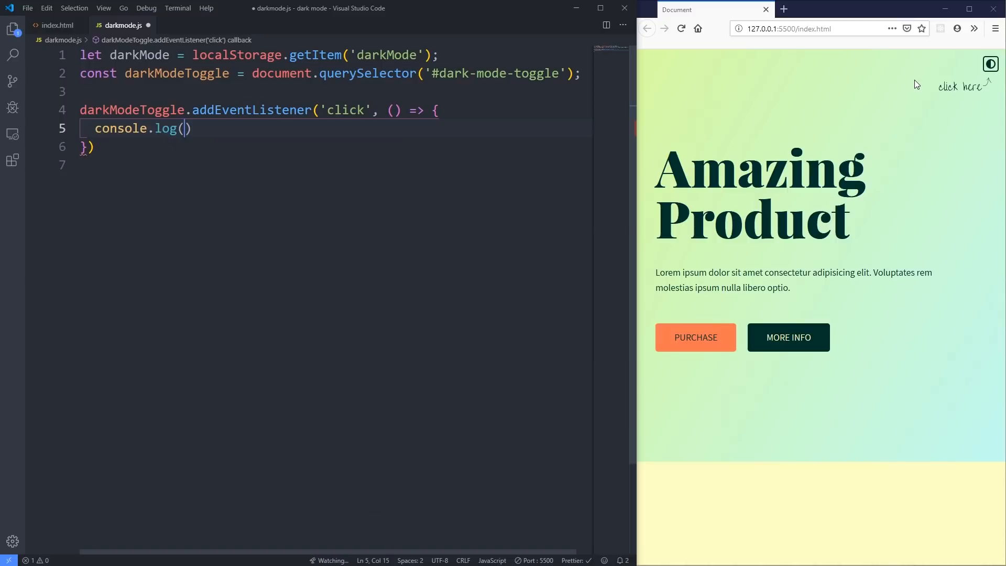
text('test')
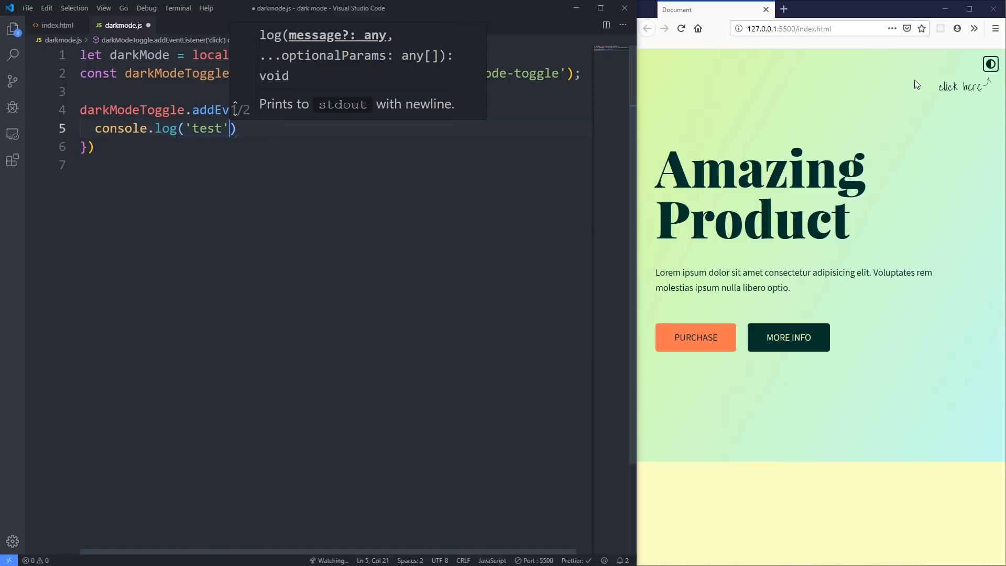
key(ctrl+s)
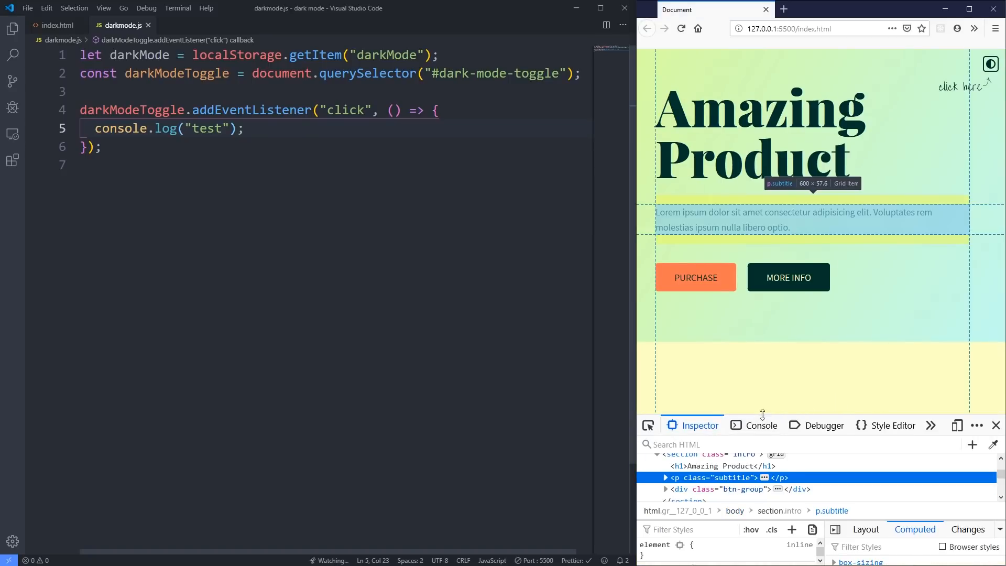
Step: In the Firefox console, click the toggle twice to log 'test', then clear the output
click(726, 489)
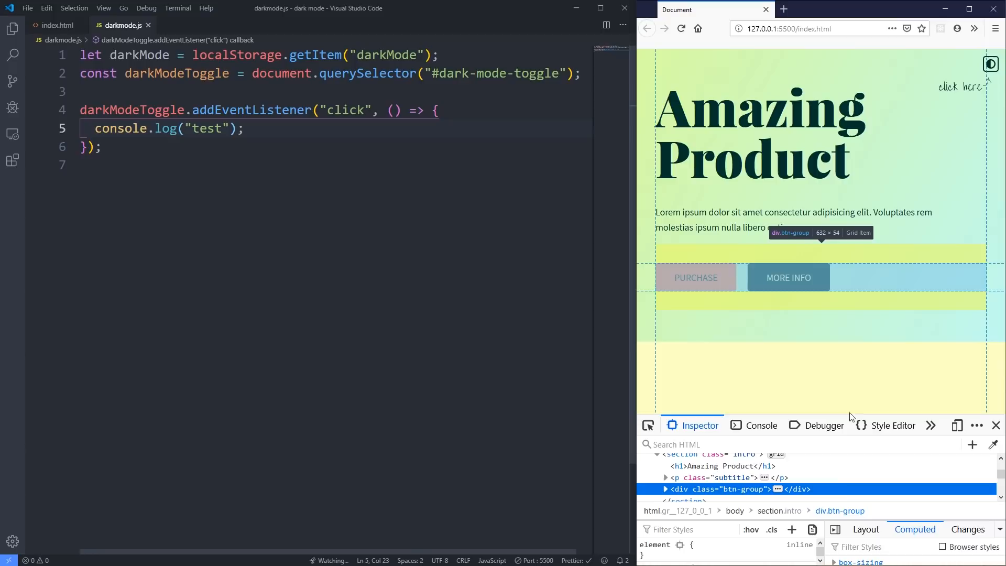
click(760, 425)
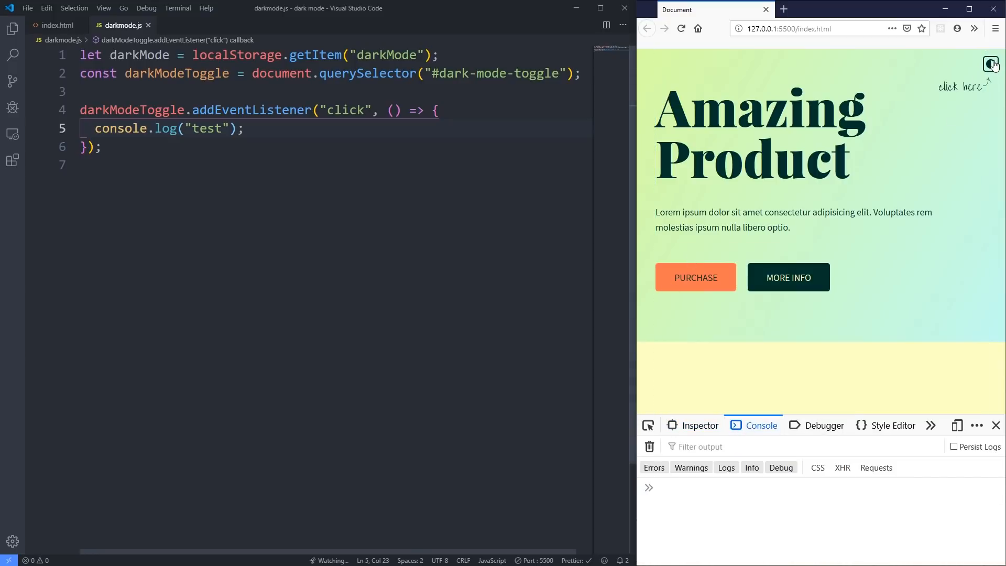
click(991, 64)
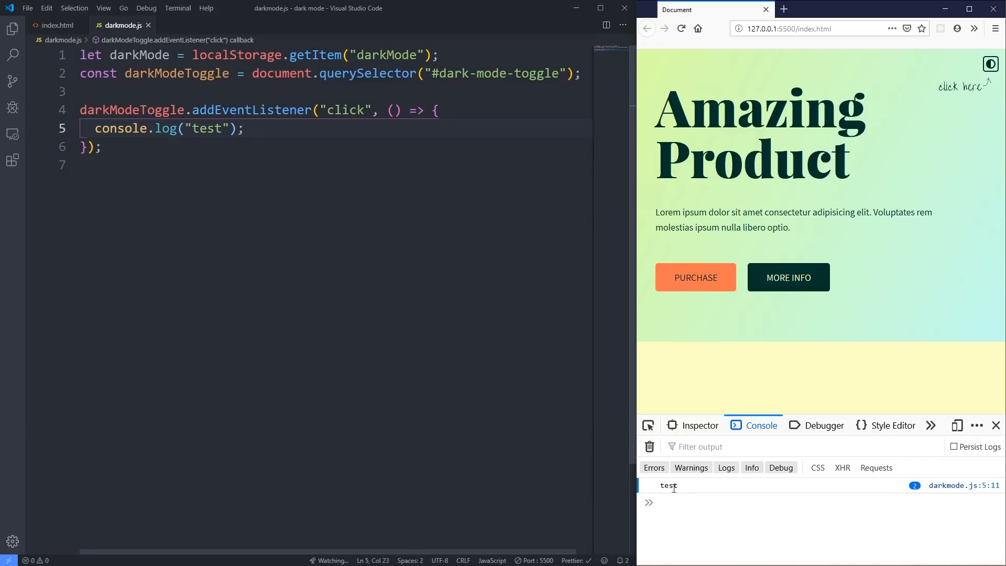
click(990, 64)
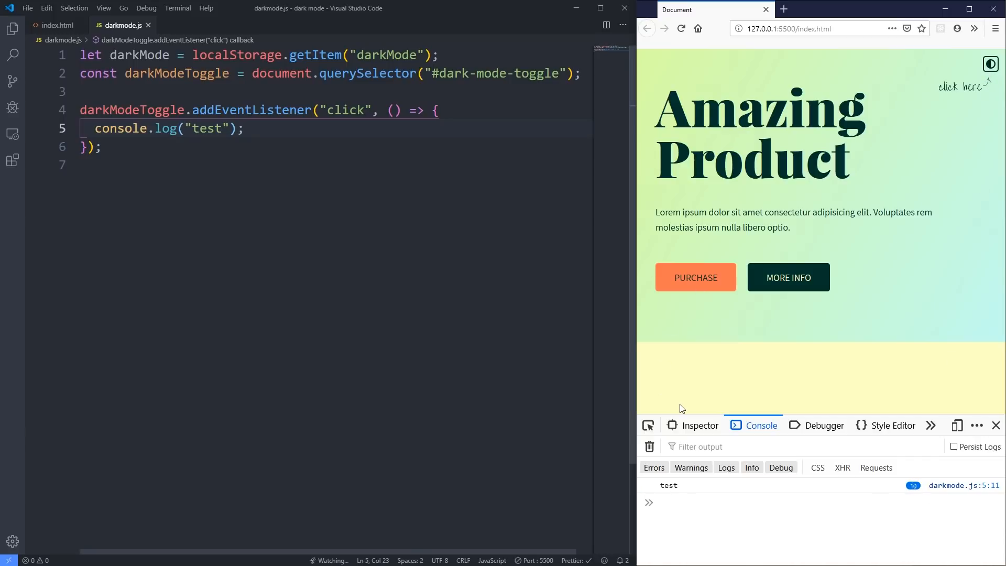
click(648, 446)
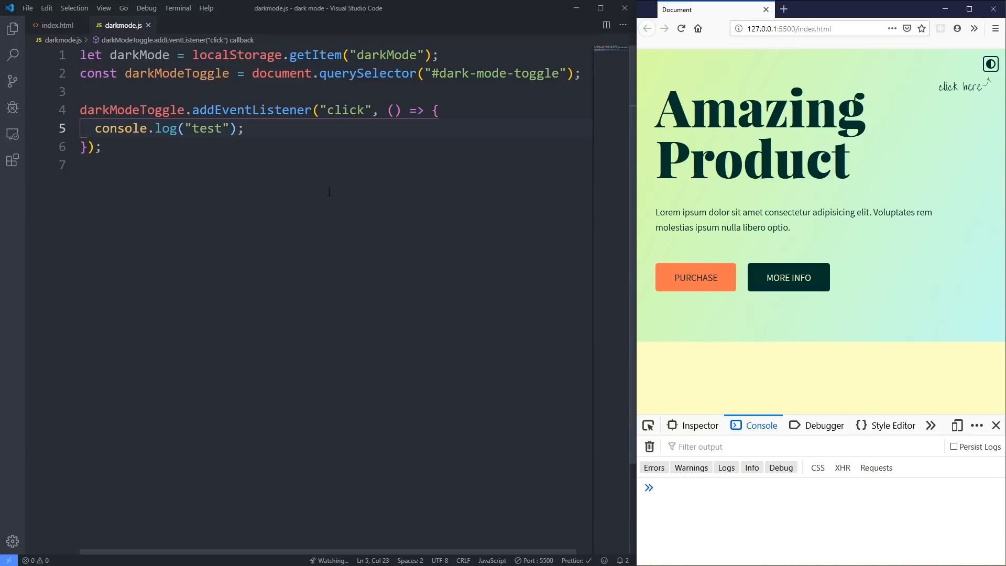
mouse_move(596, 68)
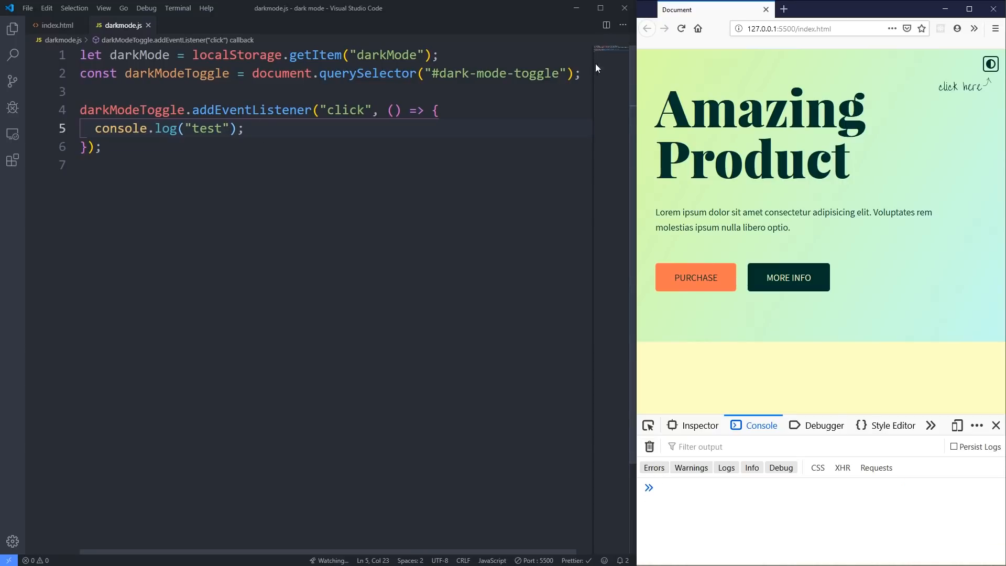
click(244, 128)
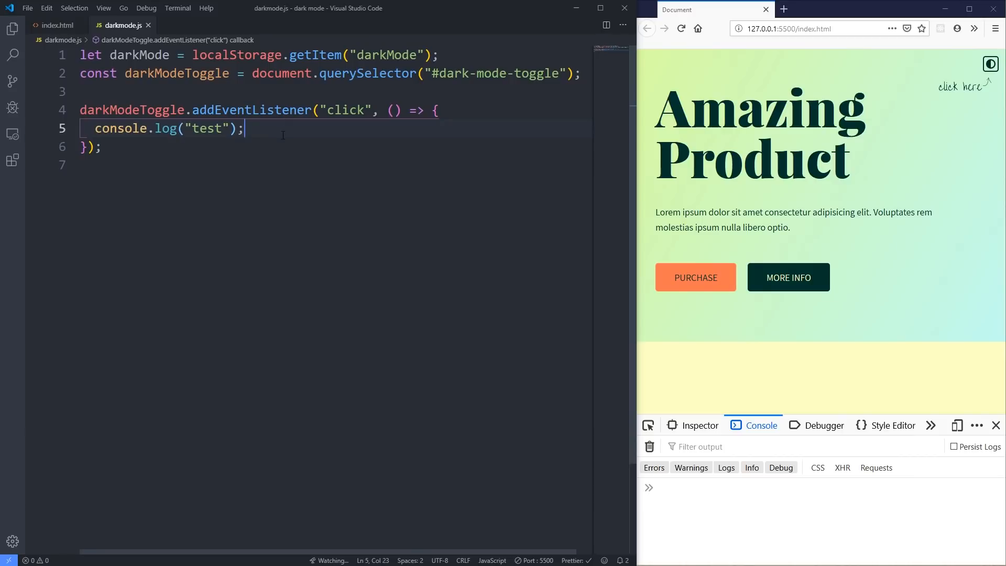
mouse_move(344, 126)
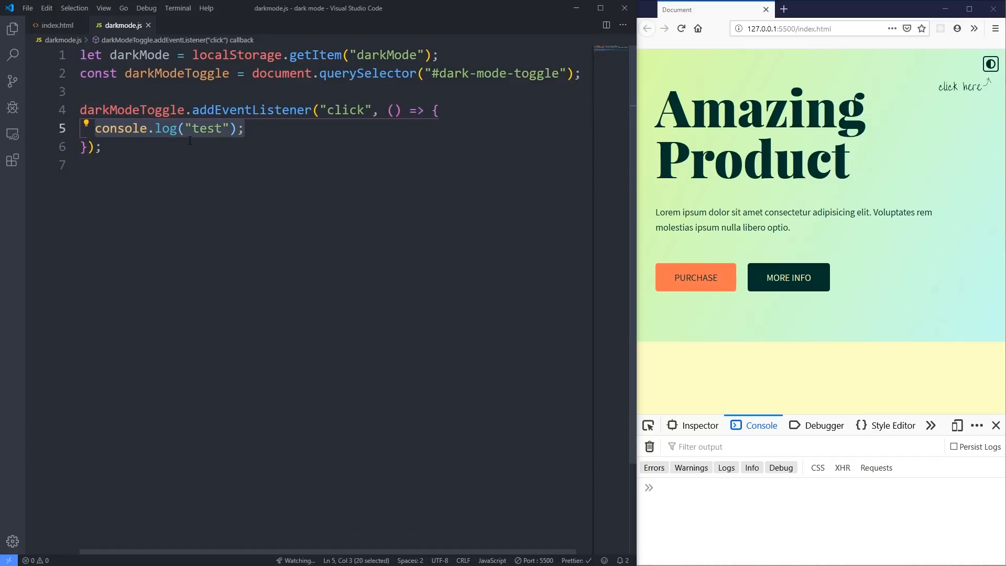
Step: Write comments: check if dark mode is enabled; if enabled, turn it off; if disabled, turn it on
text(//)
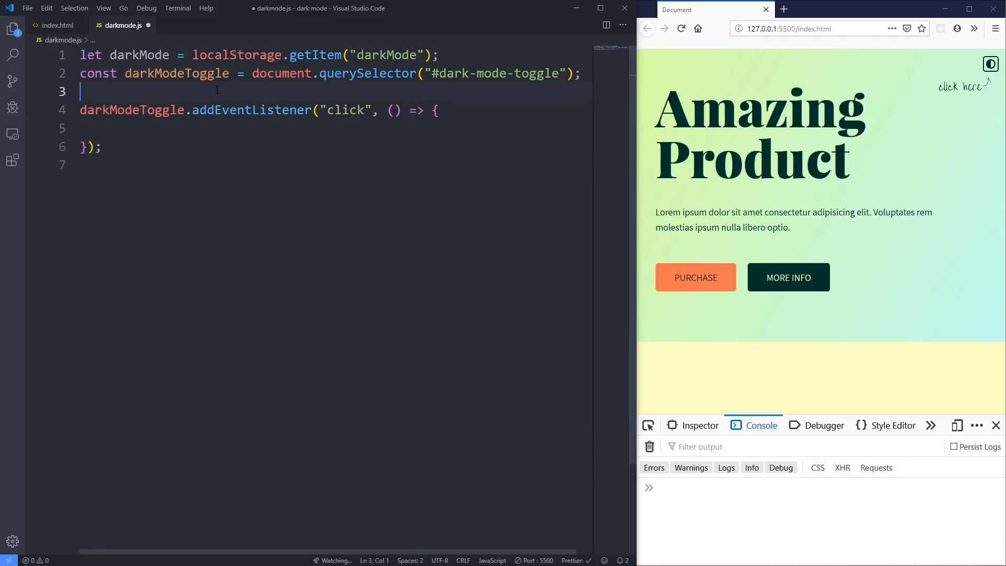
key(Enter)
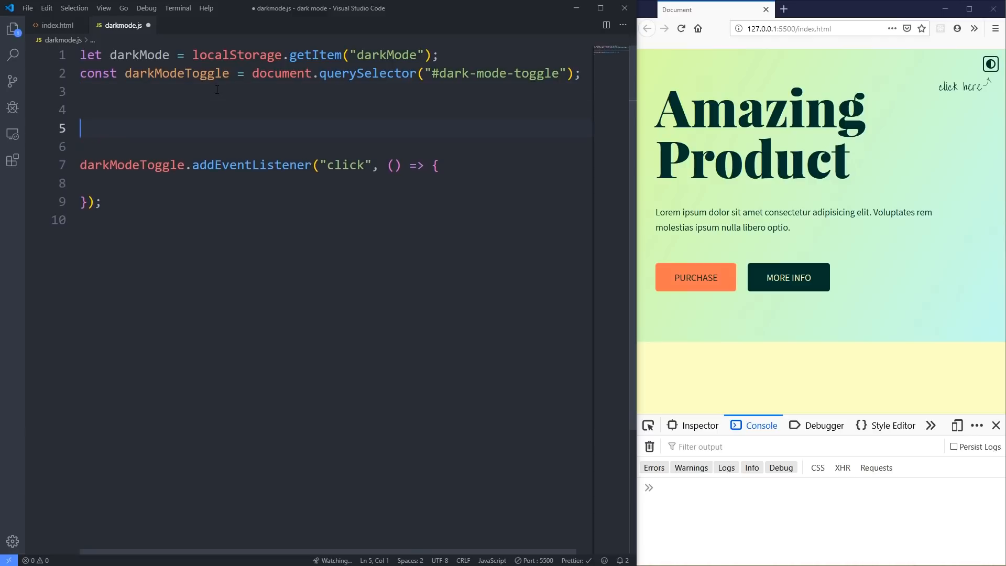
text(// check)
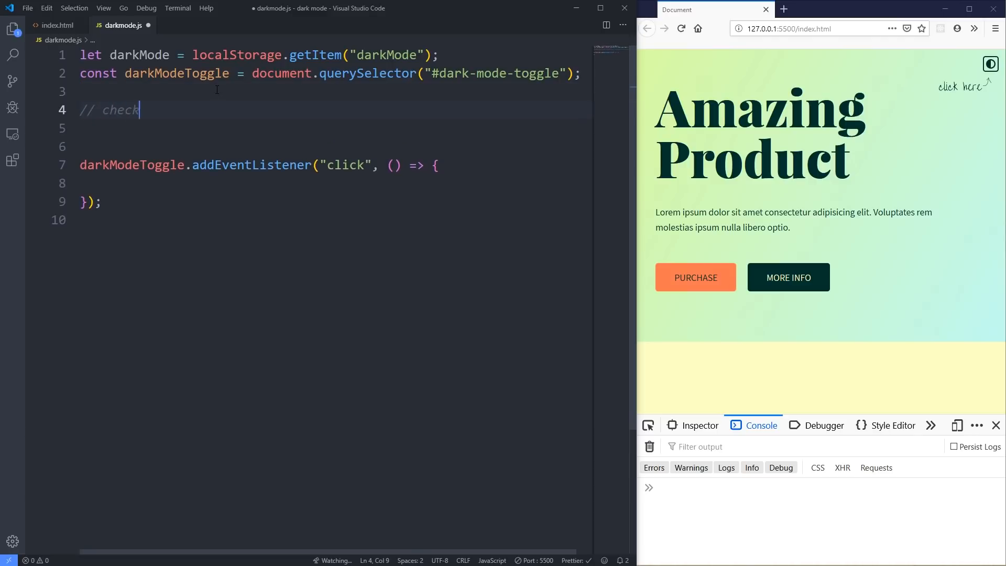
text(if)
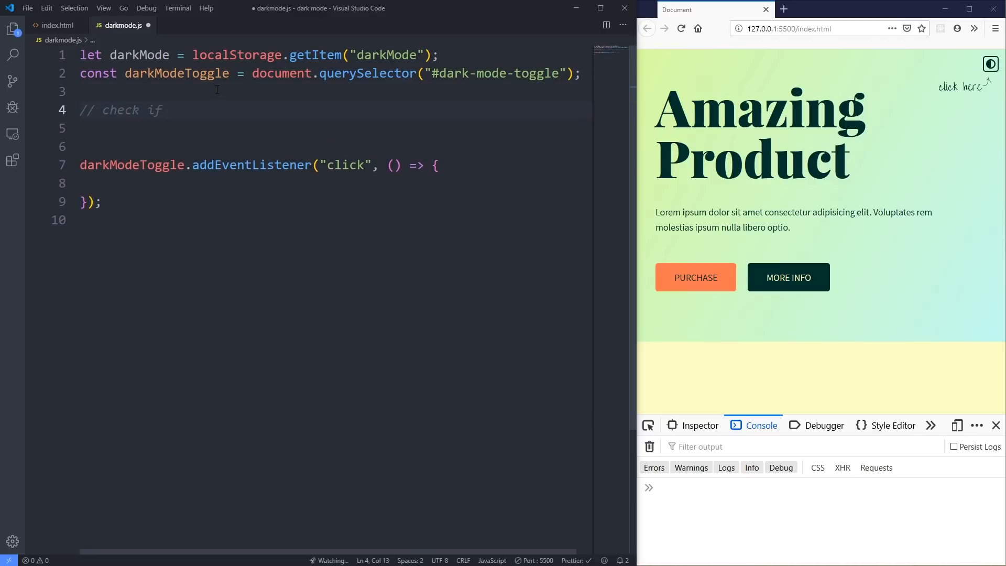
text(dark mode is)
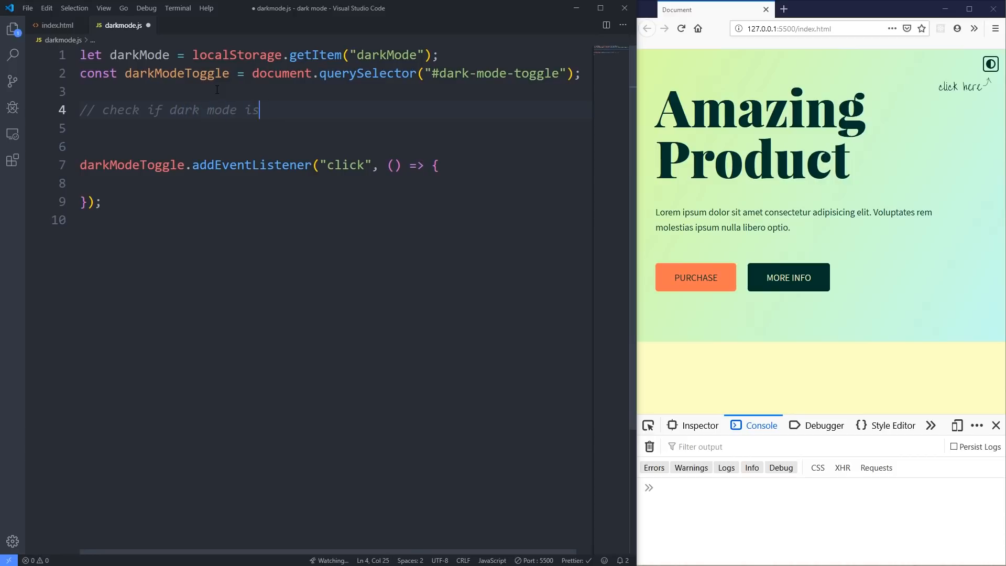
text(enabled)
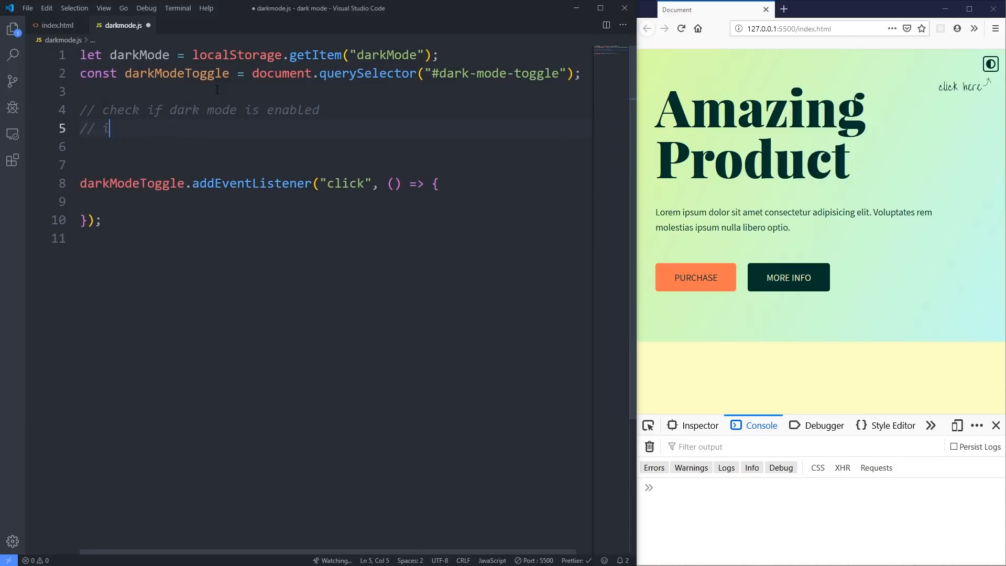
text(f it's enabled,)
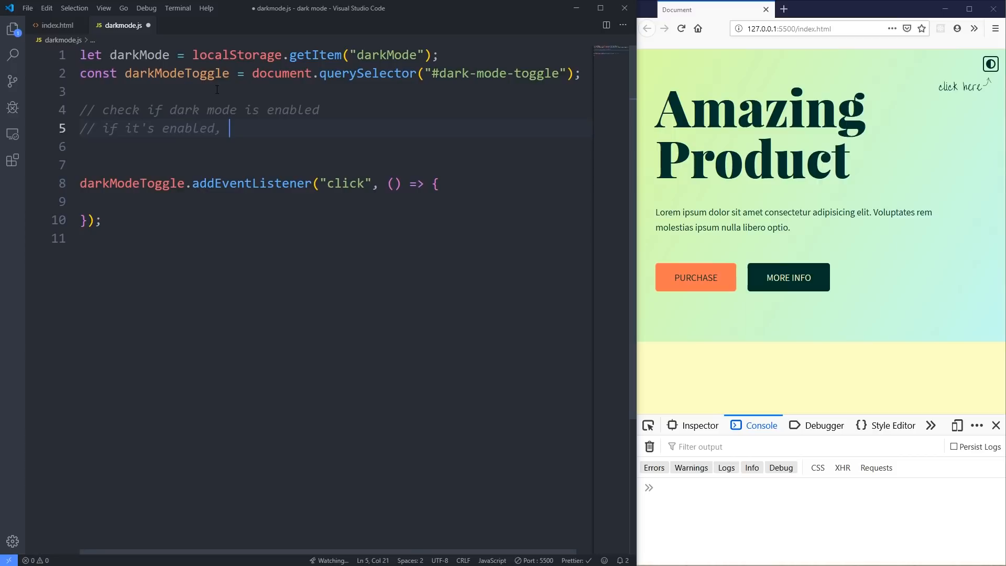
text(w)
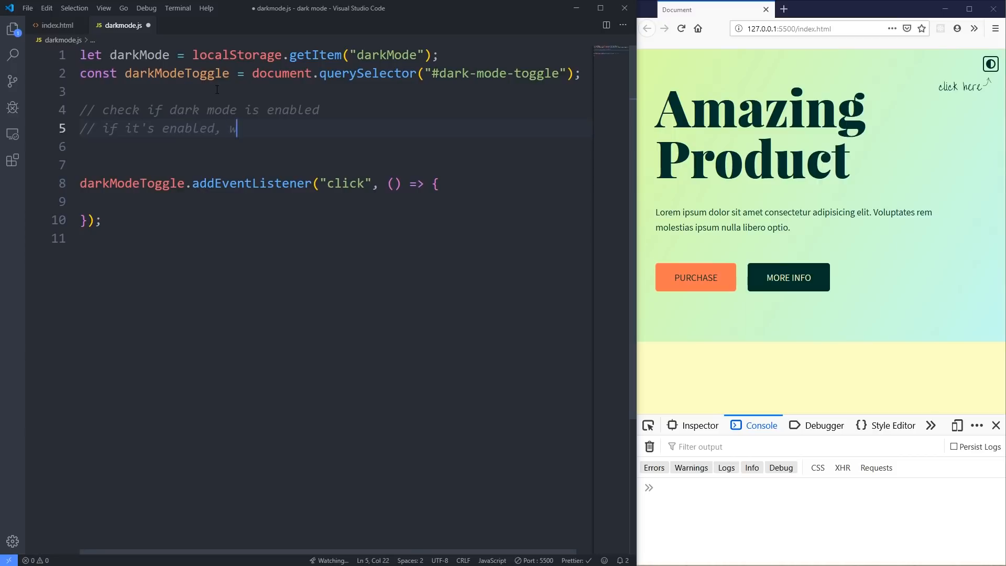
text(turn)
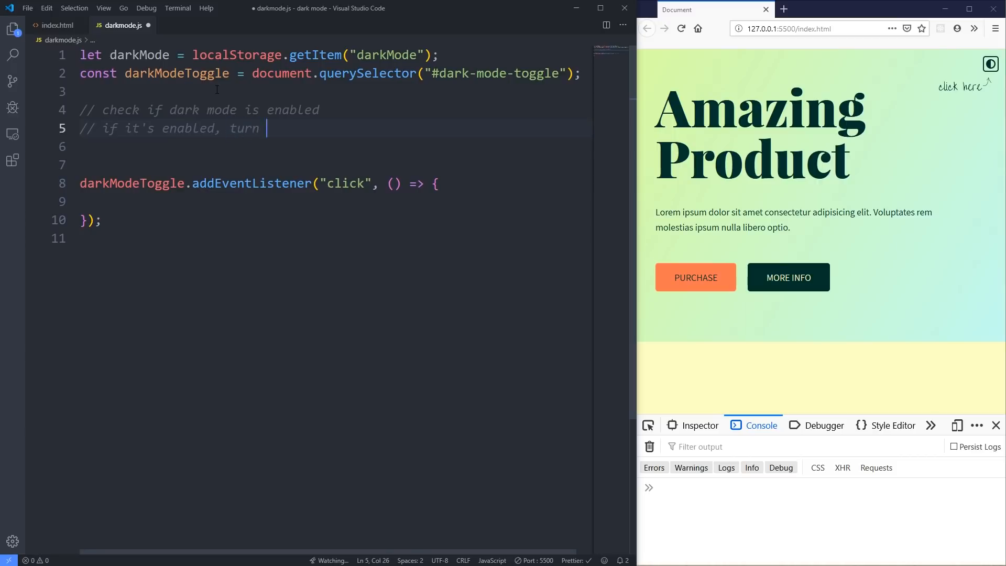
text(it off)
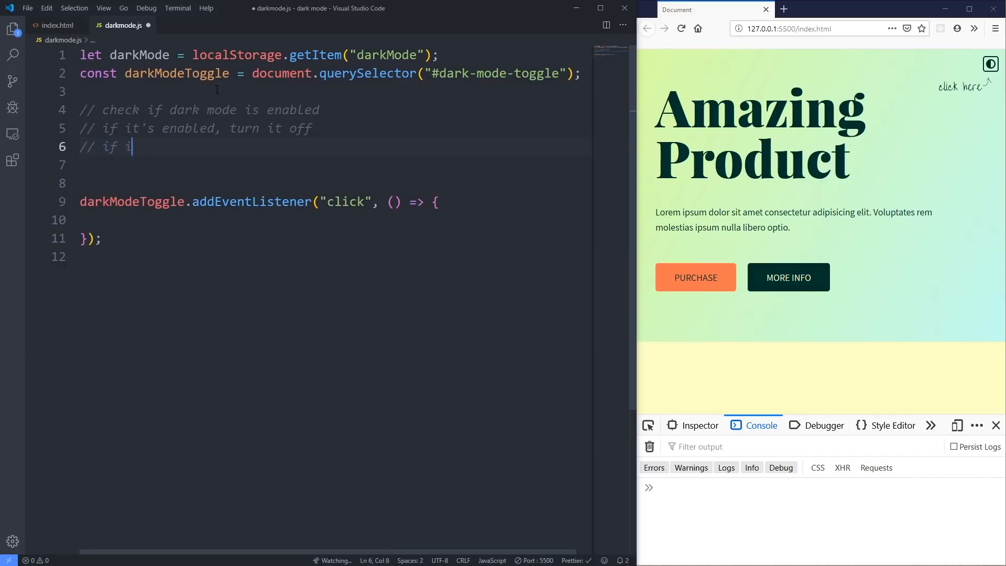
text(t's disabled,)
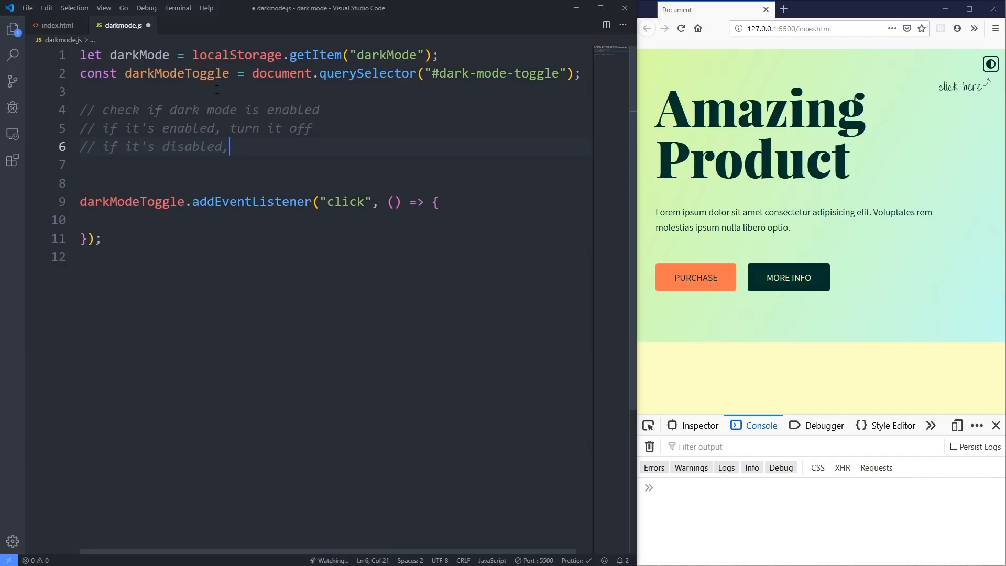
text(turn it on)
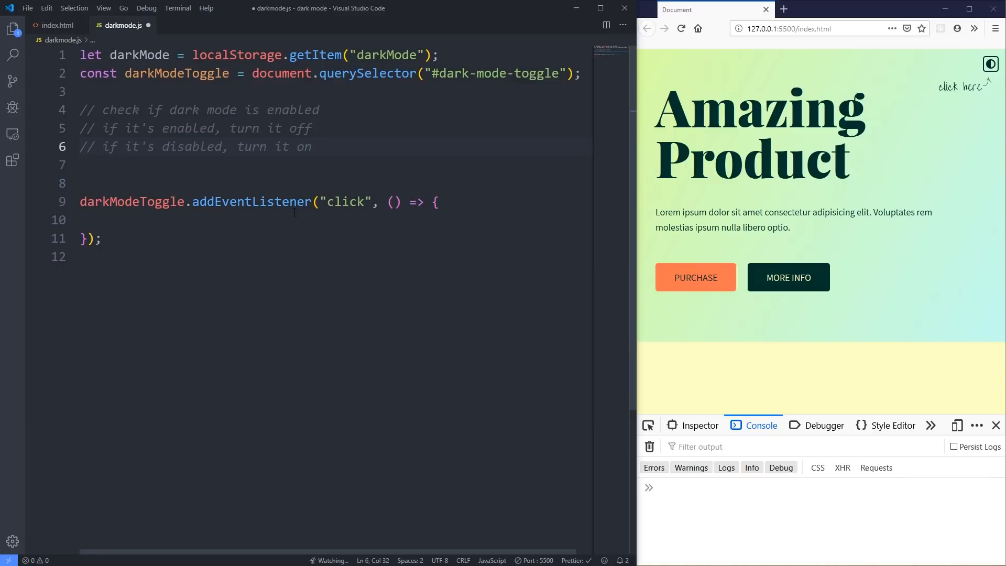
click(312, 146)
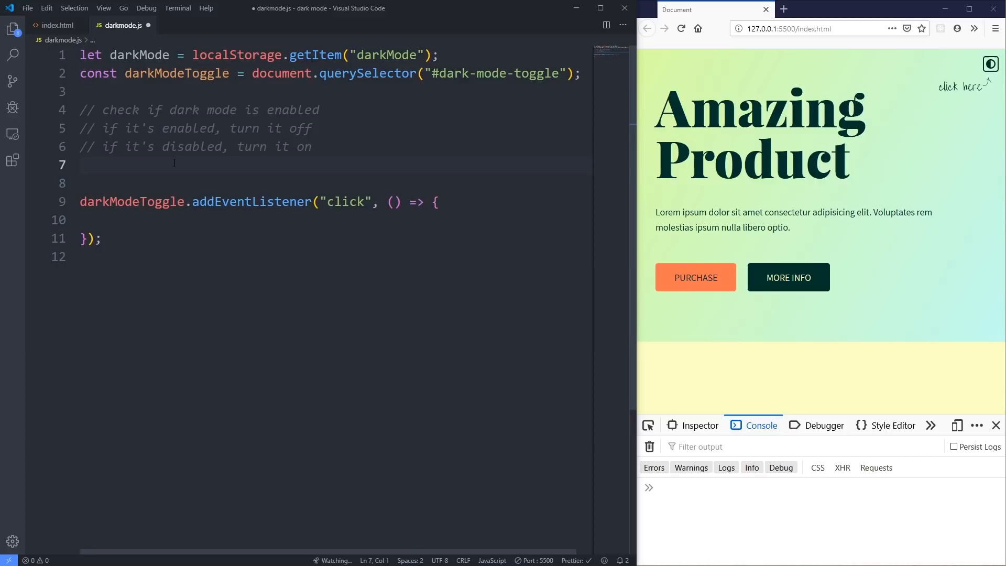
Step: Declare const enableDarkMode = () => {} on a new line below the comments
key(Enter)
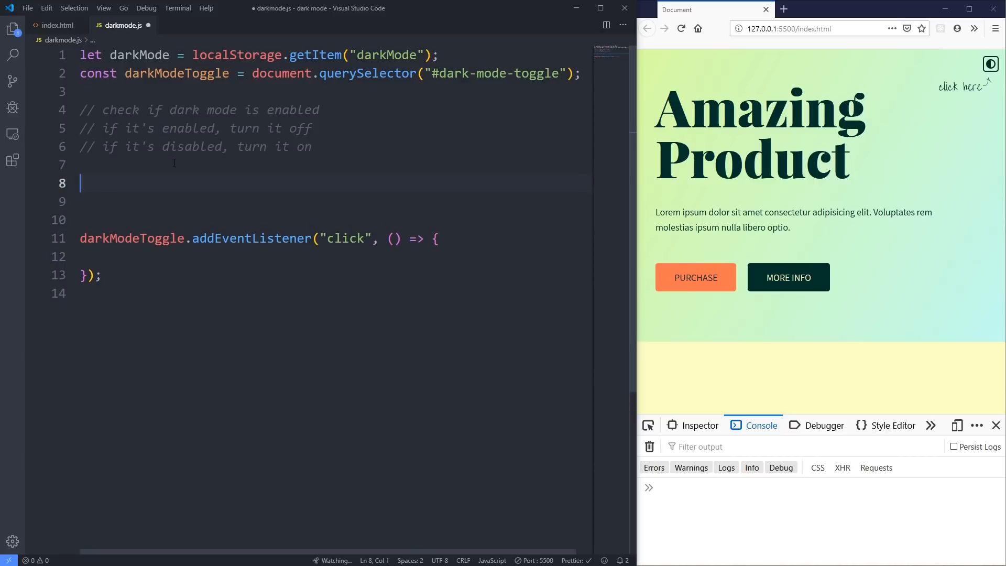
text(const d)
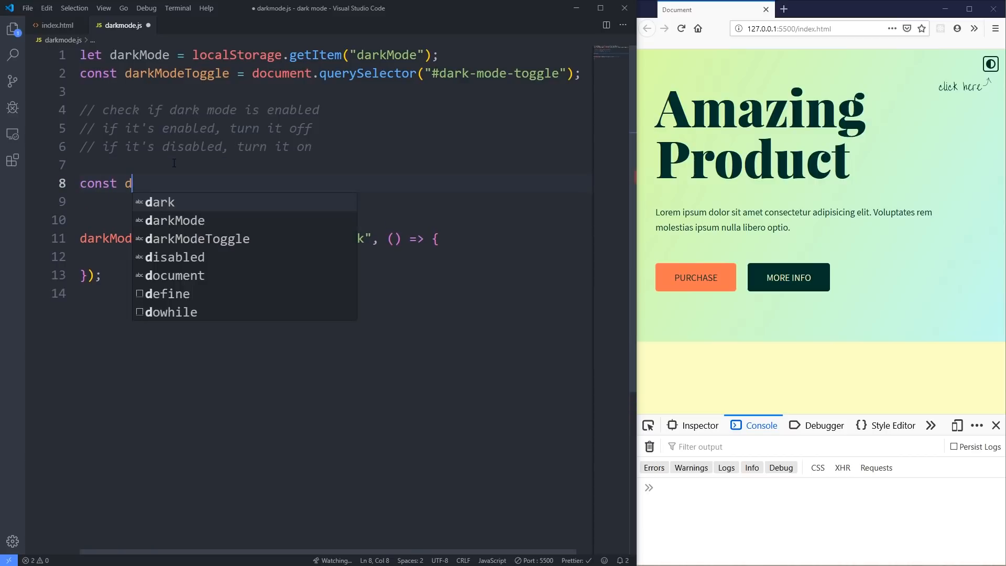
text(enableDark)
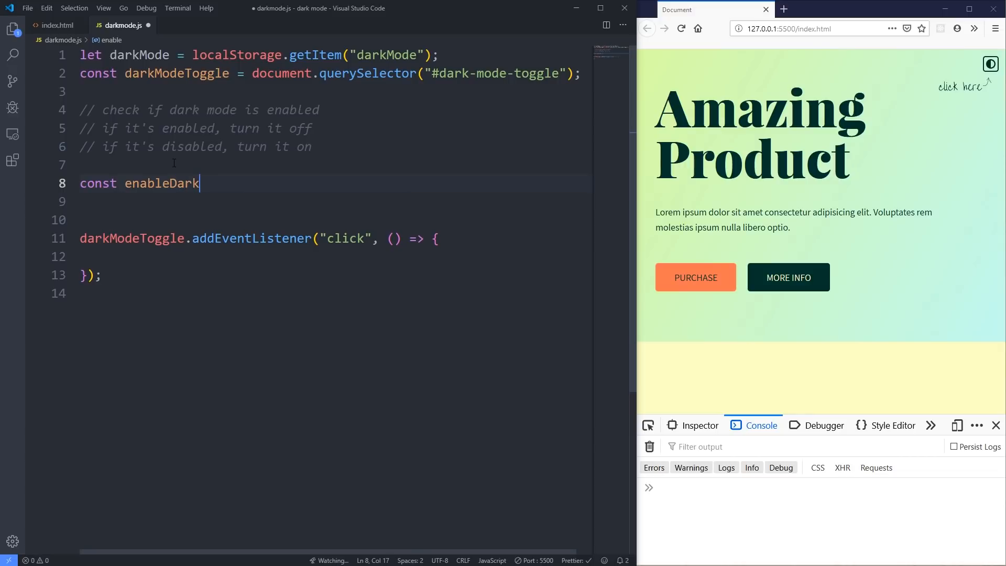
text(Mode = () => {)
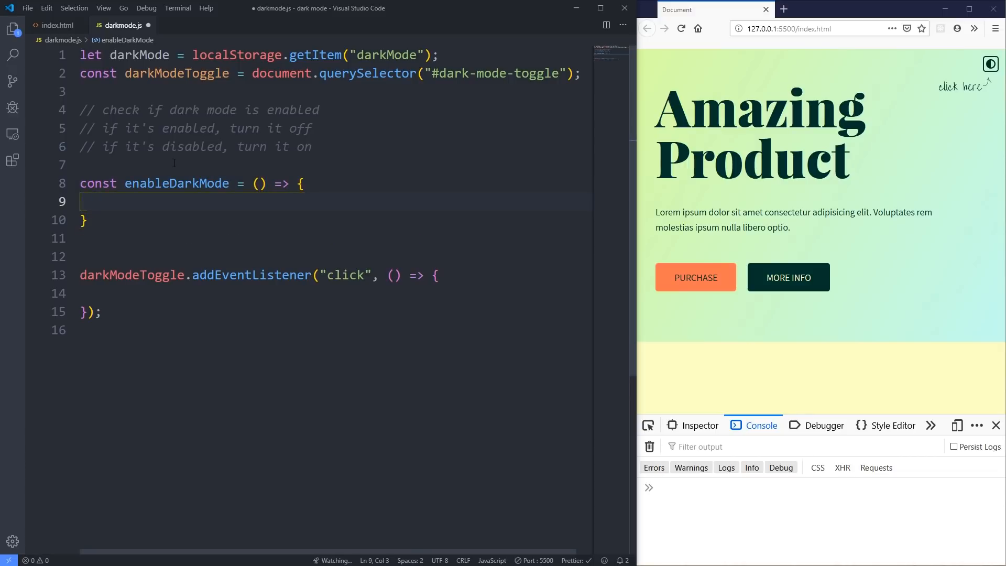
double_click(177, 184)
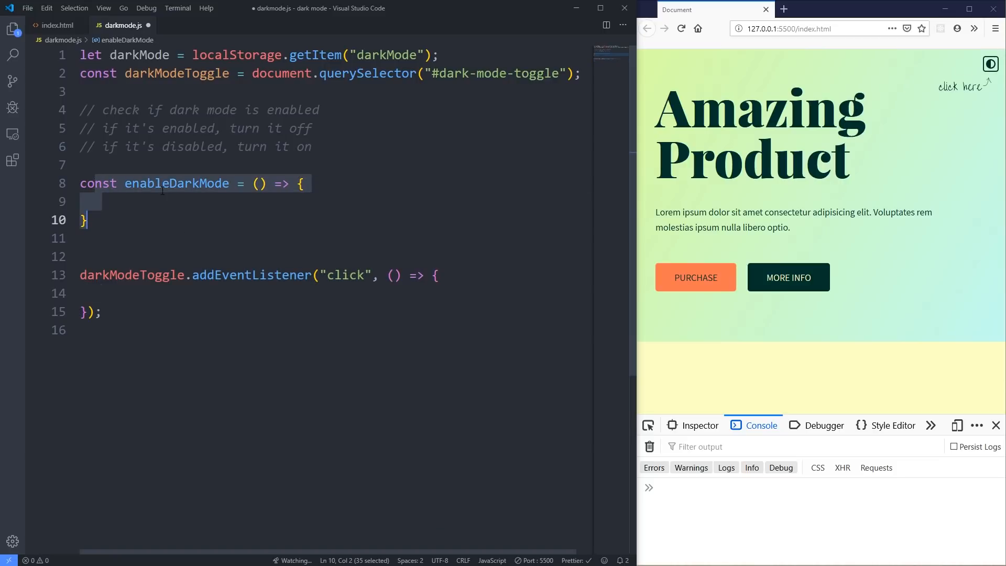
mouse_move(177, 183)
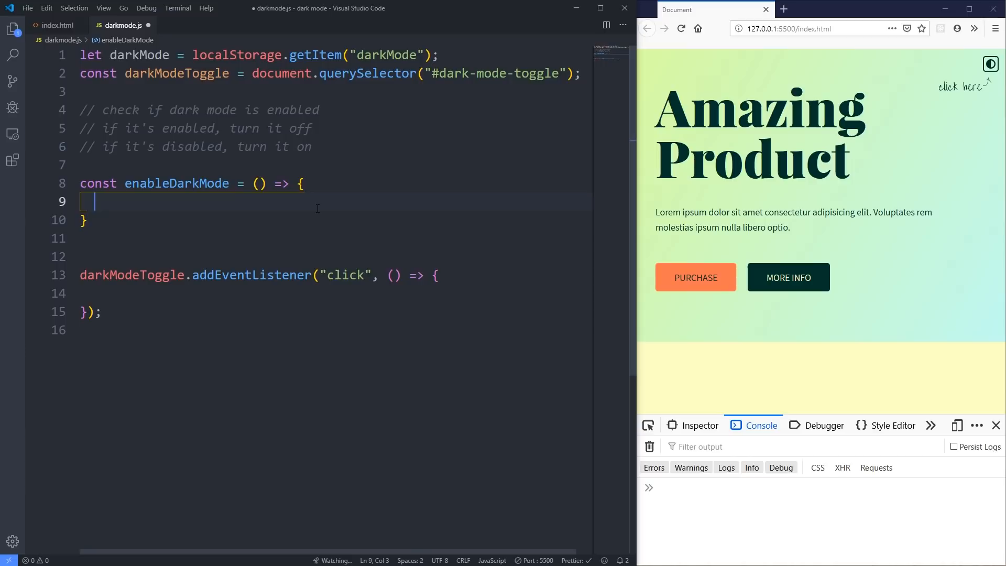
Step: Type '// 1. add the class darkmode to the body' and '// 2. update darkMode in the localStorage'
text(// 1. a)
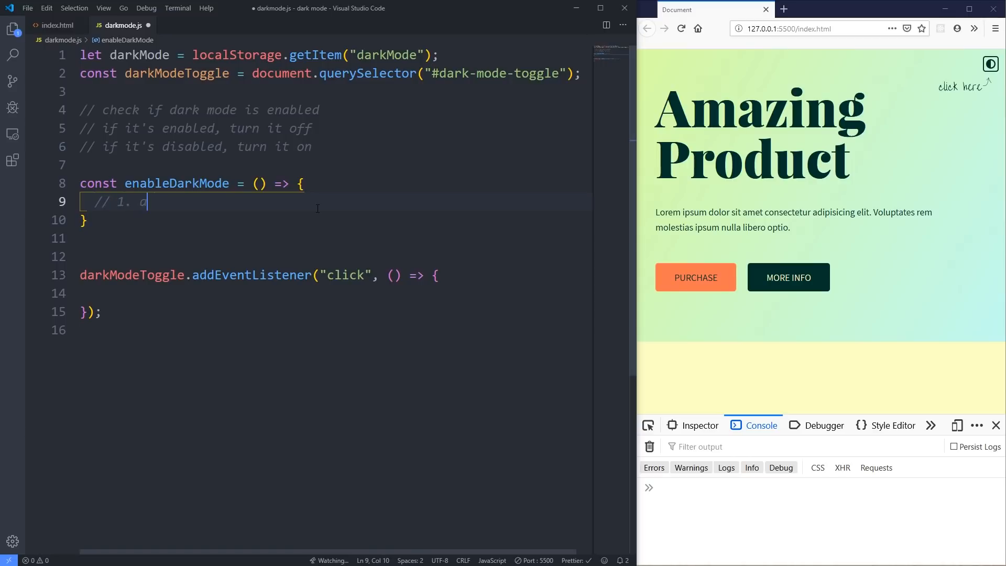
text(dd the class dar)
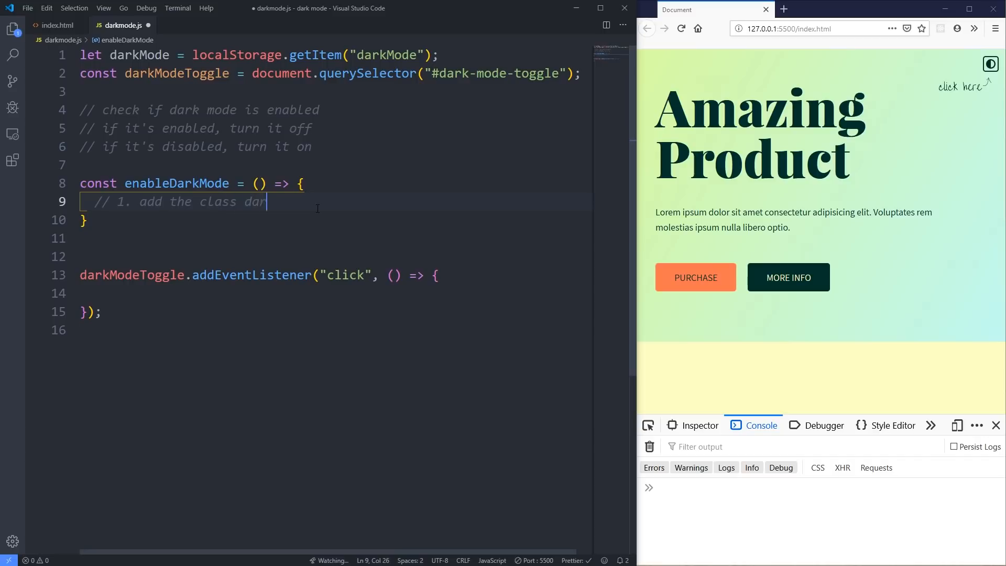
text(kmode to the body)
text(// 2.)
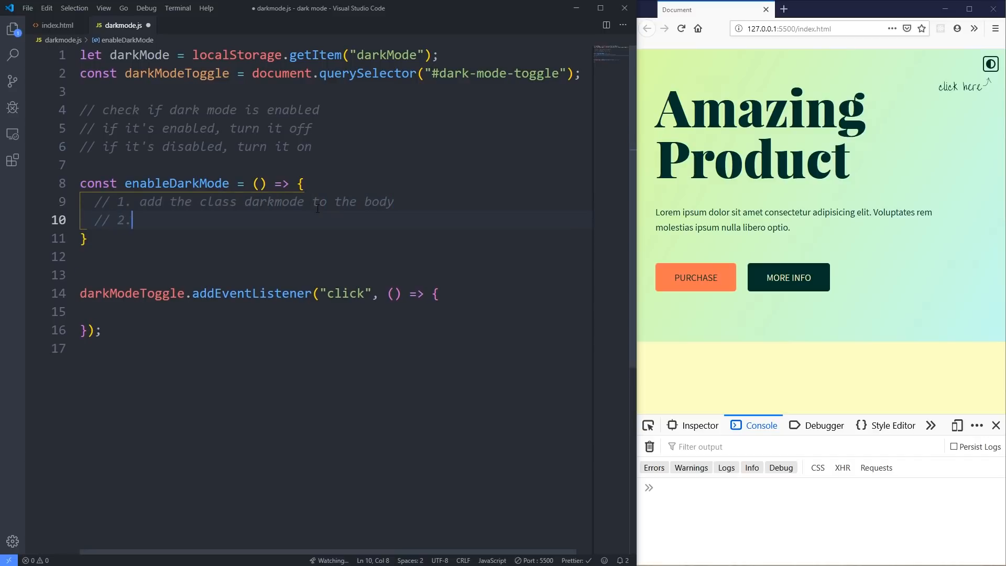
text(update)
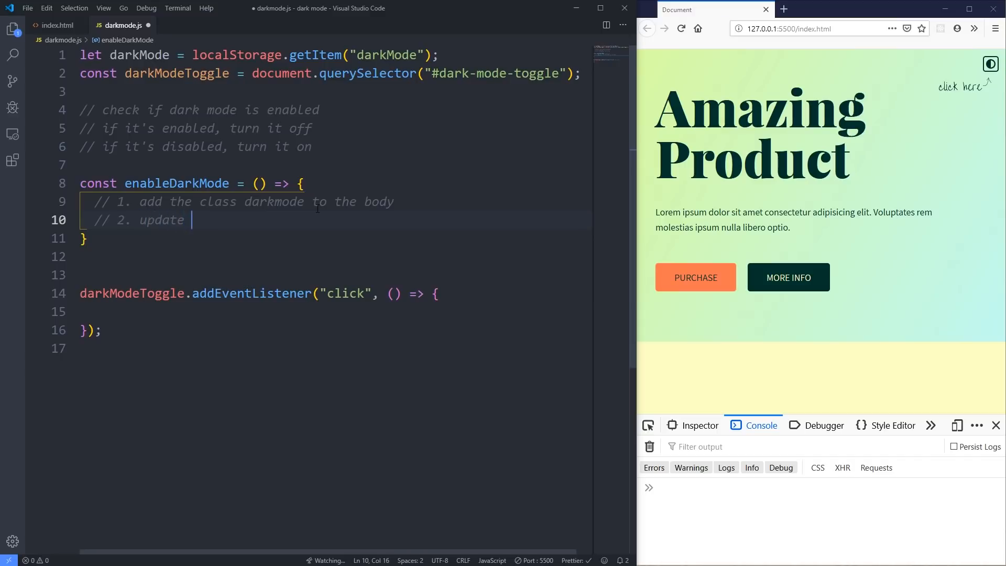
text(darkMode)
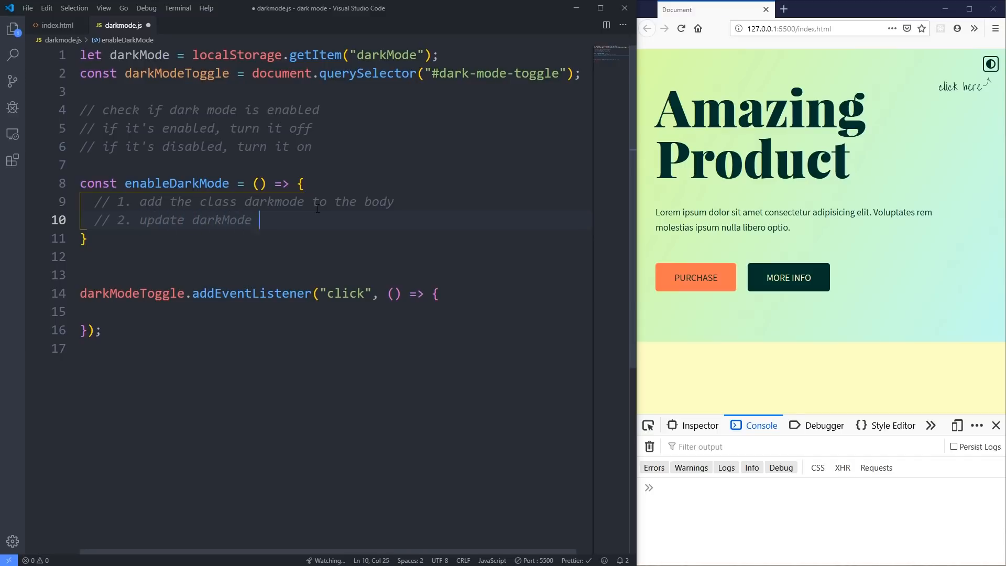
text(in the local)
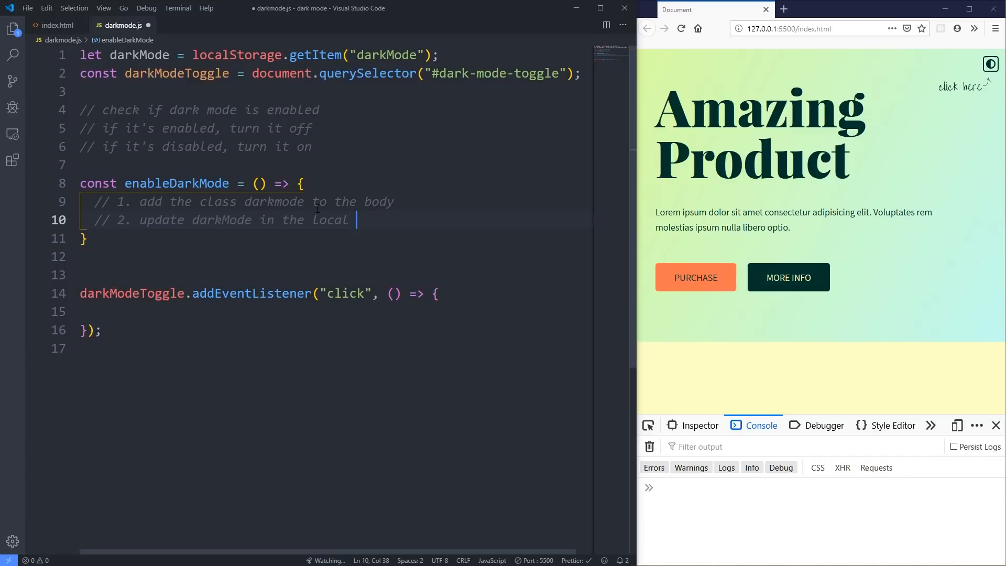
text(Storage)
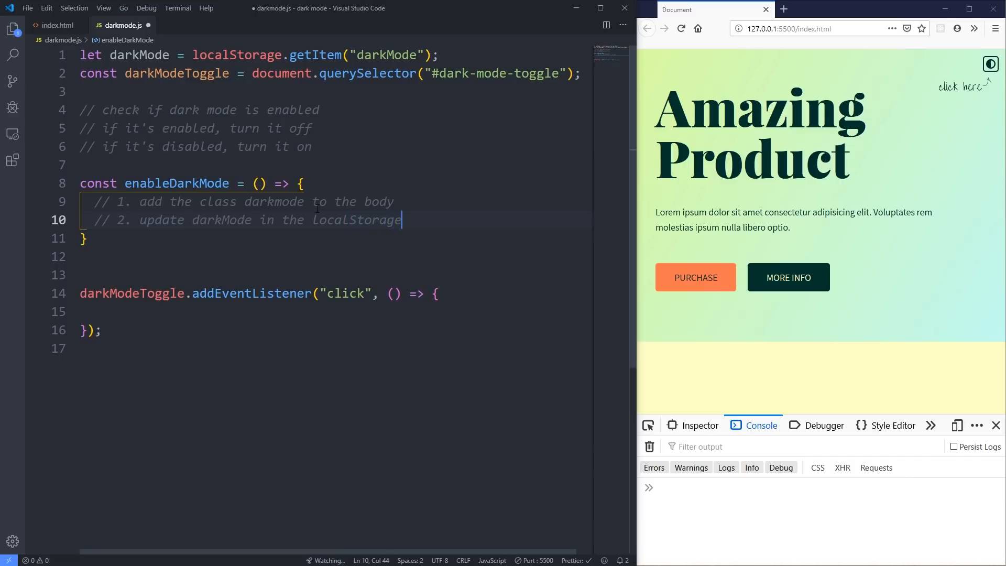
key(Enter)
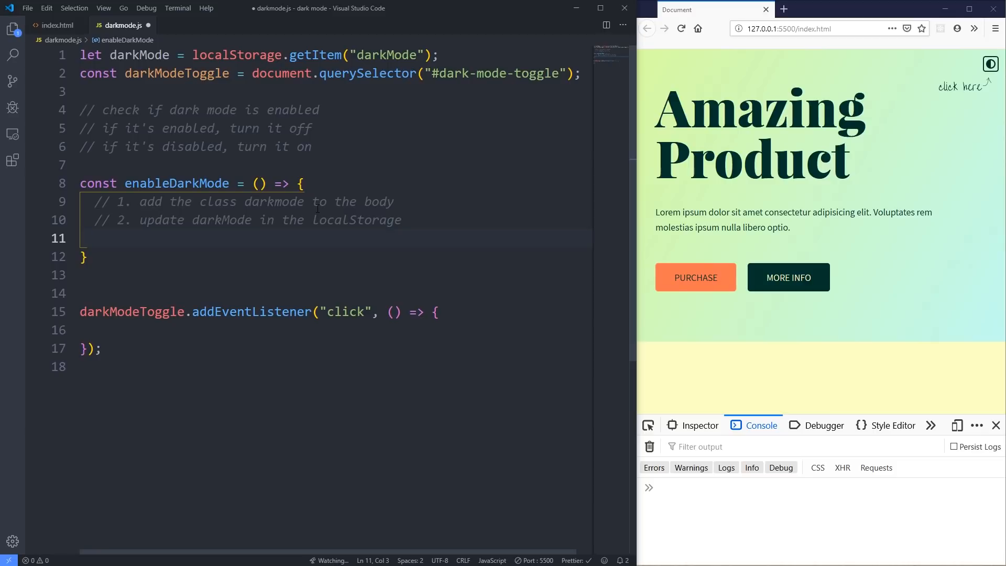
key(Enter)
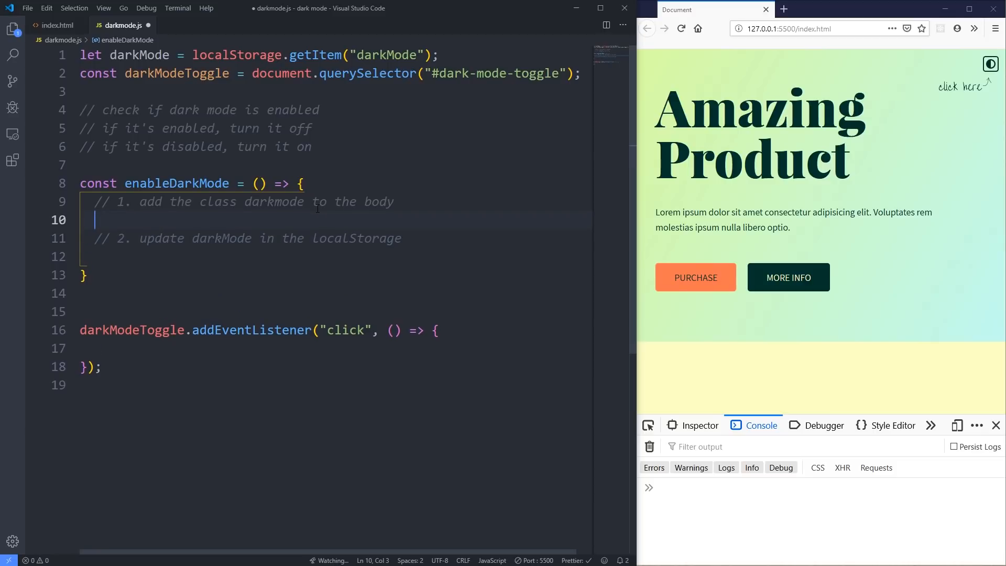
Step: Add document.body.classList.add('darkmode') inside enableDarkMode
text(document.)
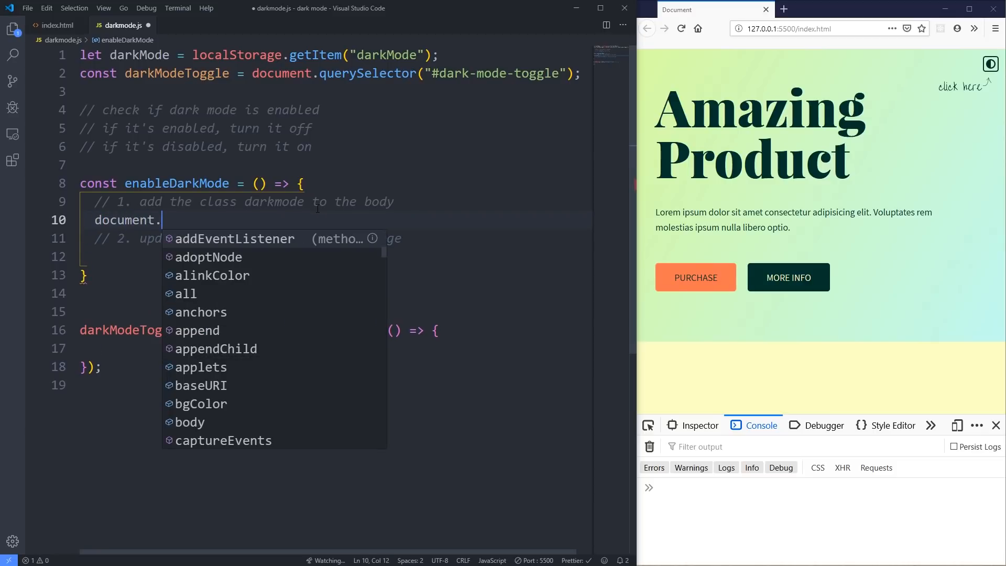
text(body.classList.add(')
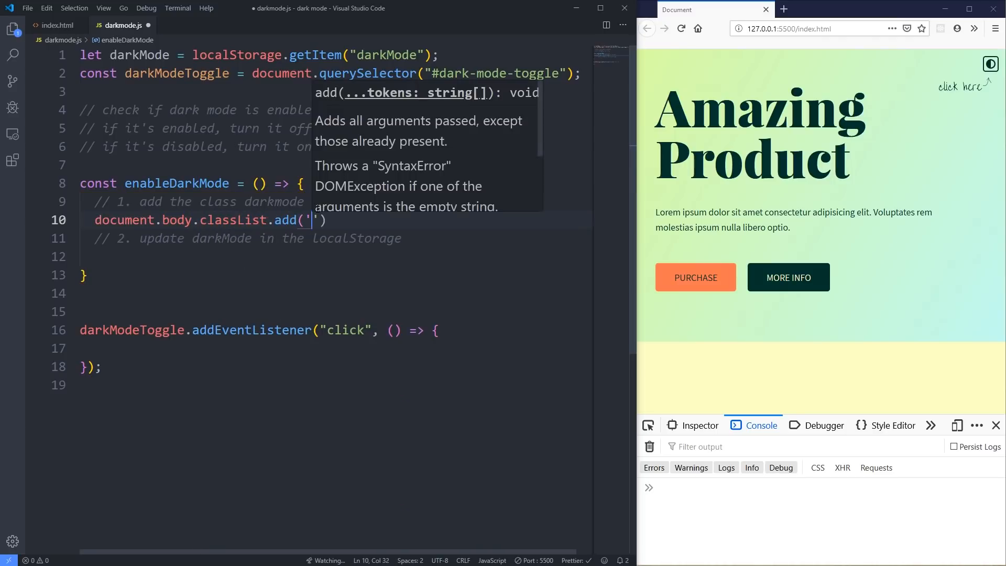
text(darkmode)
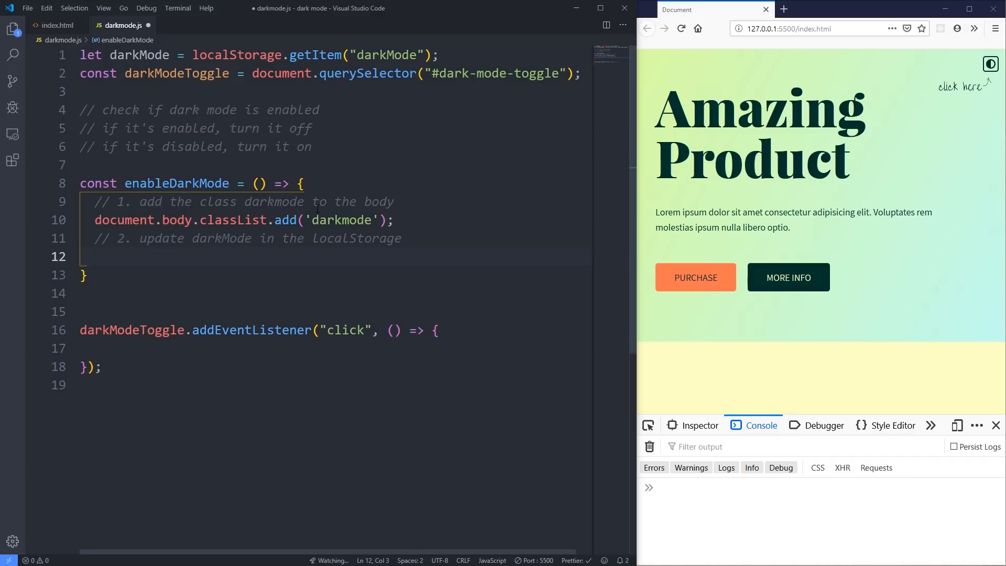
Step: Add localStorage.setItem('darkMode', 'enabled') to enableDarkMode and save so Prettier reformats
text(localStage.setItem)
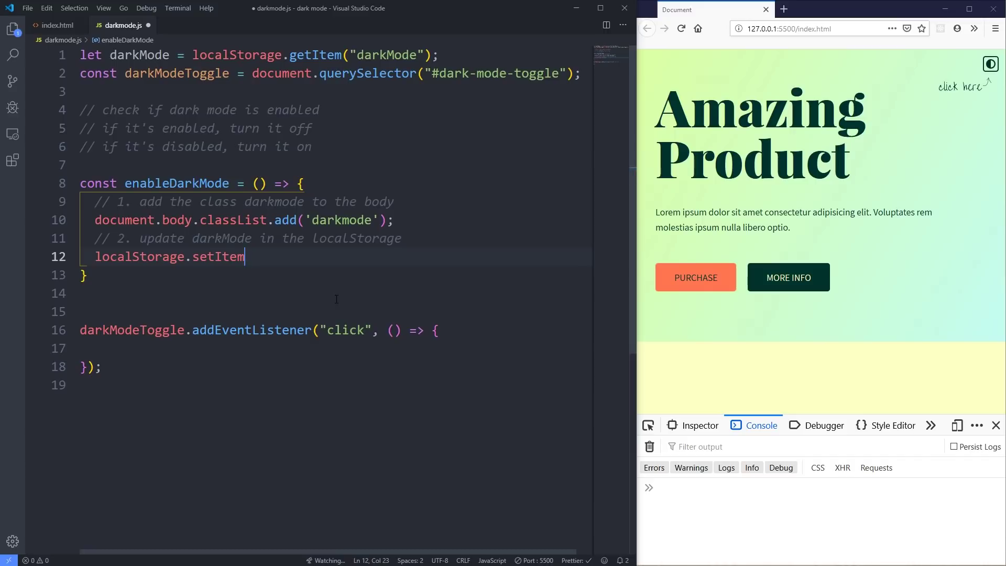
text(()
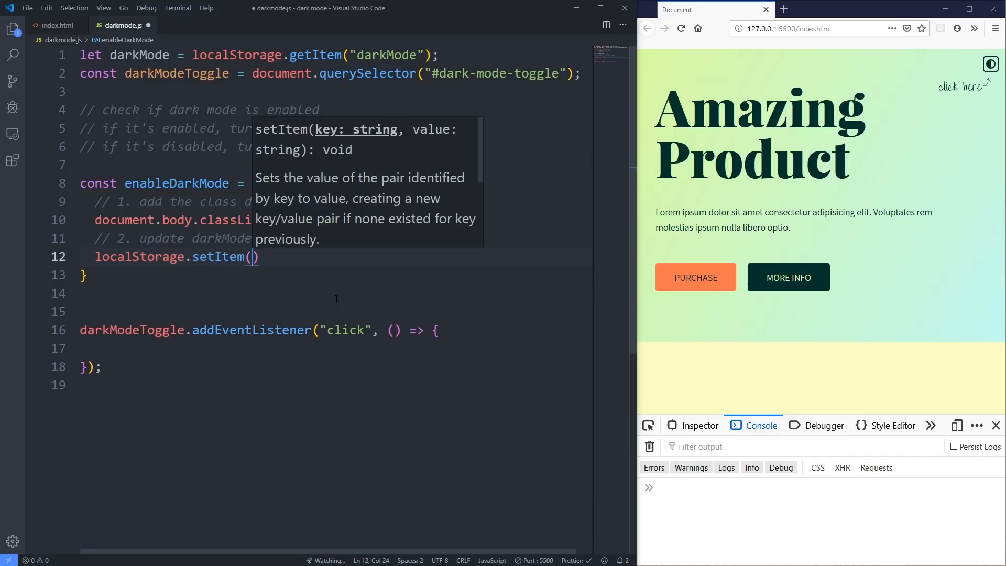
text('da')
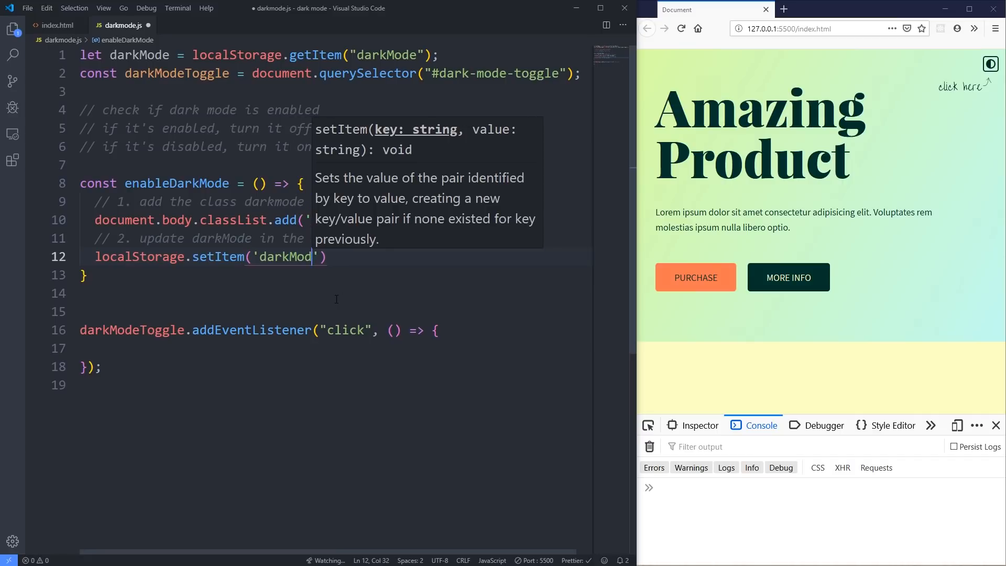
text(e)
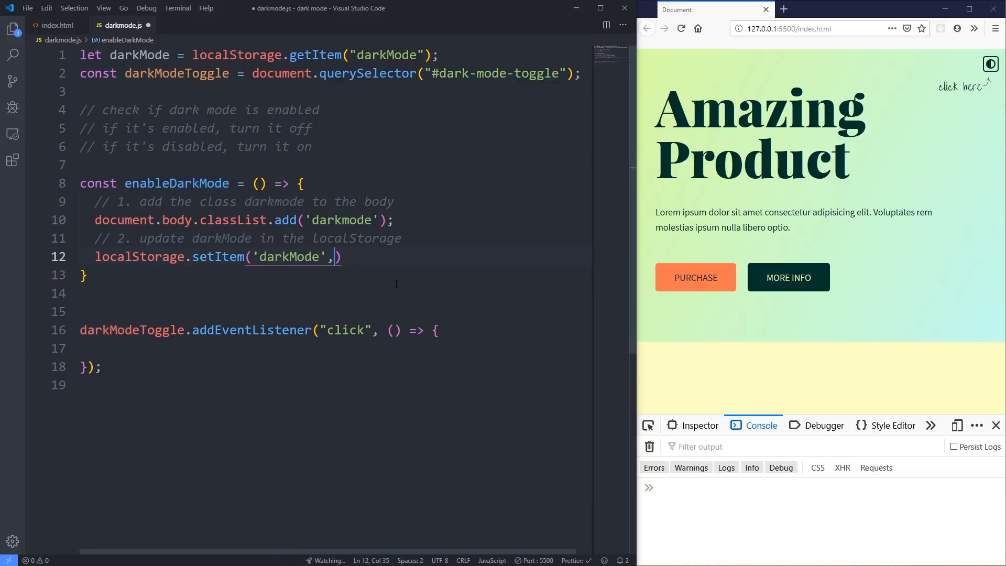
text('')
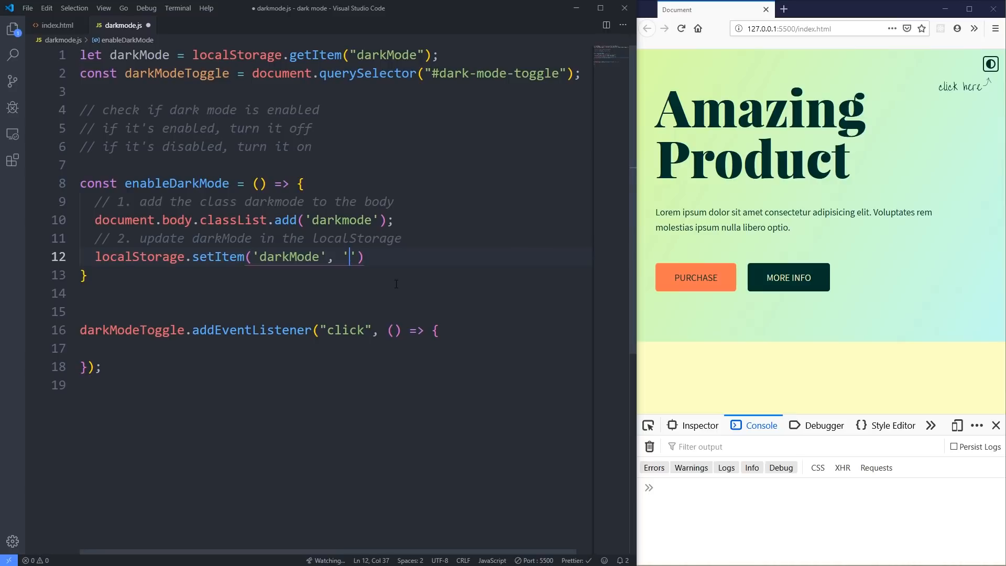
text(enabled)
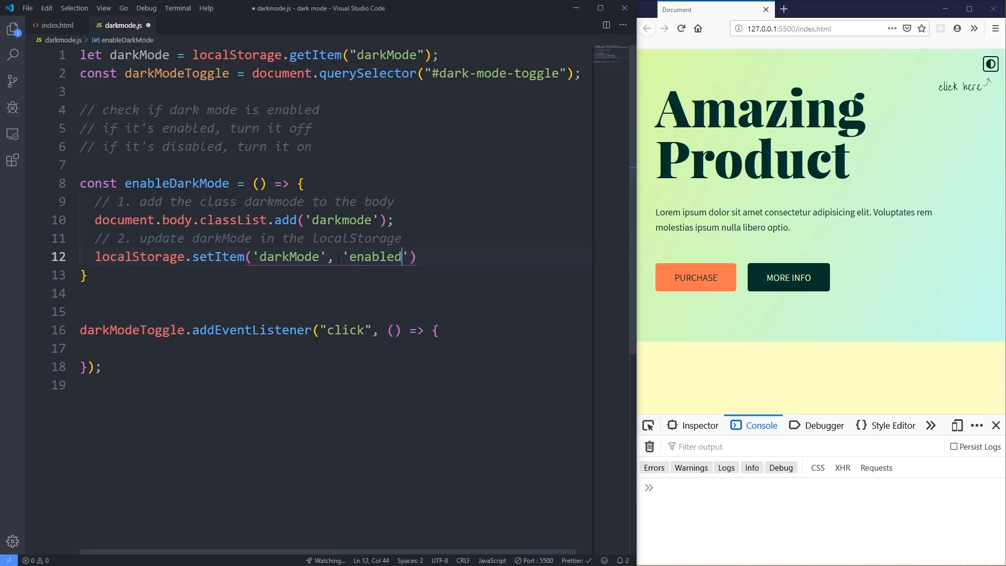
double_click(375, 257)
text(;)
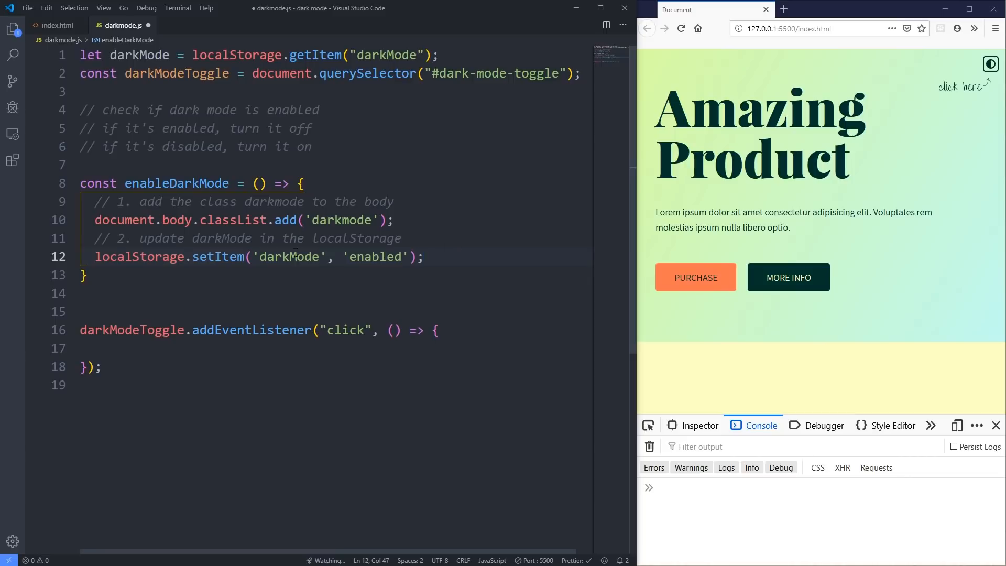
double_click(375, 257)
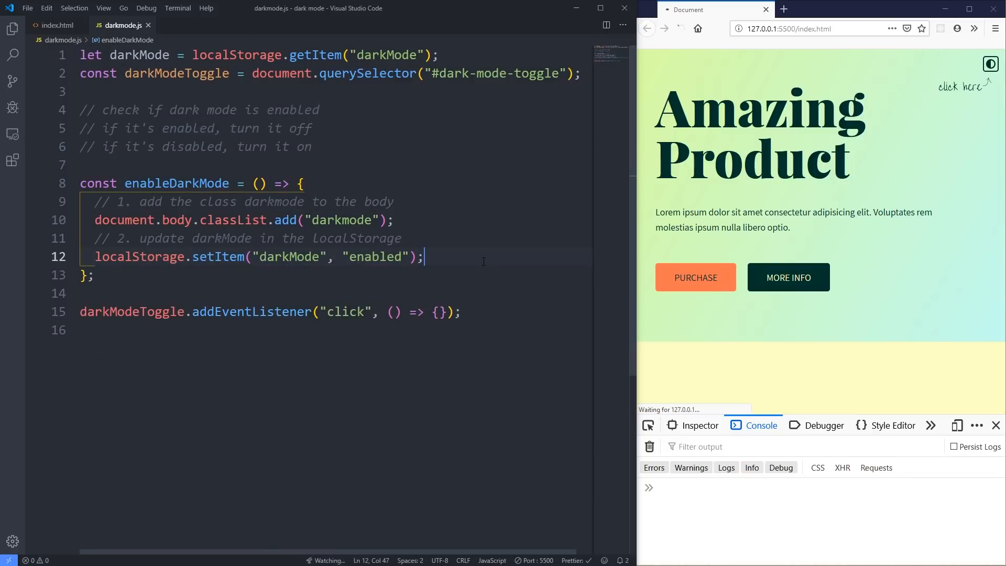
Step: Check the darkMode key name and add blank lines after enableDarkMode
click(681, 28)
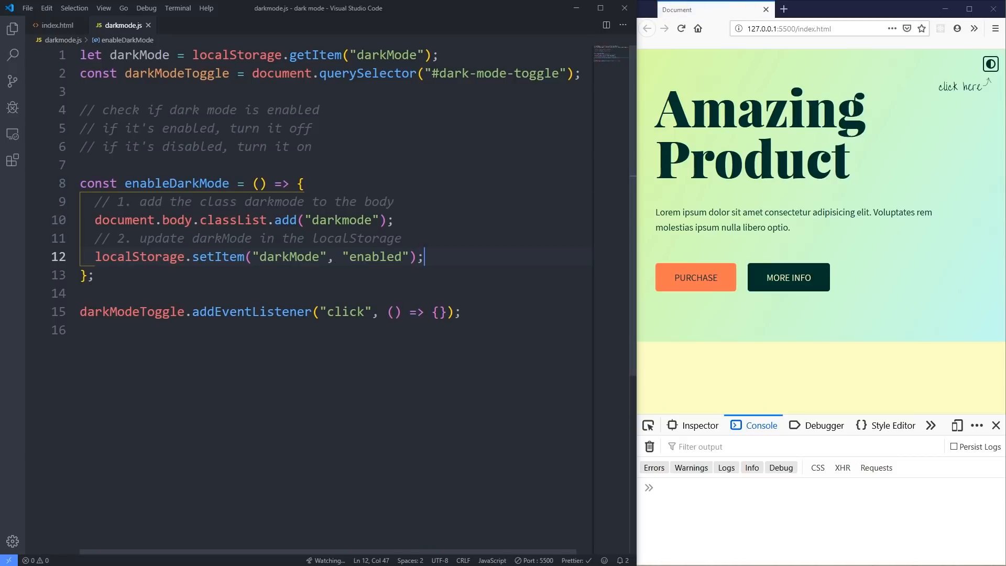
double_click(288, 257)
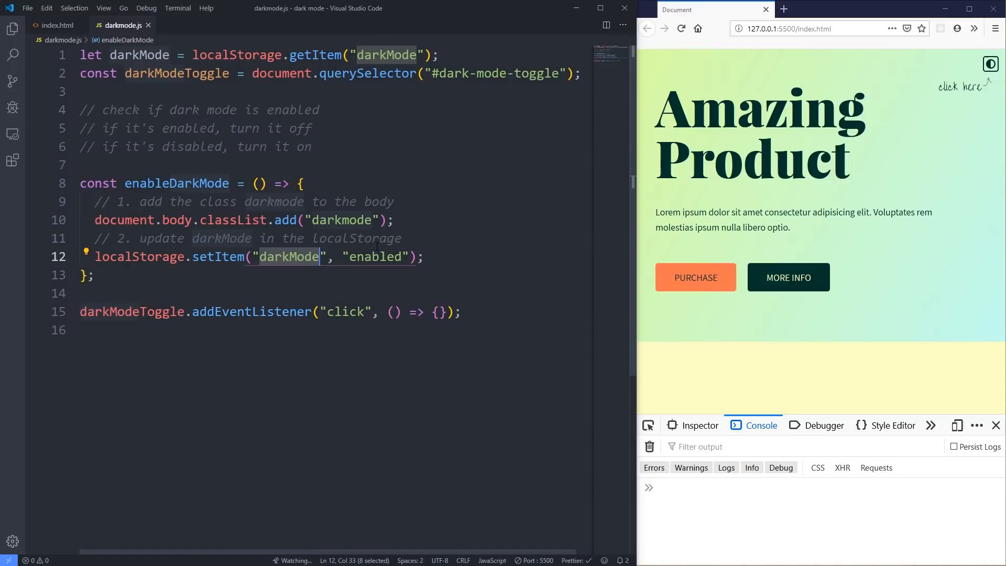
double_click(376, 257)
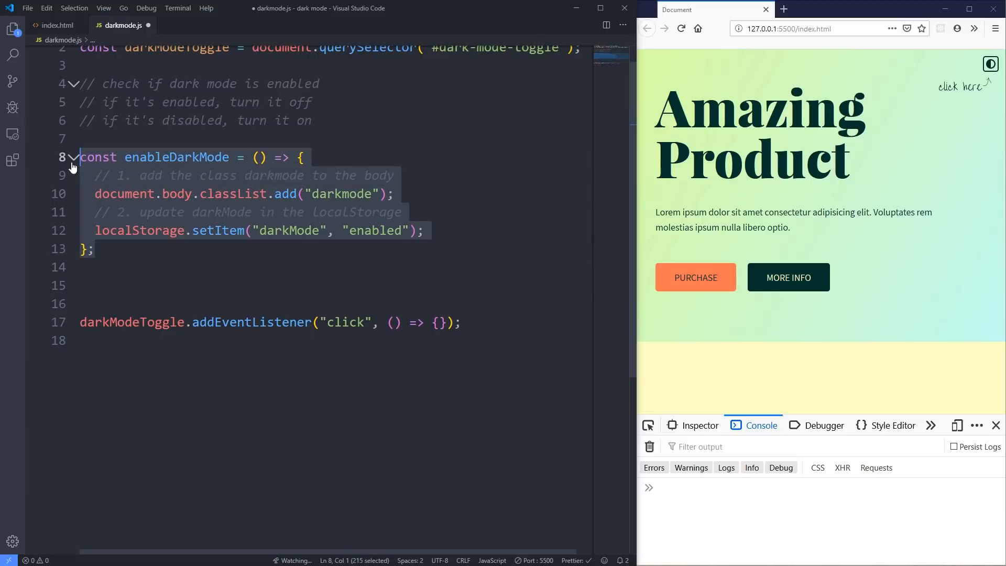
Step: Paste a disableDarkMode copy using classList.remove('darkmode') and setItem('darkMode', null), then save
key(ctrl+v)
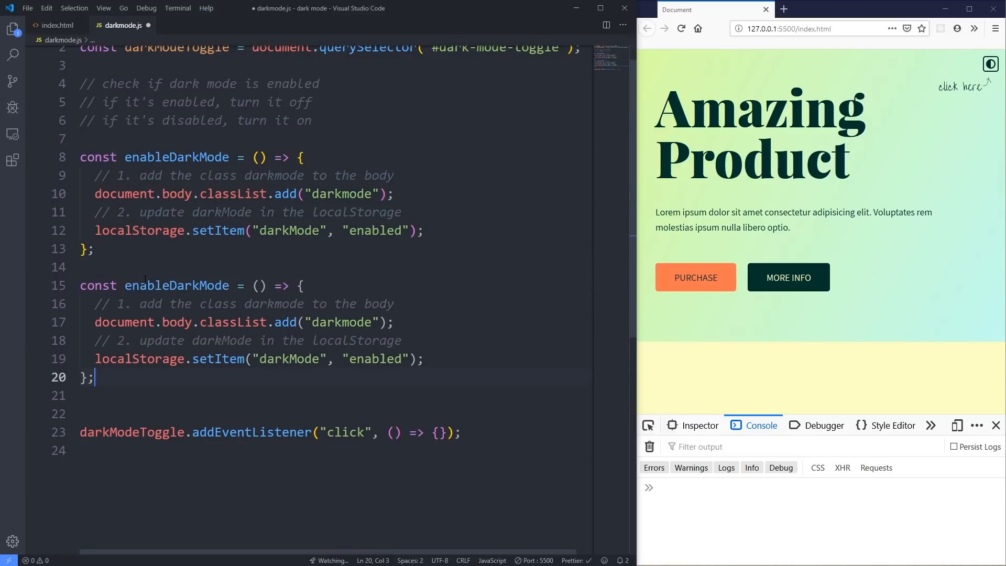
text(di)
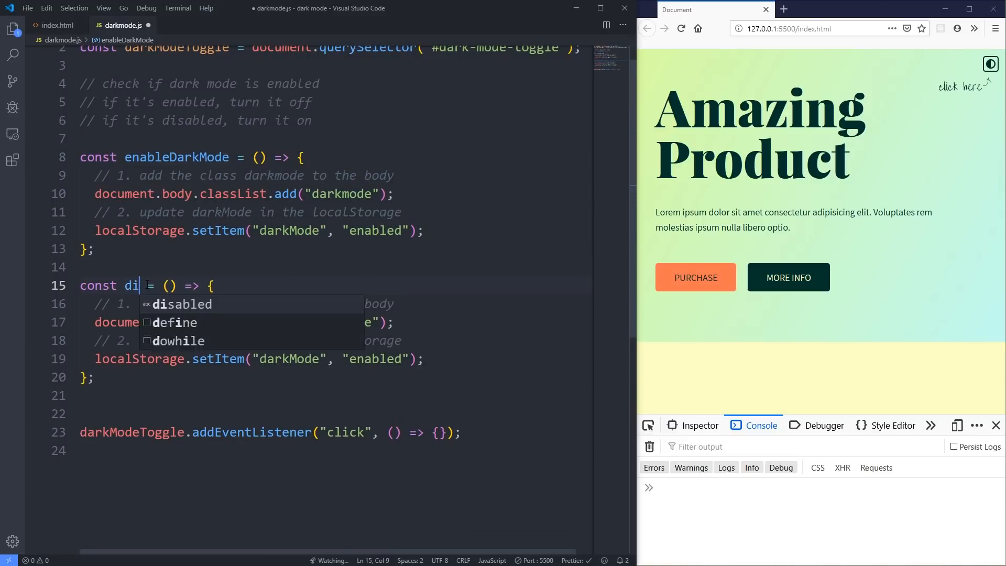
text(sal)
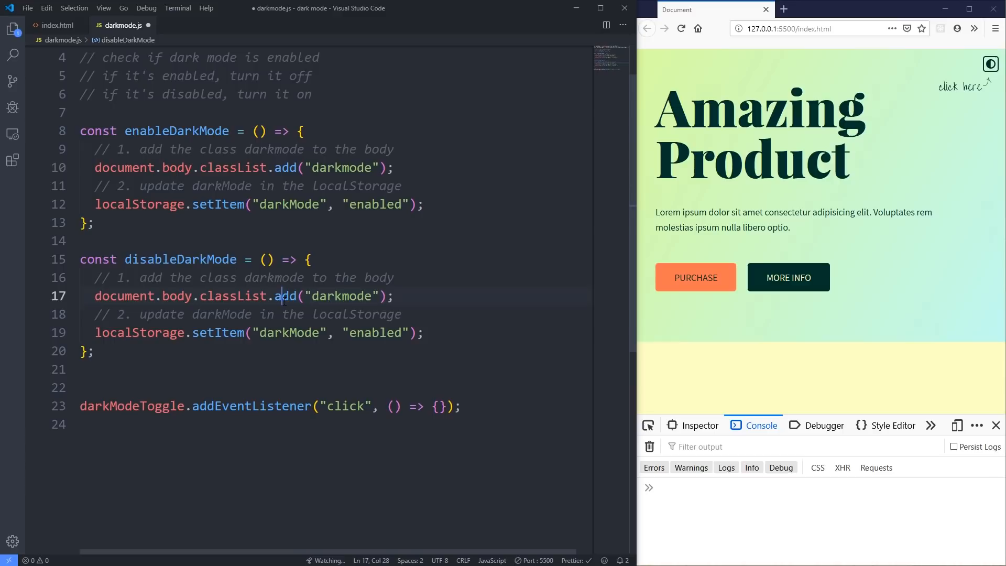
text(remove)
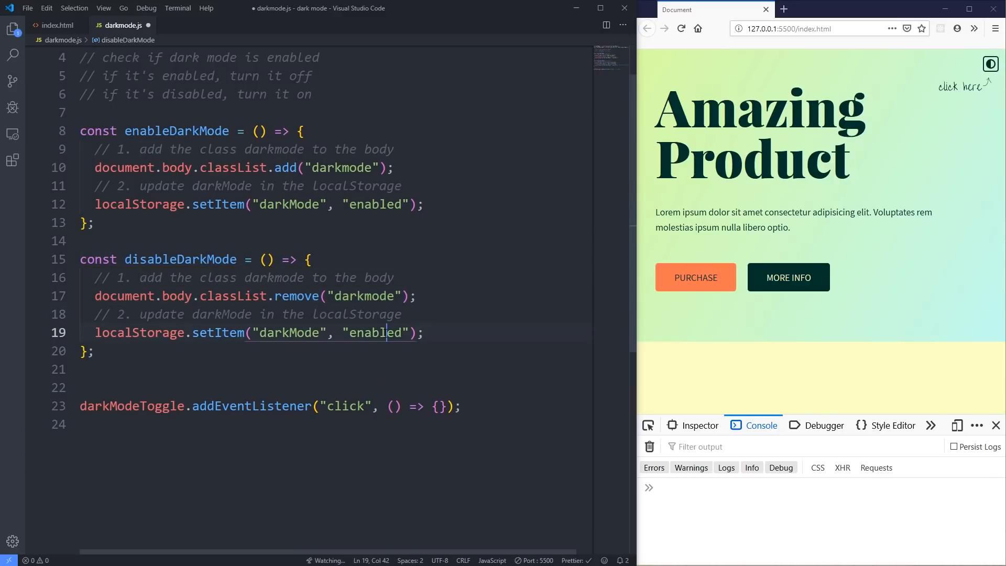
key(Backspace)
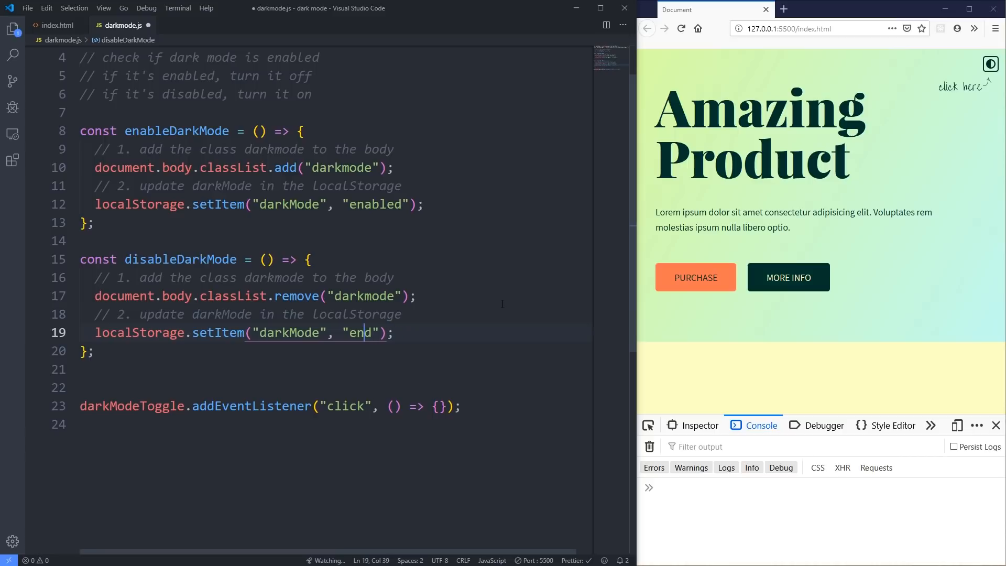
key(Backspace)
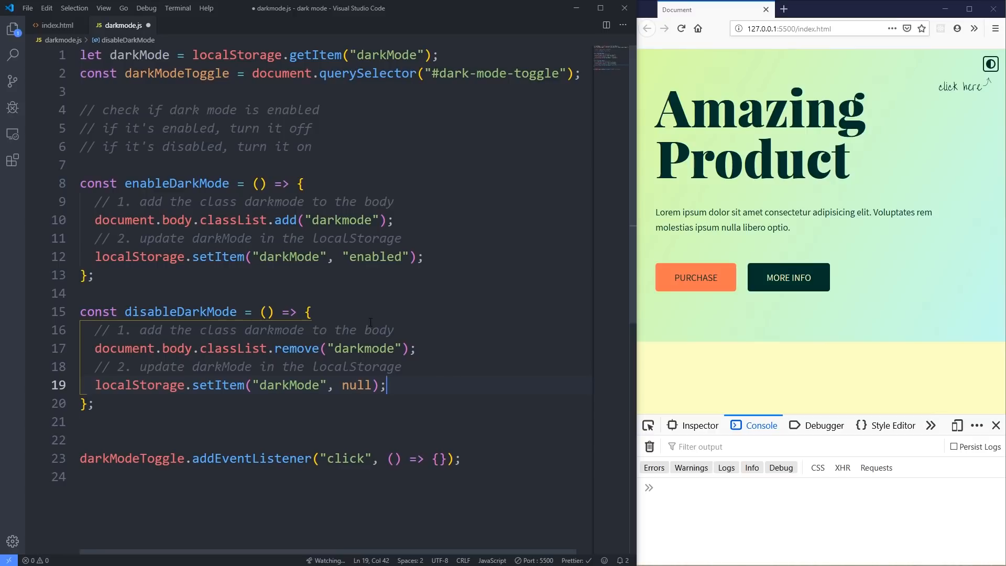
key(ctrl+s)
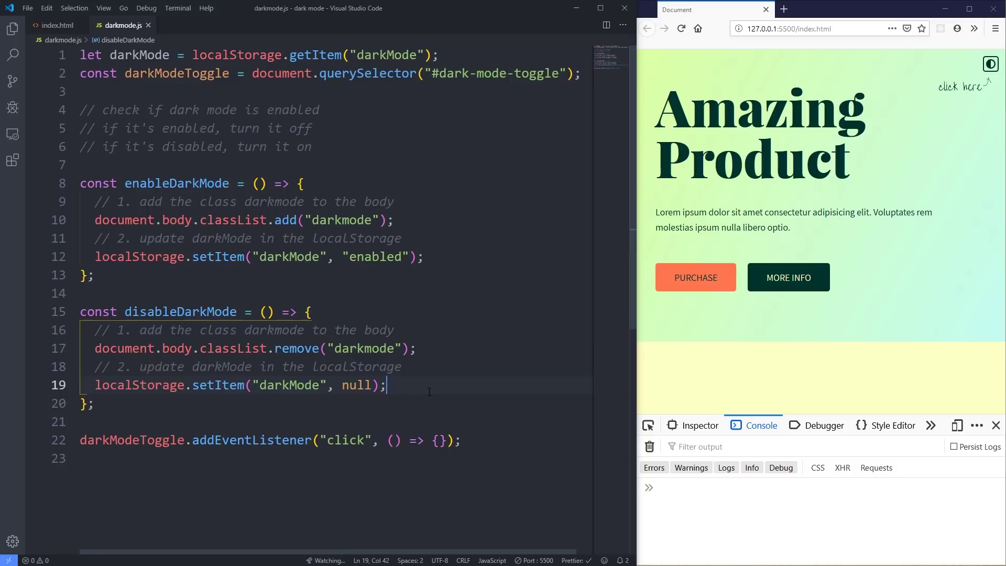
scroll(up, 3)
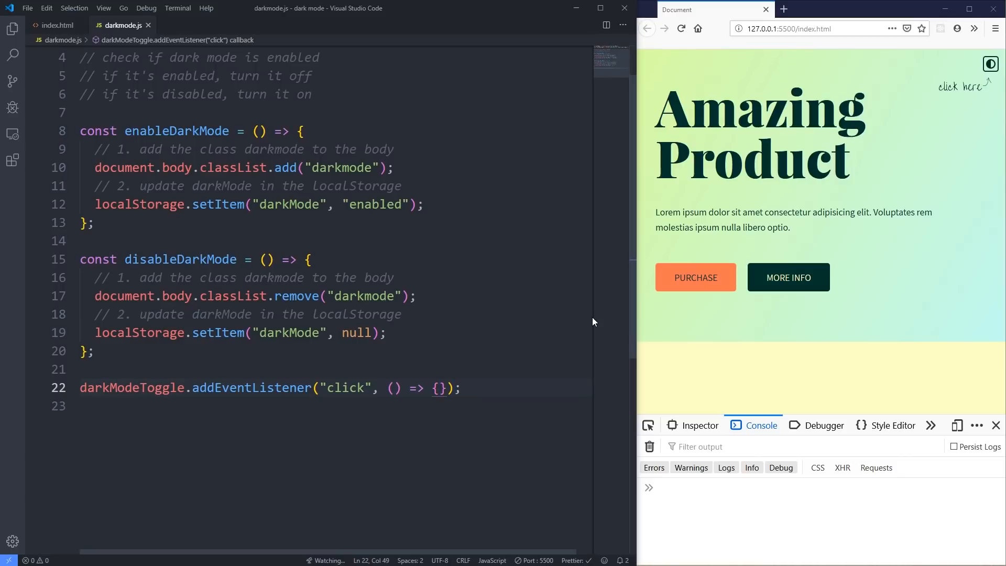
Step: Add if (darkMode !== 'enabled') { enableDarkMode(); } inside the click callback
key(Enter)
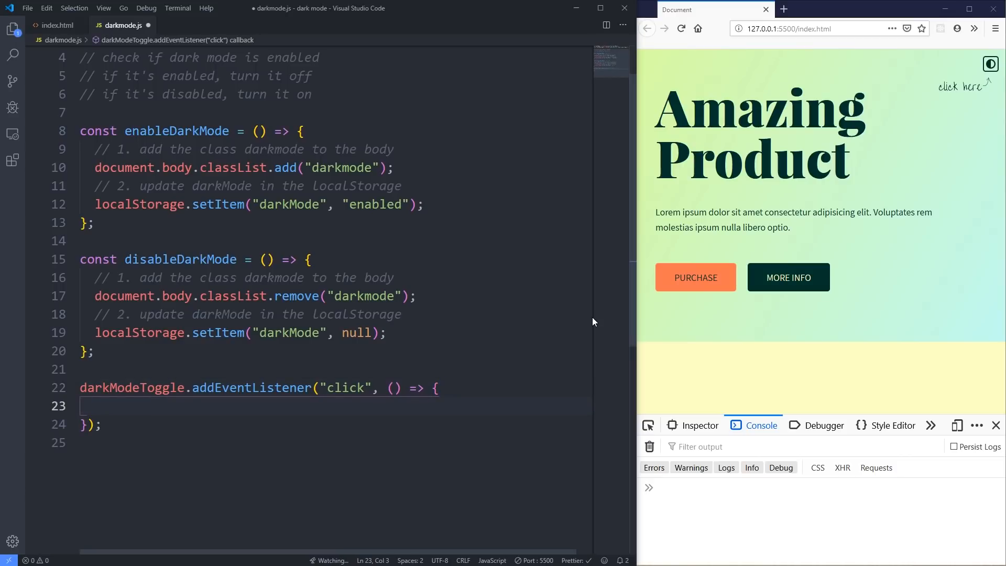
text(if (darkMode !)
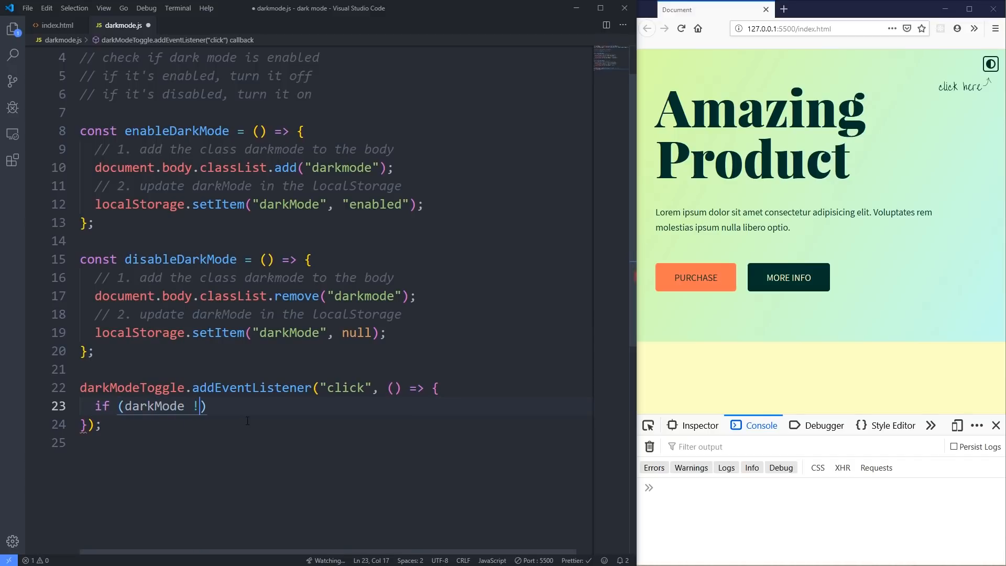
text(==)
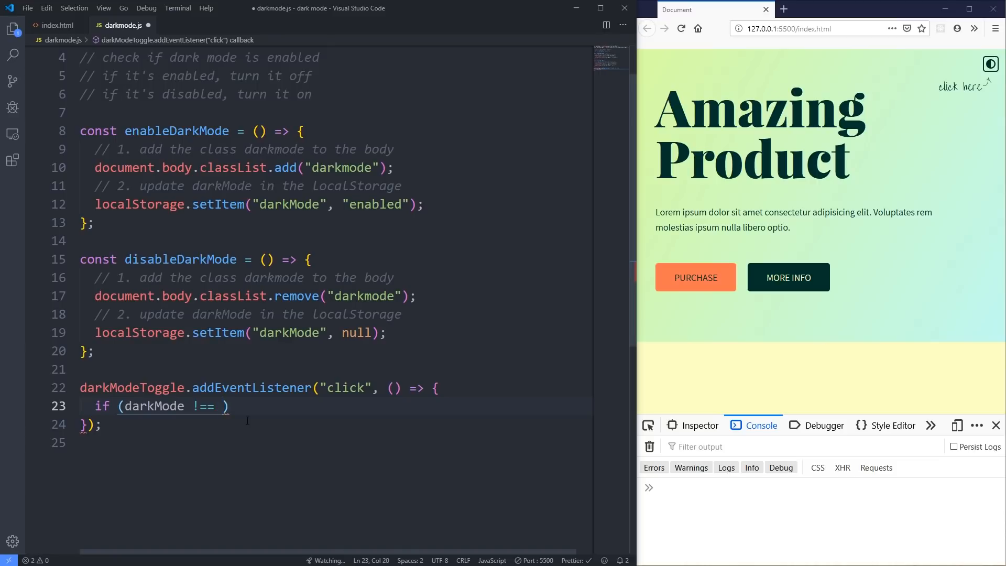
text('enable')
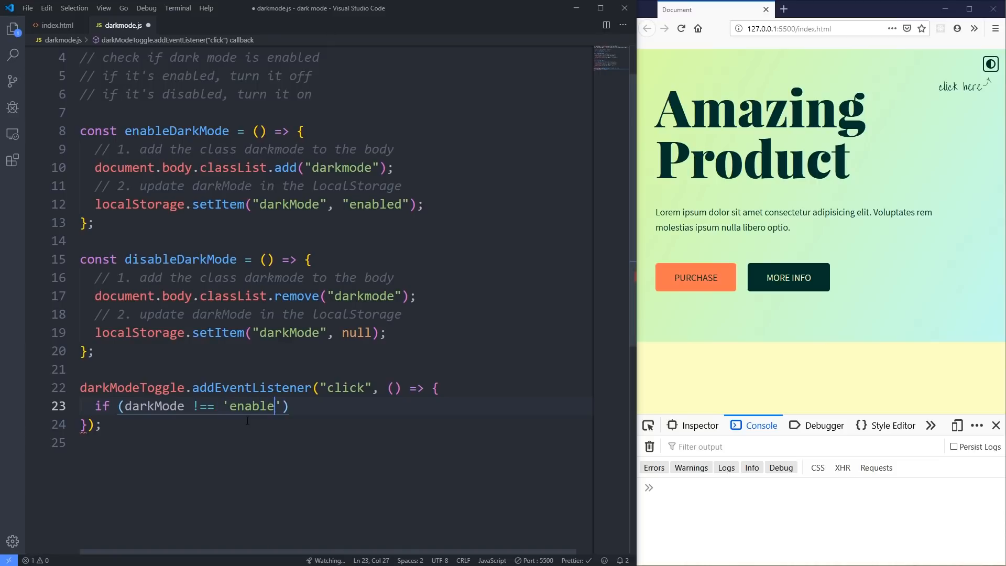
text(d)
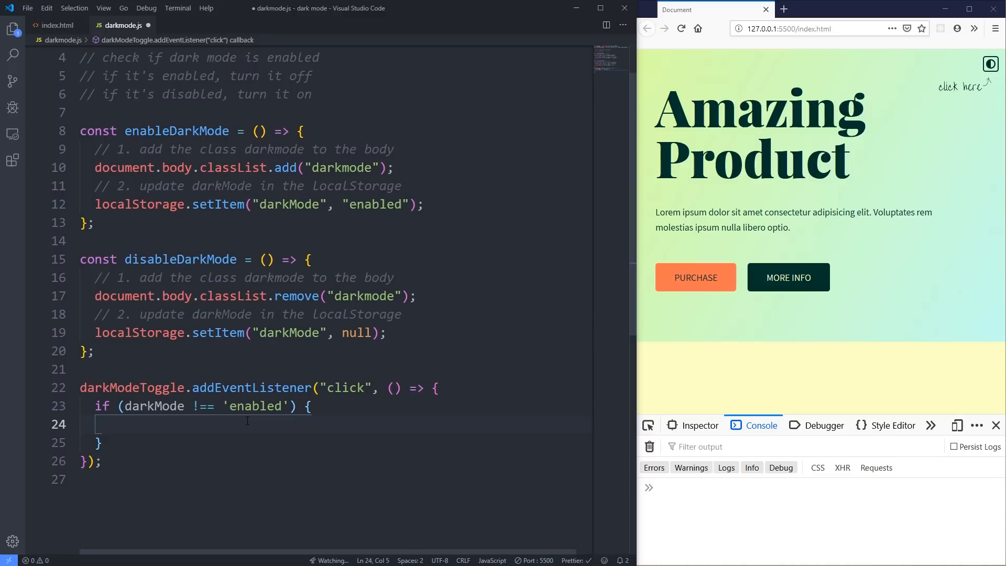
text(enable)
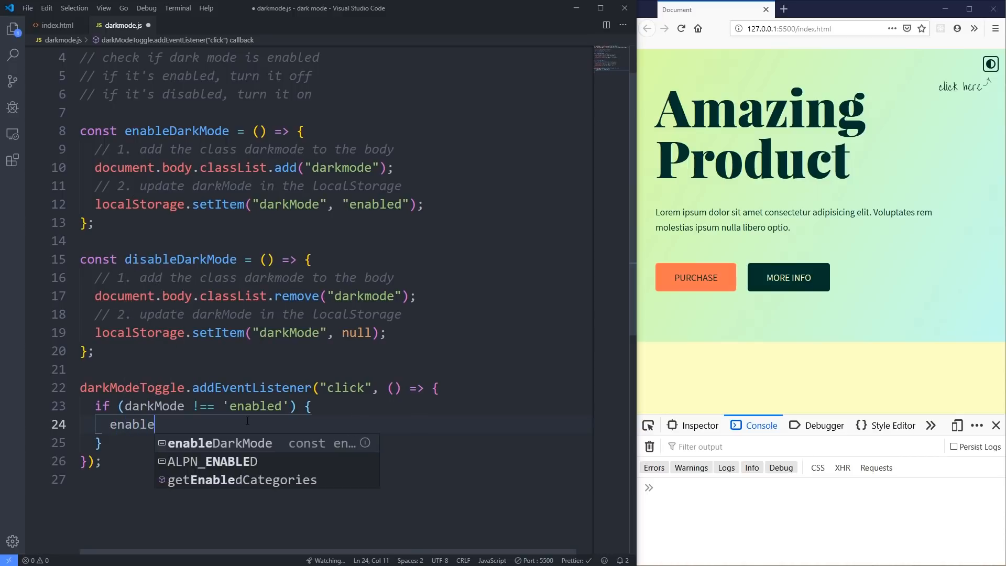
key(Backspace)
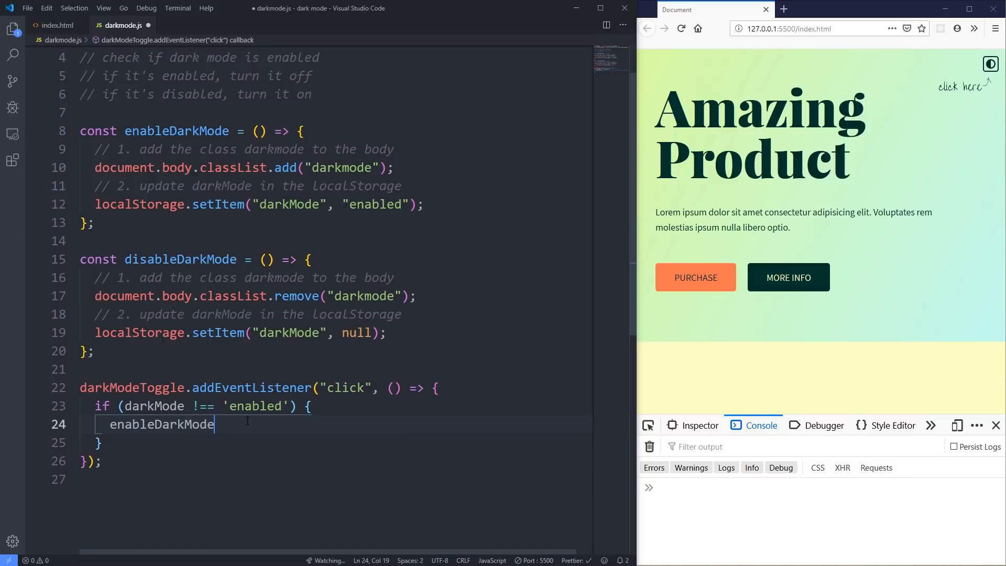
text(();)
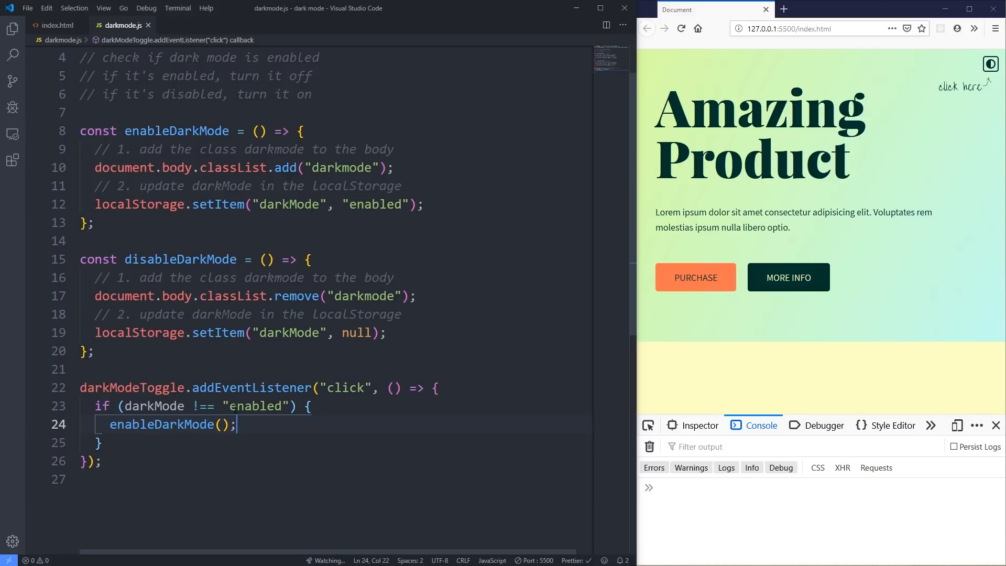
click(990, 64)
text( else {)
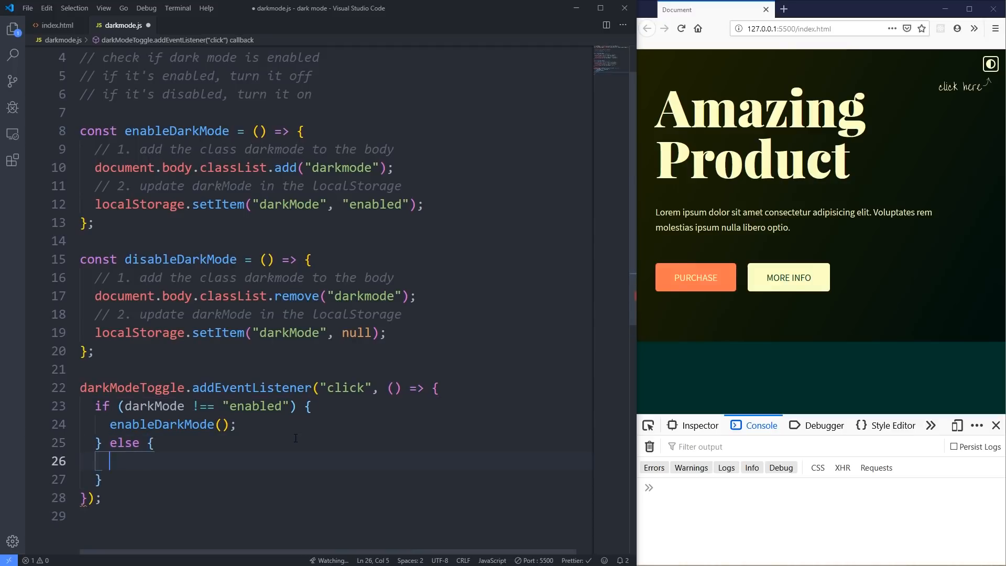
Step: Add an else branch calling disableDarkMode() and review the click handler code
text(disableDarkMode();)
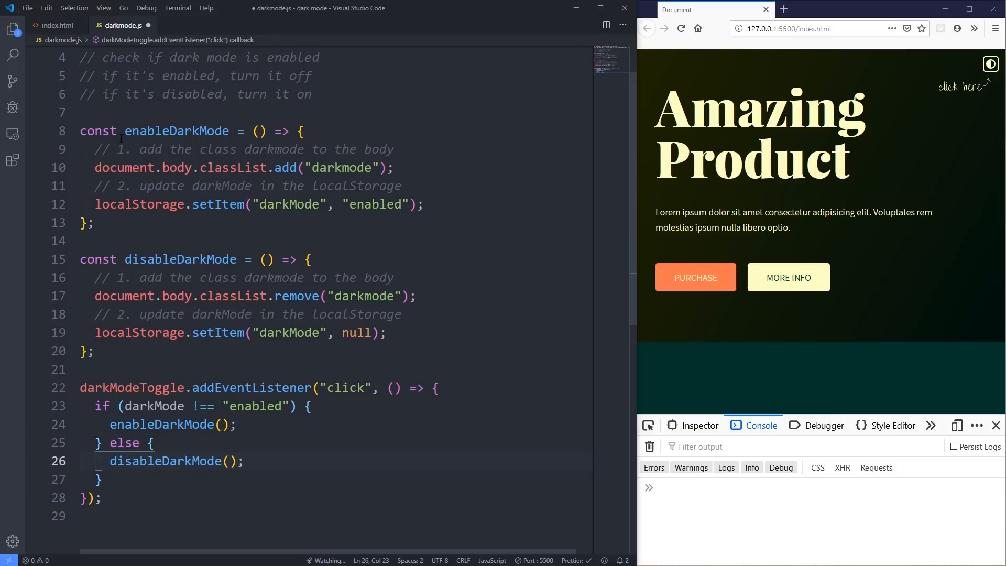
drag(125, 131, 93, 223)
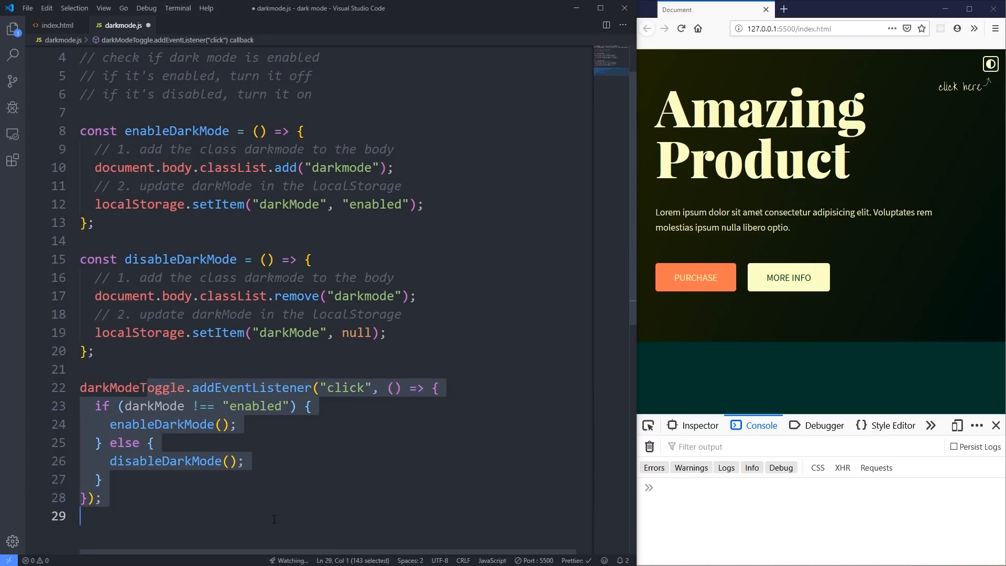
click(246, 461)
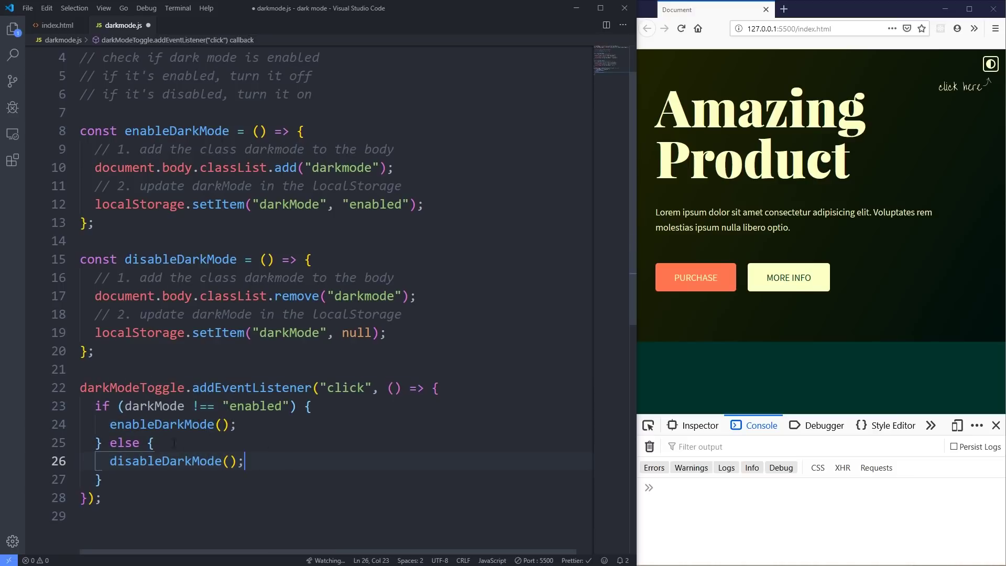
double_click(255, 406)
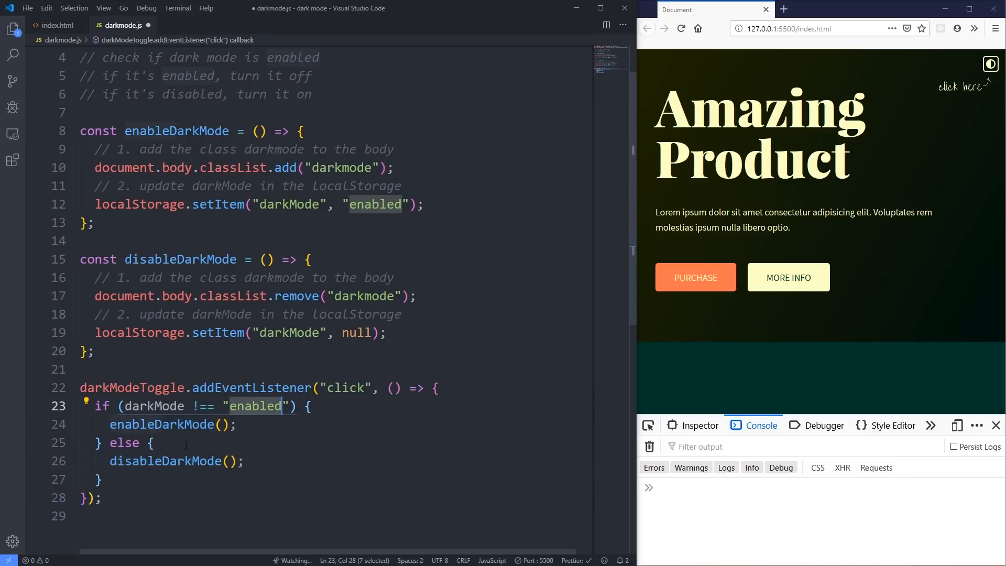
double_click(124, 443)
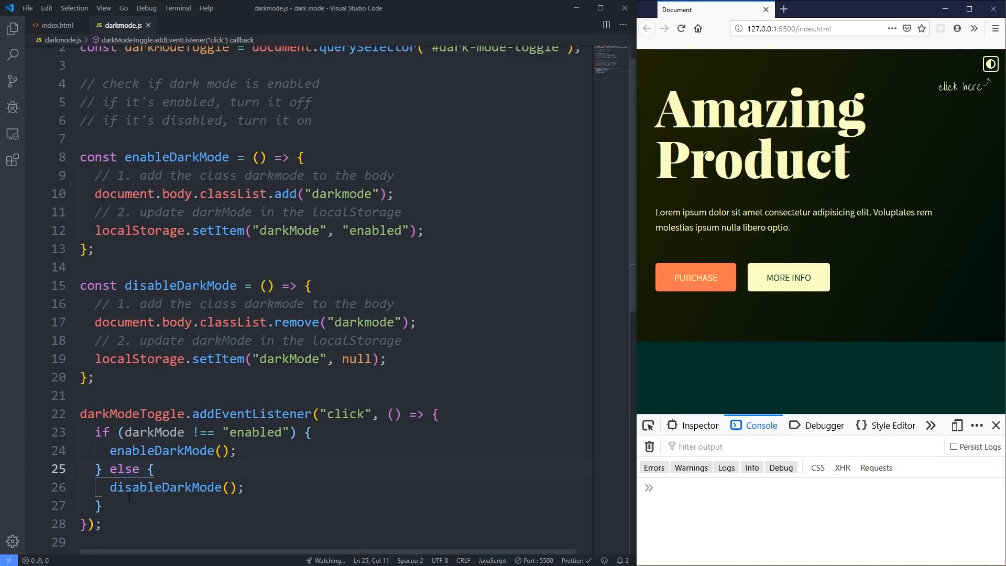
click(246, 487)
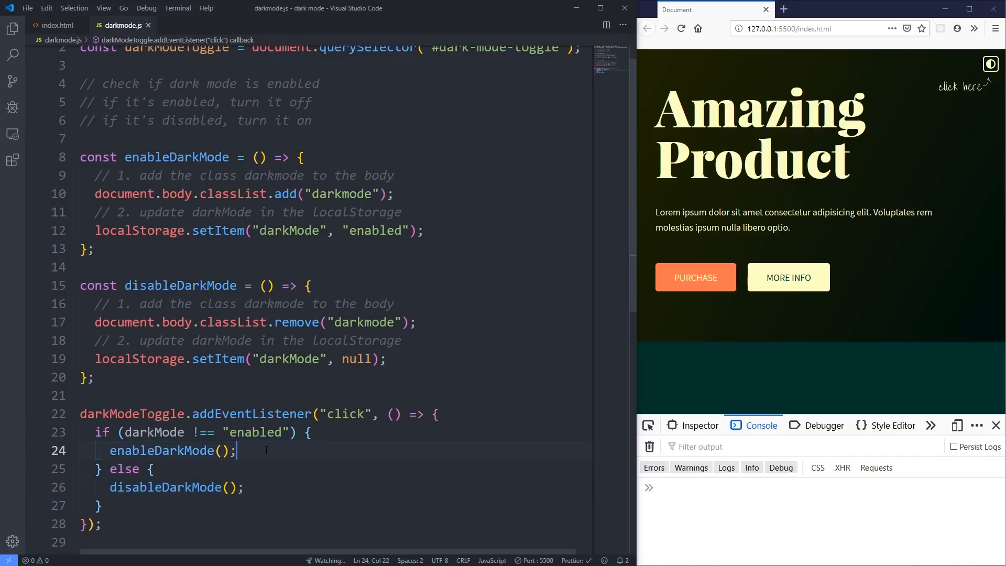
Step: Add console.log(darkMode) after enableDarkMode() and disableDarkMode()
key(Return)
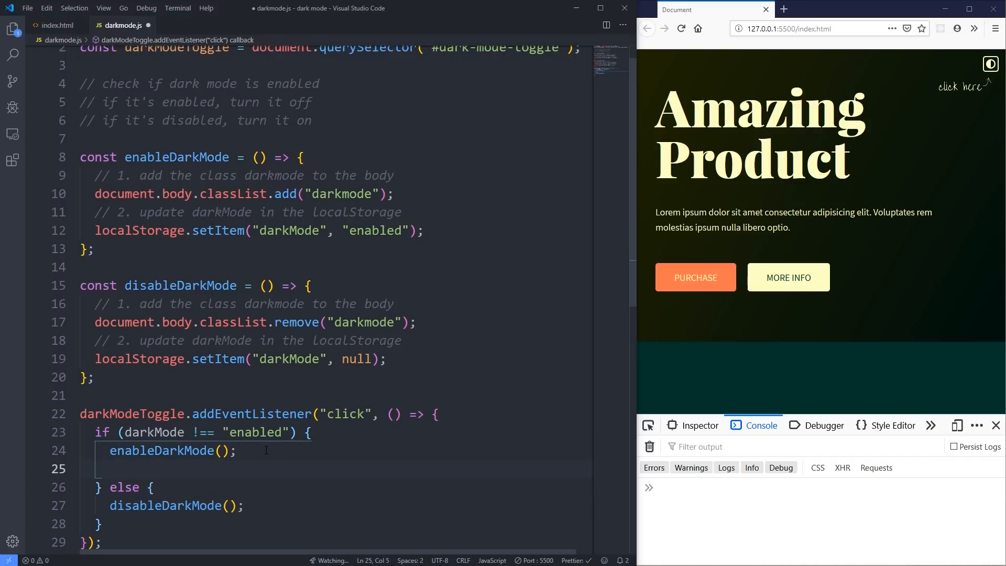
text(c)
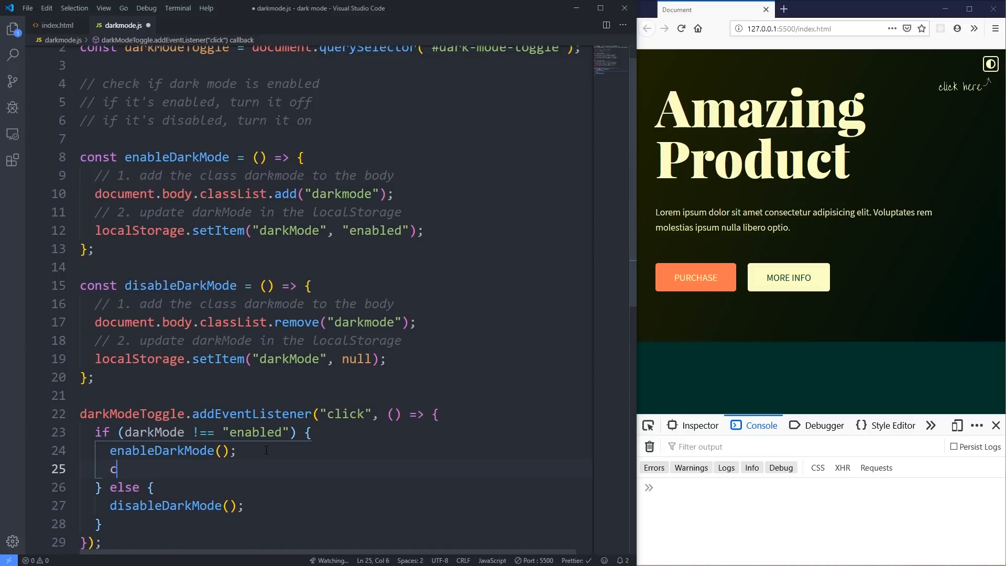
text(onsole.l)
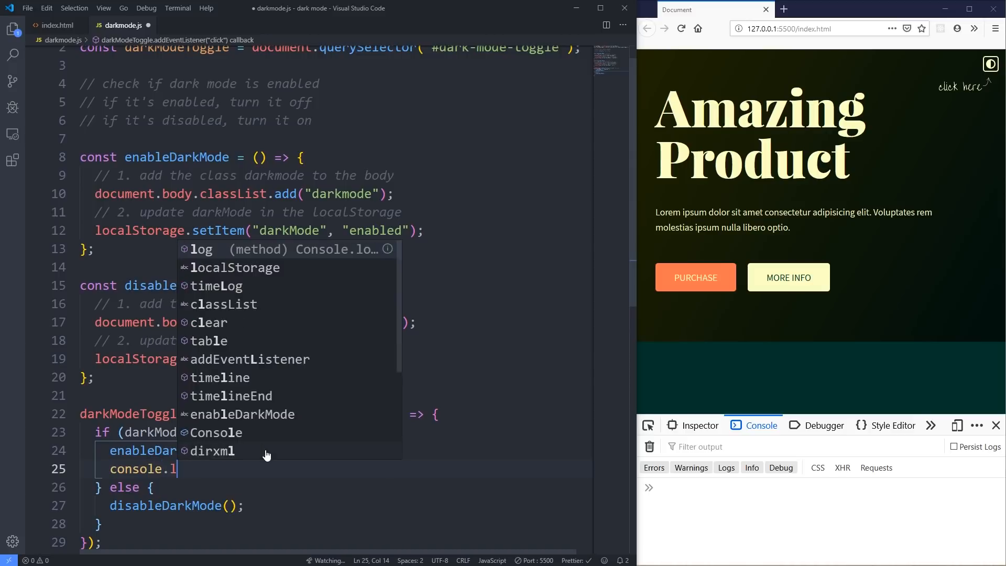
text(og(darkMode);)
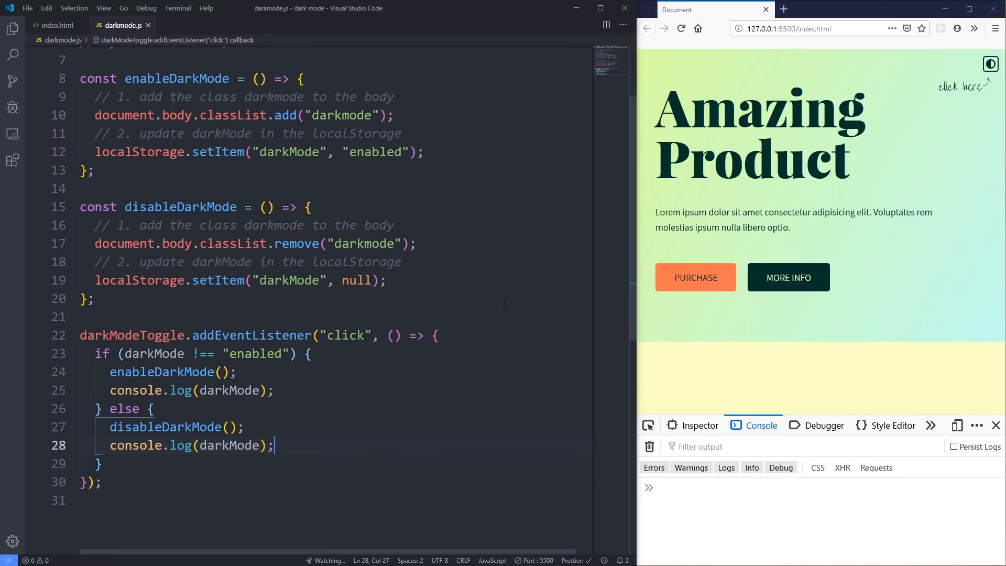
Step: Click the Firefox dark mode toggle several times, clearing the console to inspect logged values
click(990, 64)
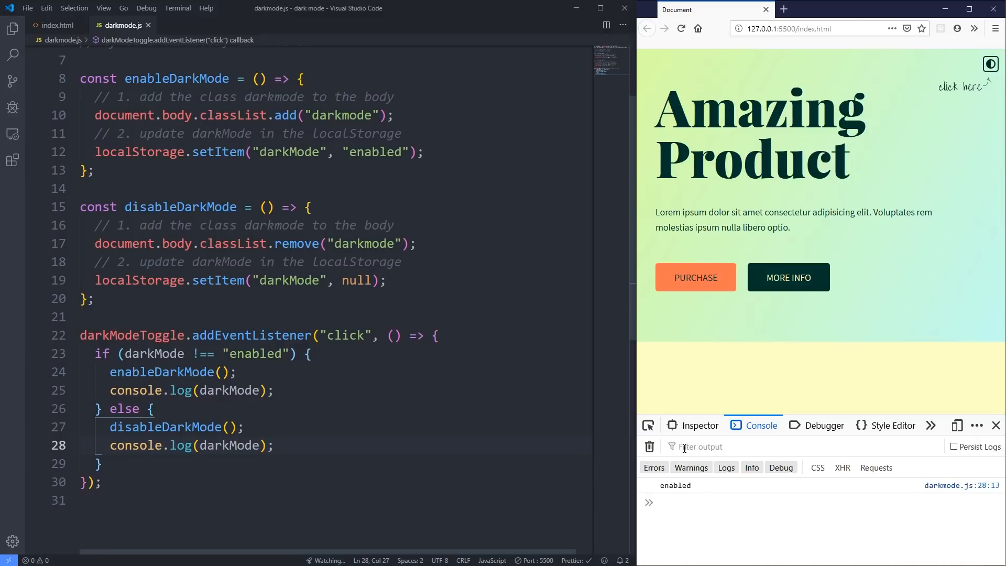
double_click(675, 485)
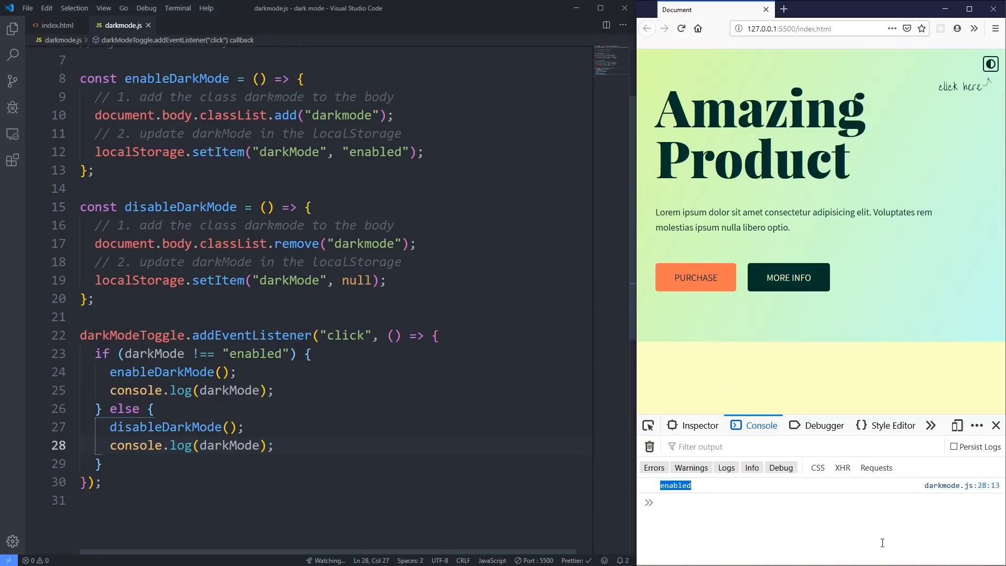
click(992, 63)
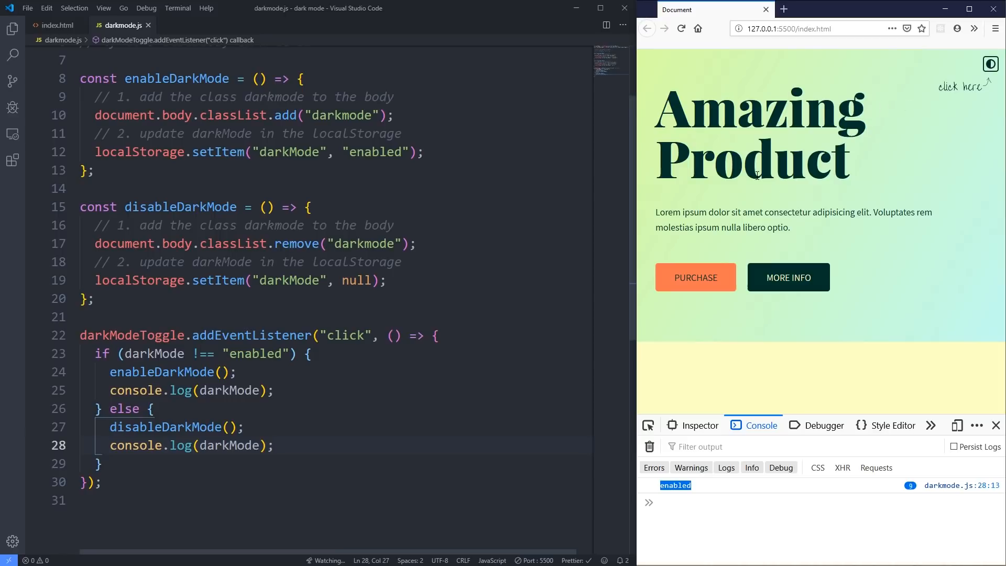
click(681, 28)
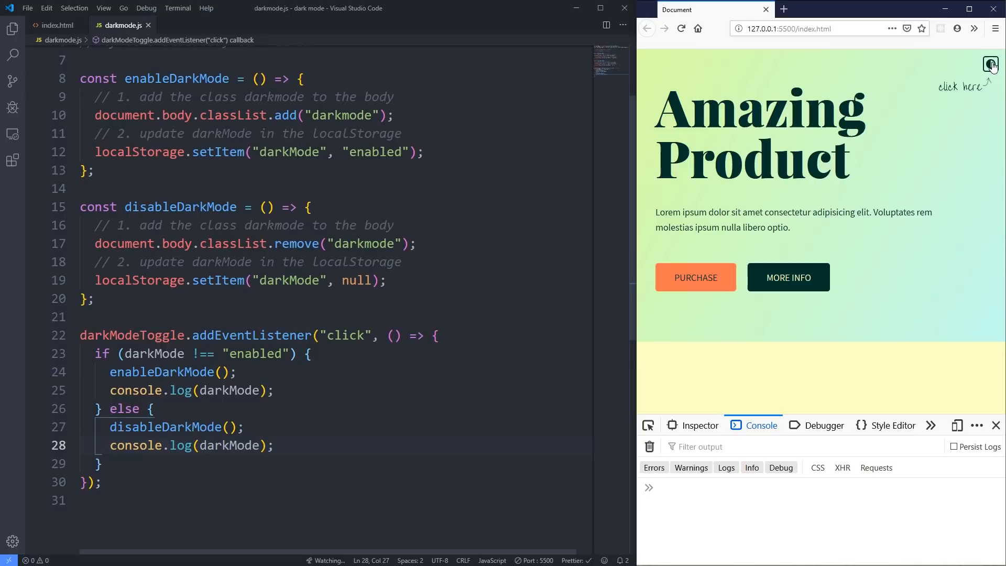
click(990, 64)
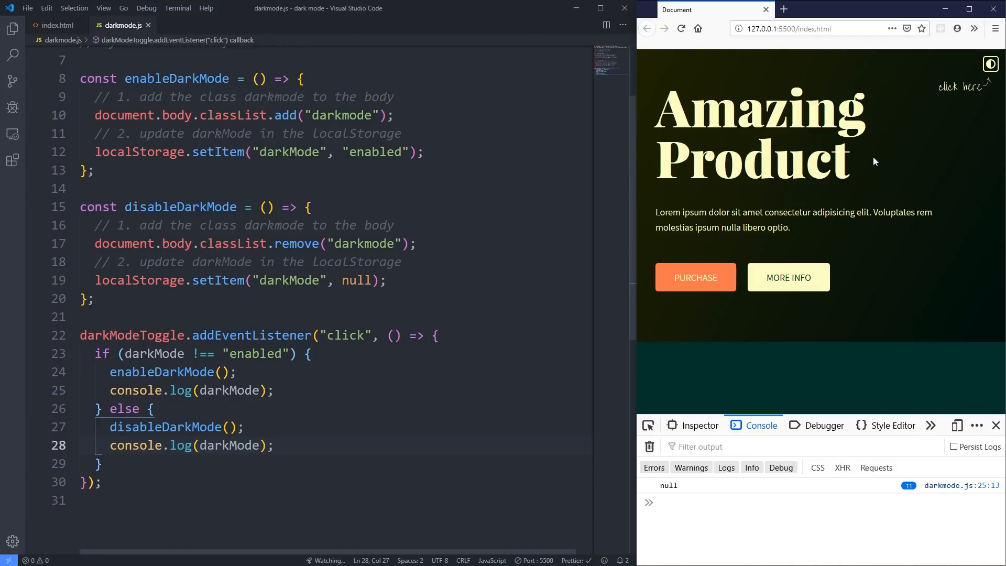
mouse_move(406, 349)
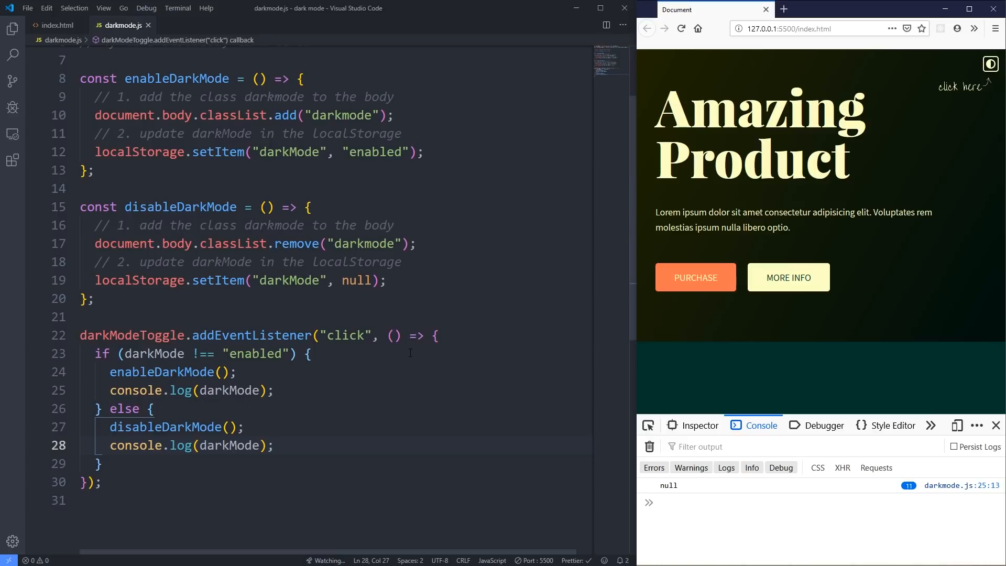
scroll(up, 3)
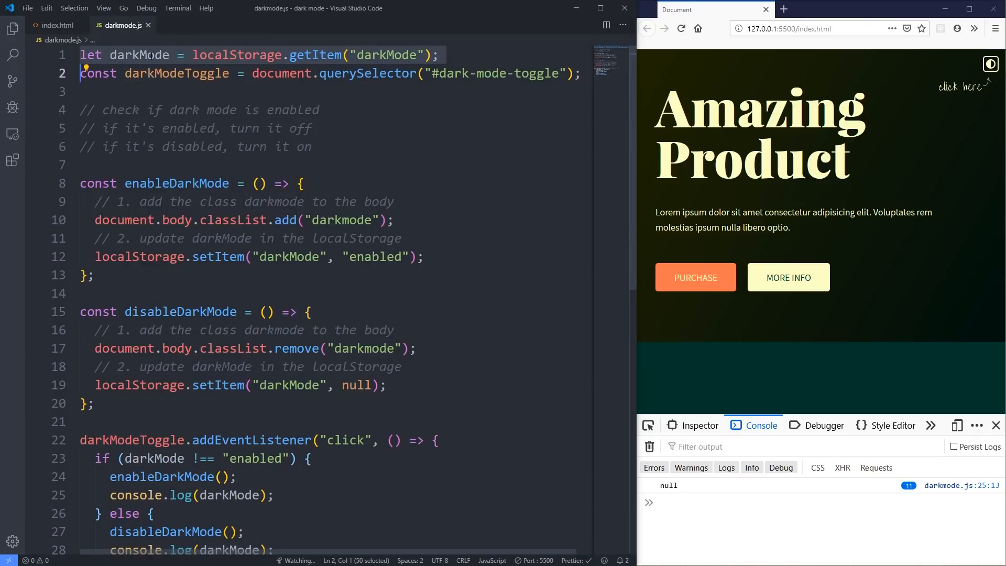
Step: Log darkMode right after the declarations, then clear the console and test the toggle
click(195, 54)
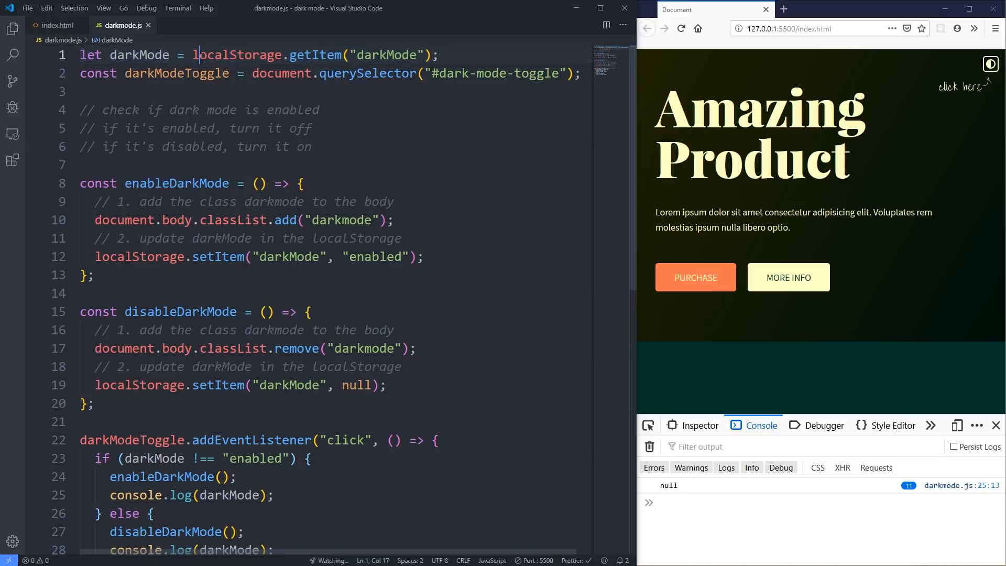
click(455, 55)
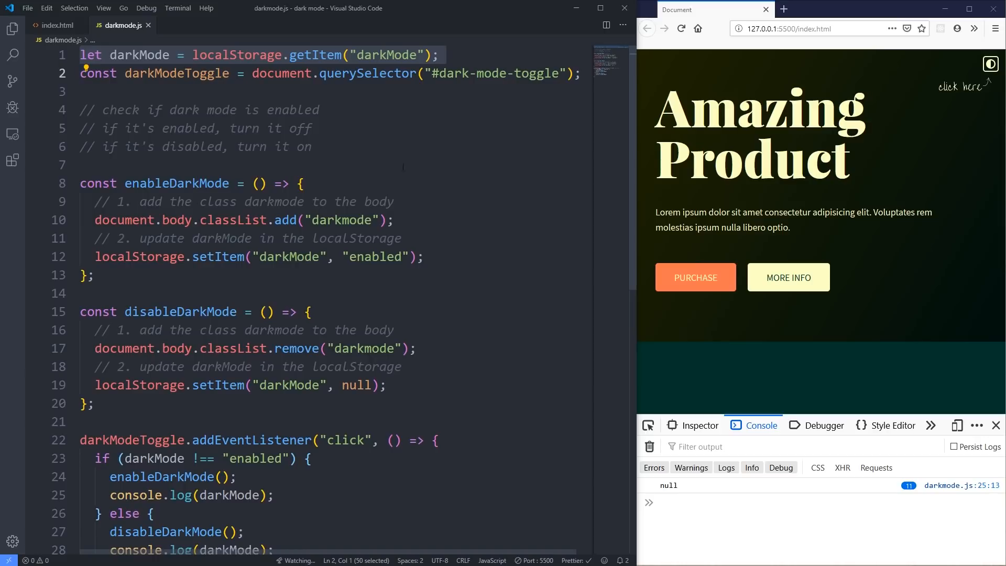
click(990, 64)
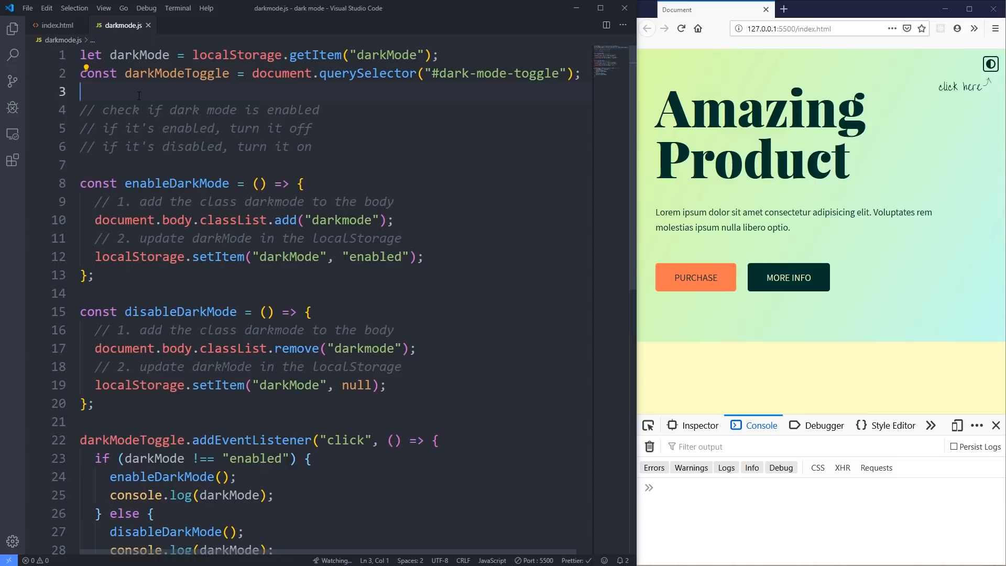
text(cons)
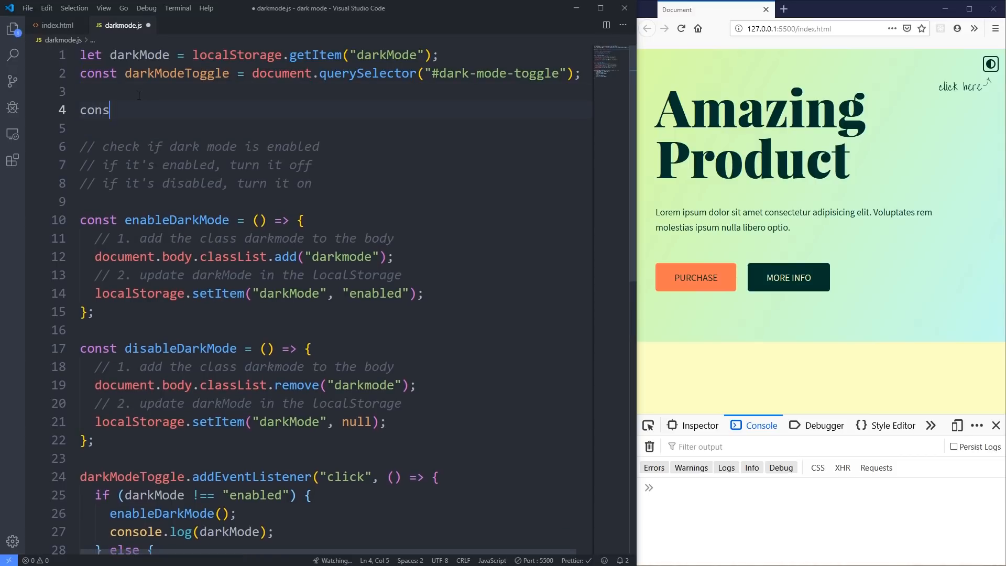
text(ole)
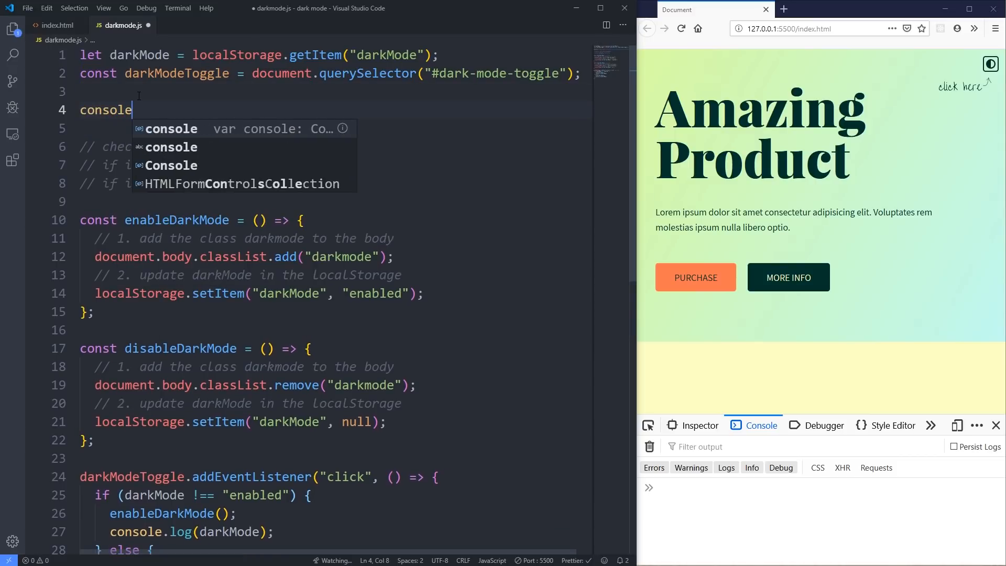
text(.log(darkMode);)
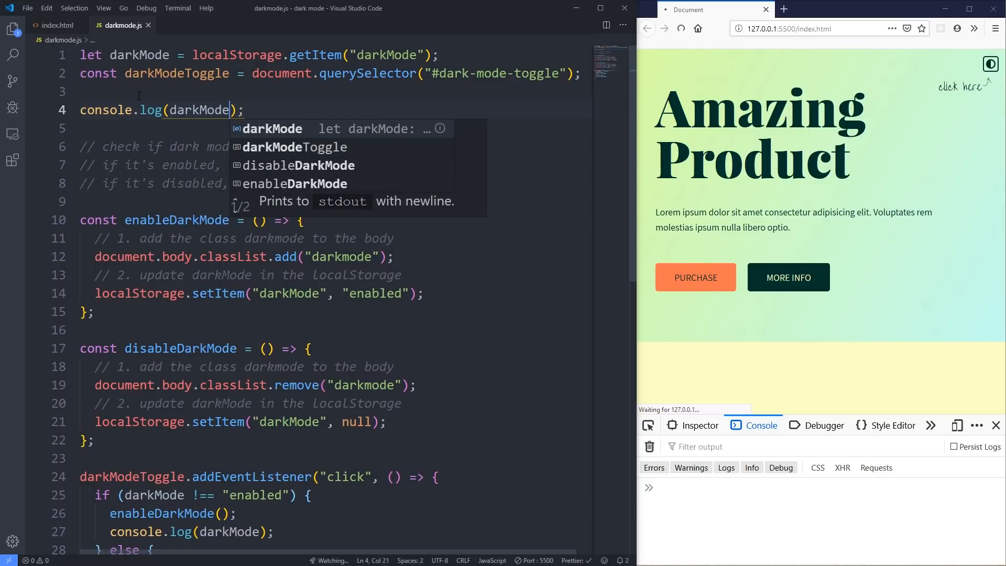
click(681, 28)
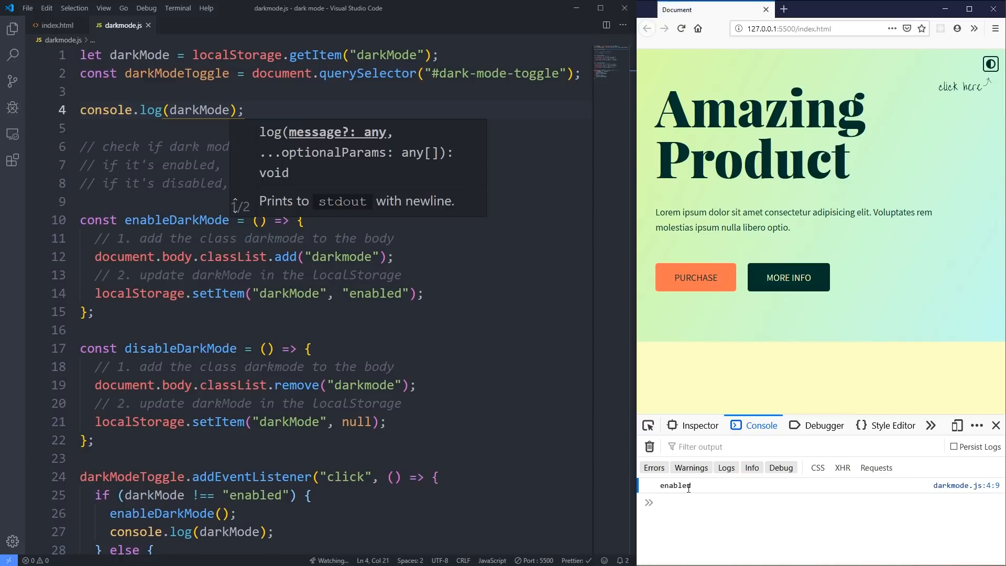
click(990, 64)
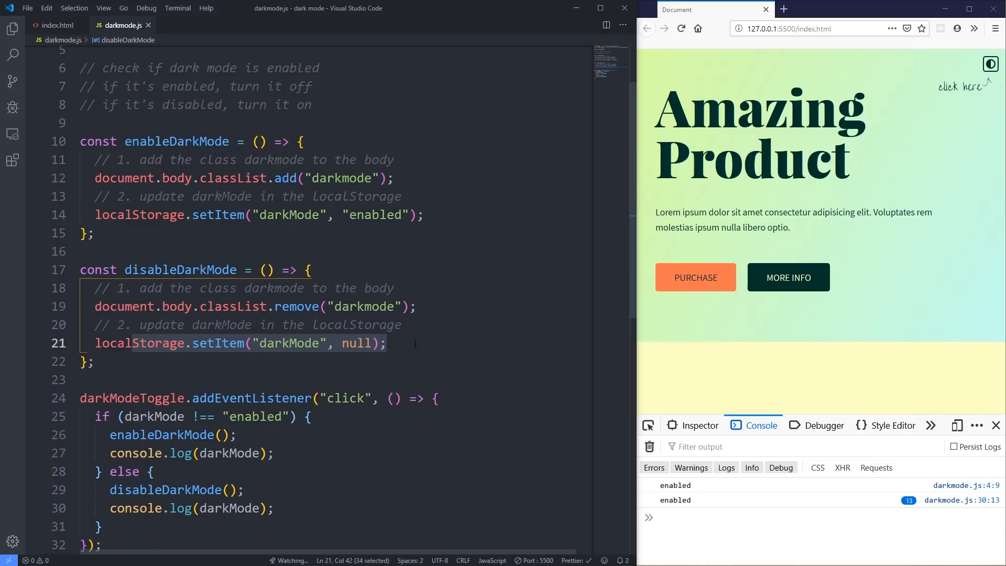
Step: Scroll the file and highlight every use of the darkMode variable
scroll(up, 3)
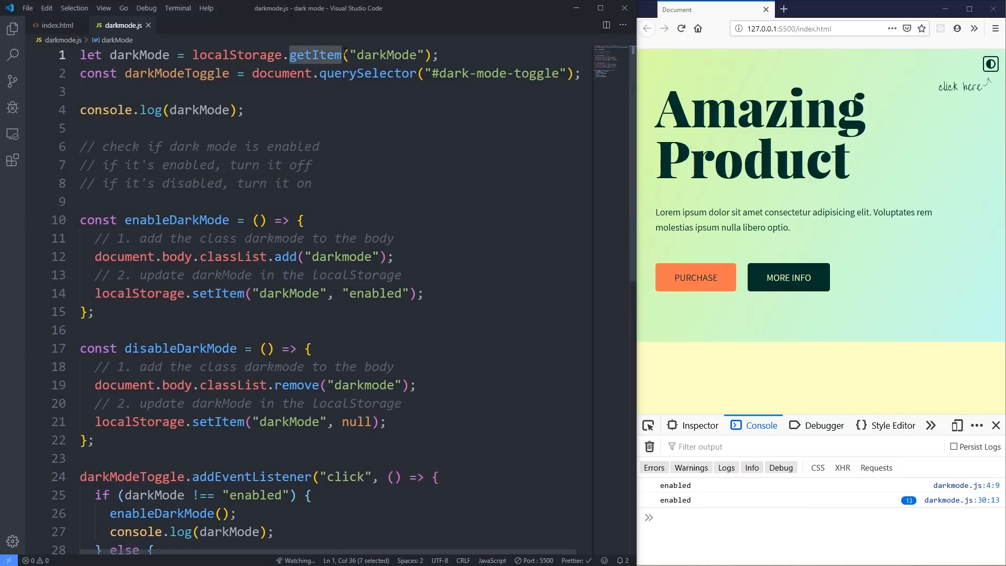
scroll(down, 3)
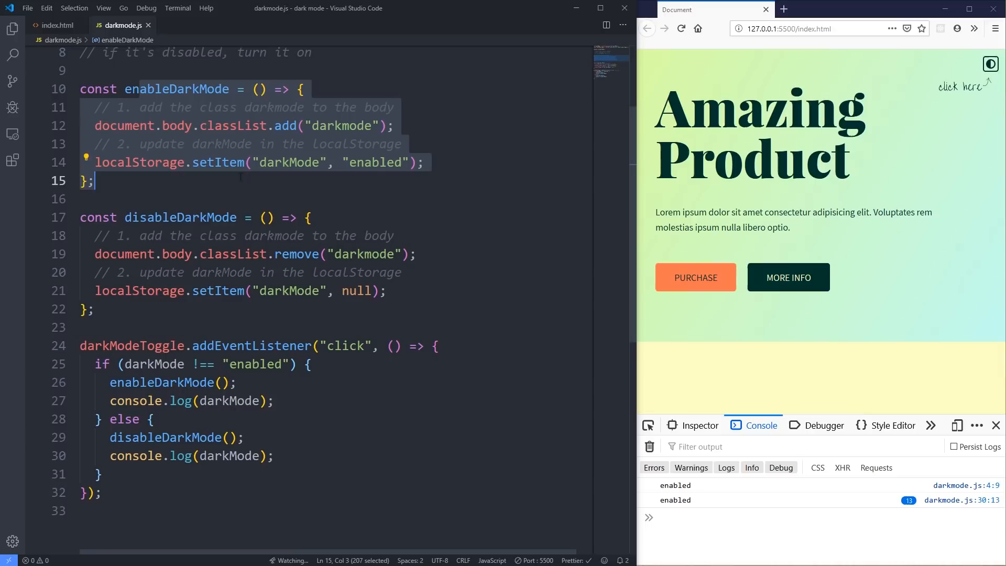
mouse_move(329, 428)
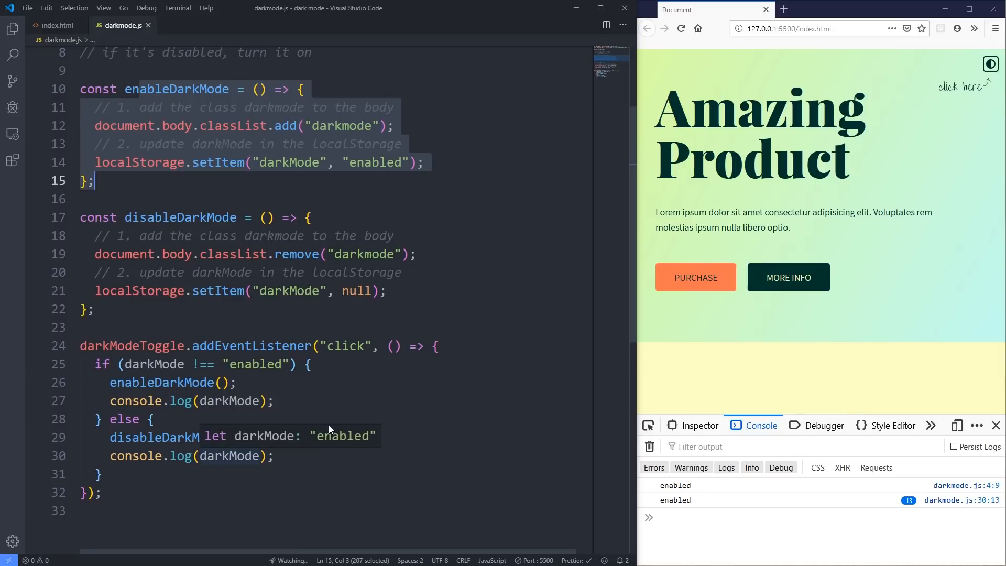
scroll(up, 3)
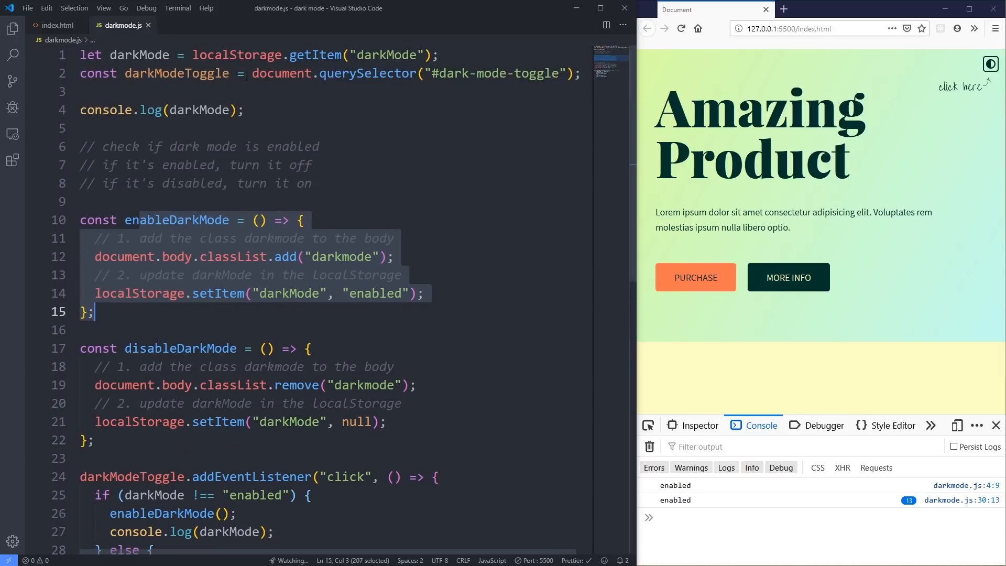
click(243, 54)
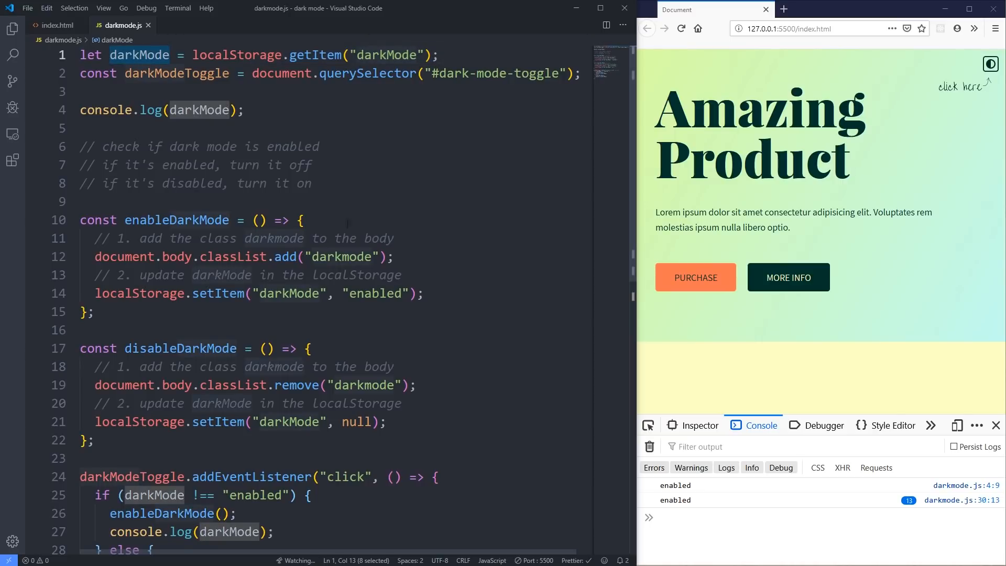
mouse_move(139, 54)
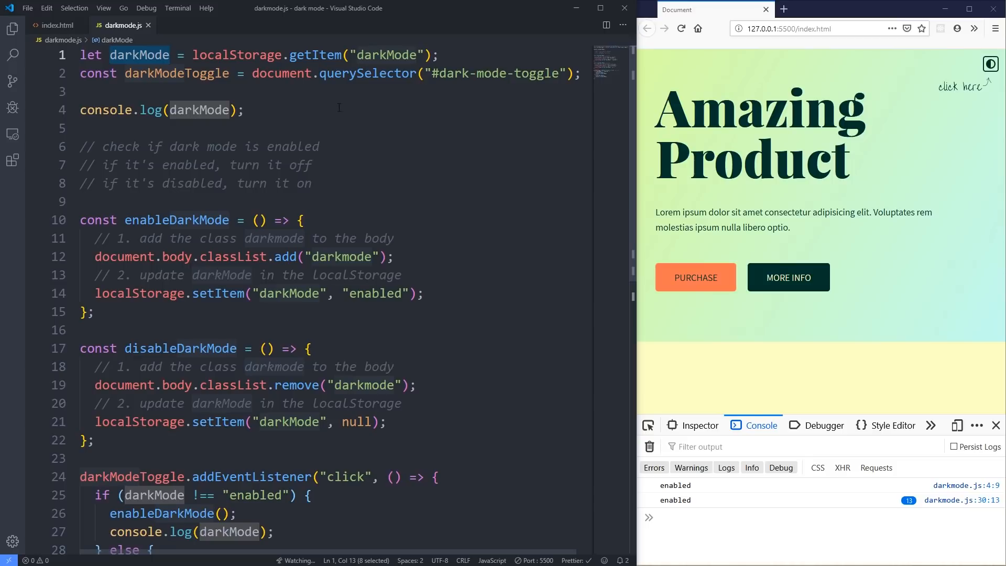
mouse_move(906, 76)
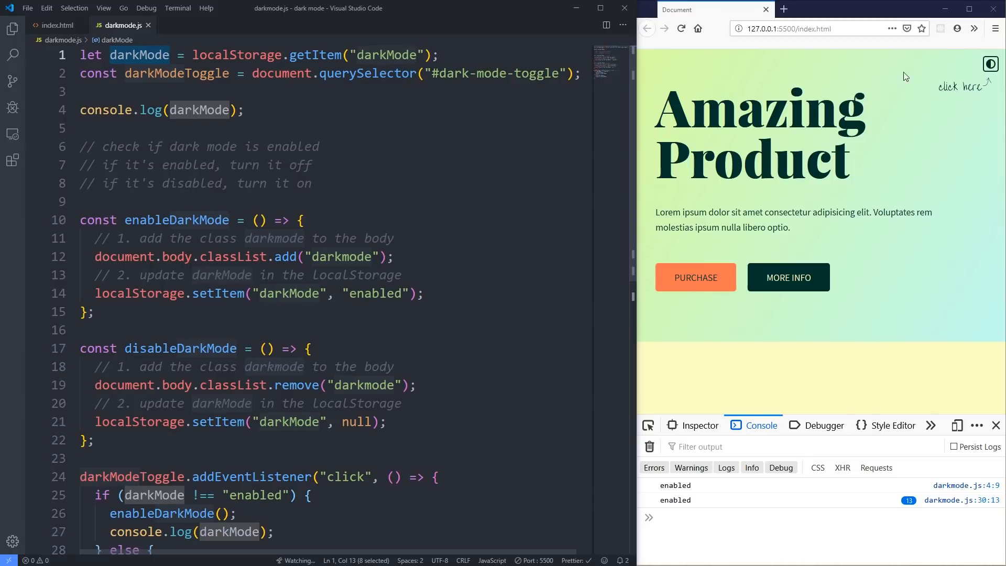
Step: Reload the page, switch it dark, remove the startup log, and open a blank handler line
click(990, 63)
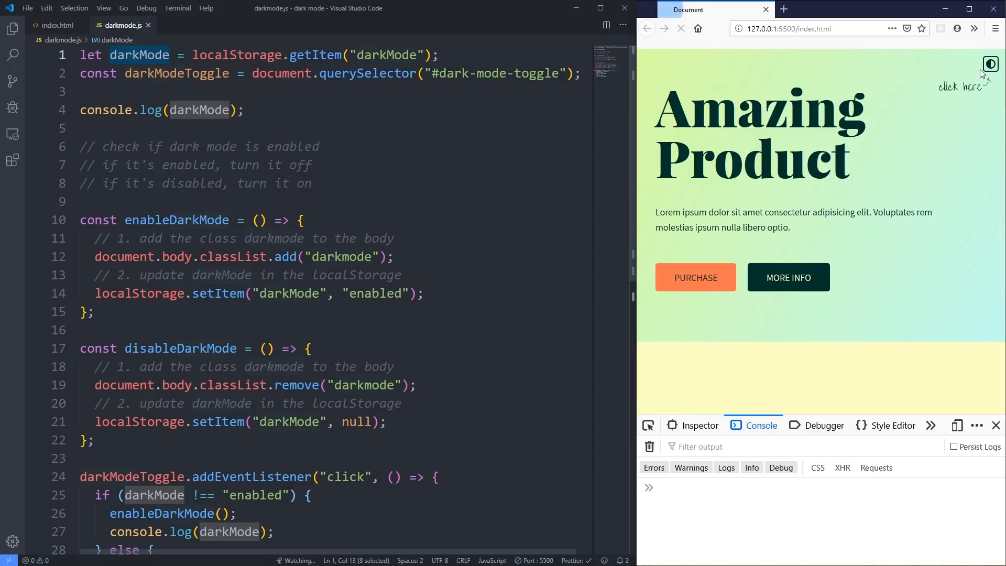
click(990, 63)
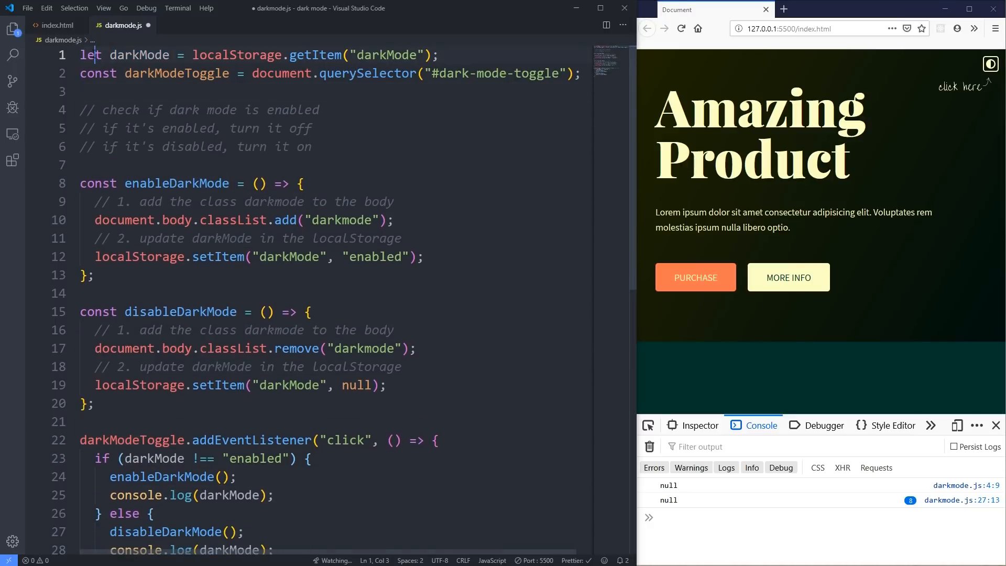
double_click(138, 55)
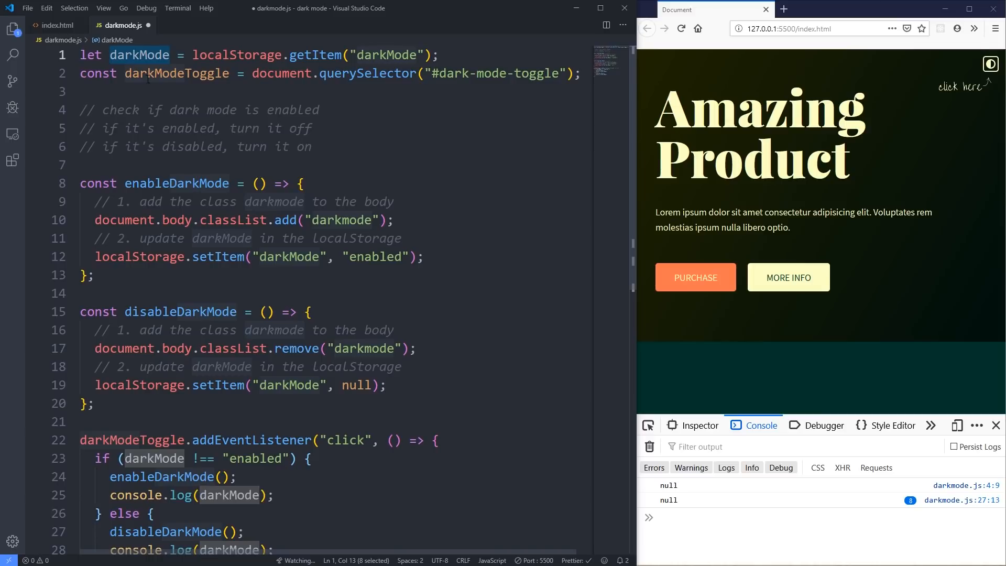
scroll(down, 3)
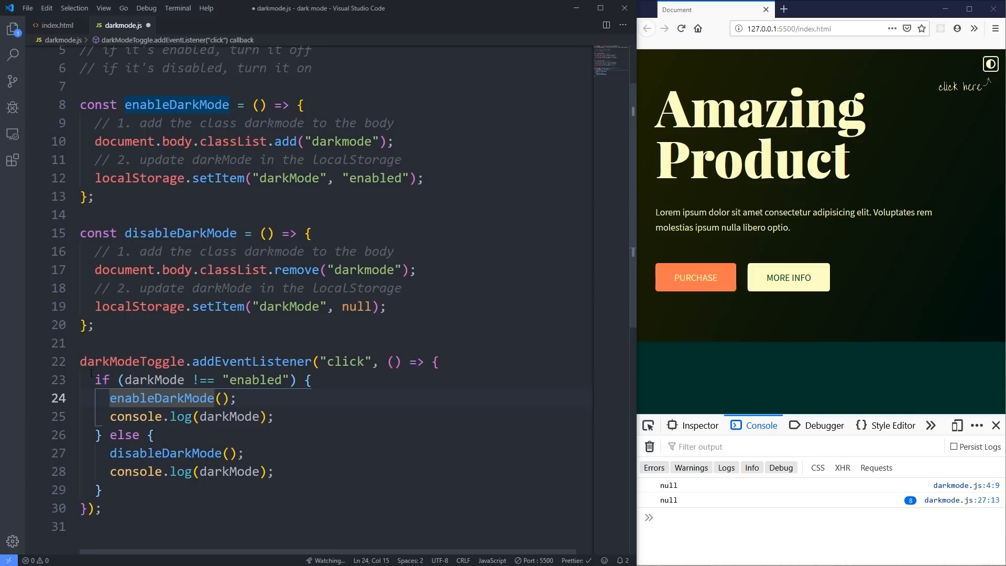
click(438, 362)
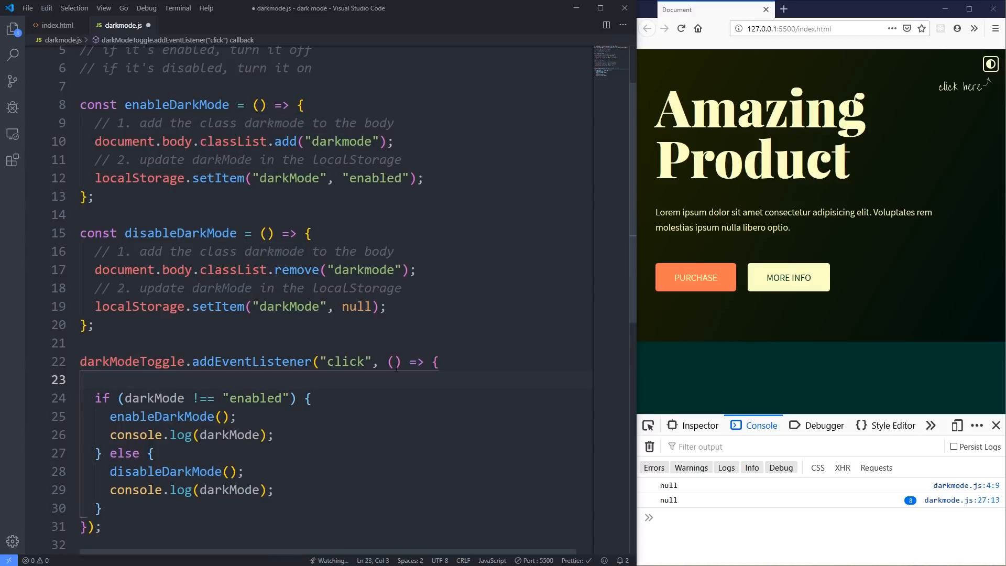
Step: Start the click callback with darkMode = localStorage.getItem('darkMode') and save
text(darkMode)
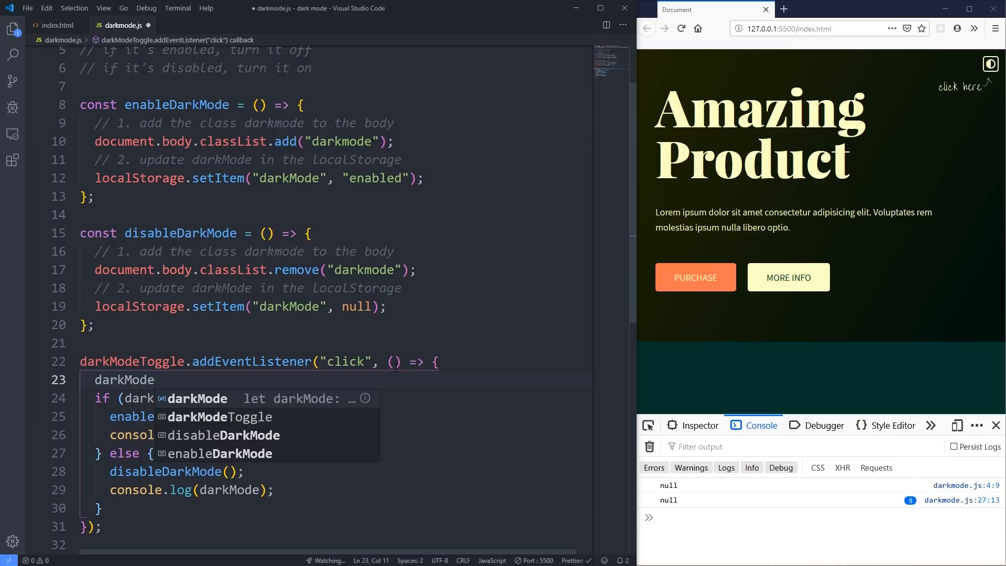
text(=)
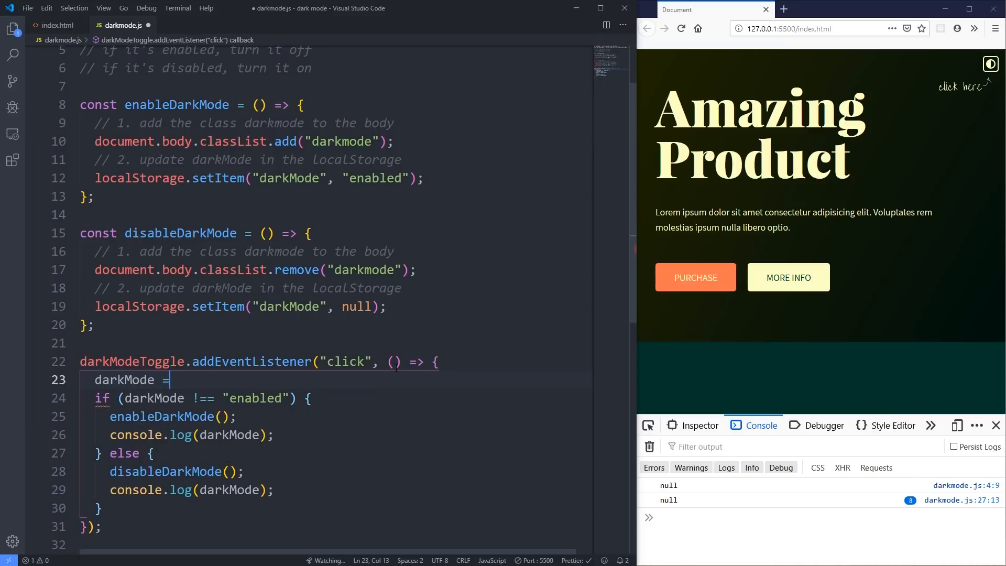
text(localt)
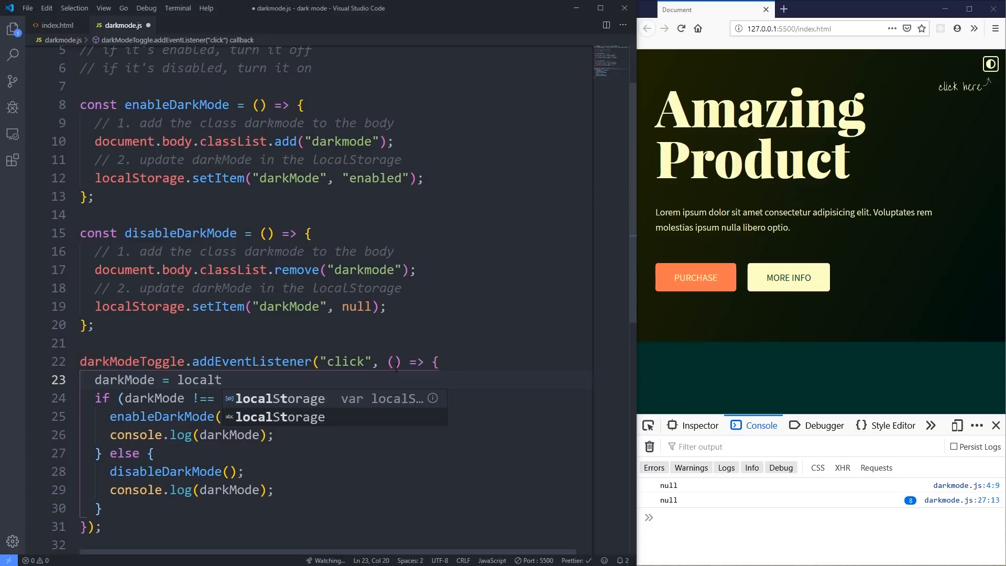
text(Storage.getItem)
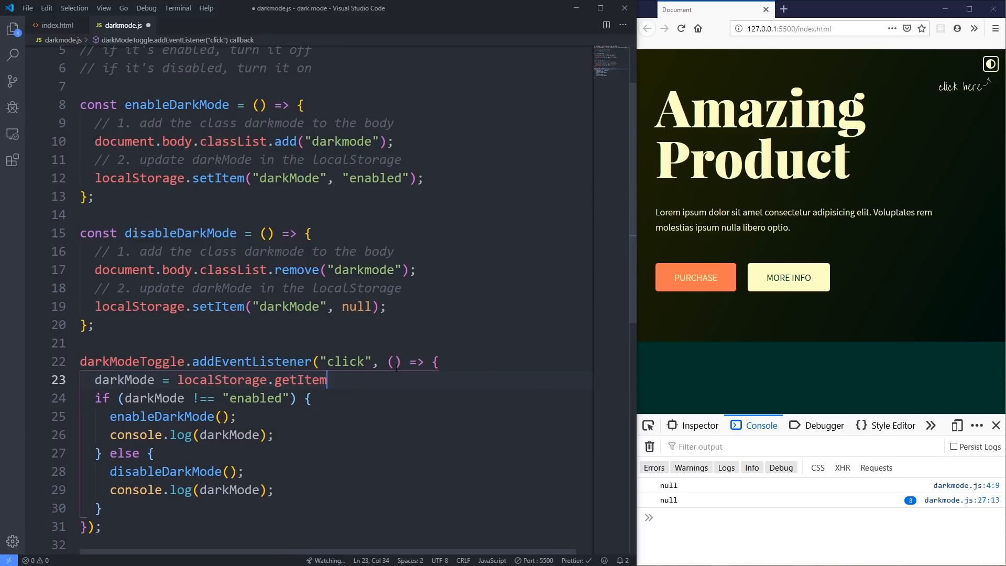
text(('darkMod')
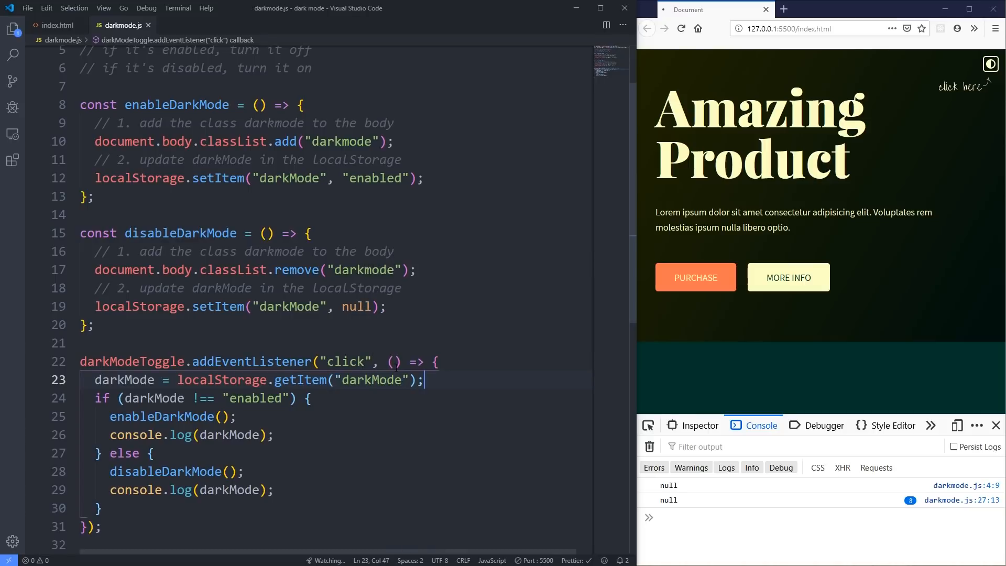
click(991, 64)
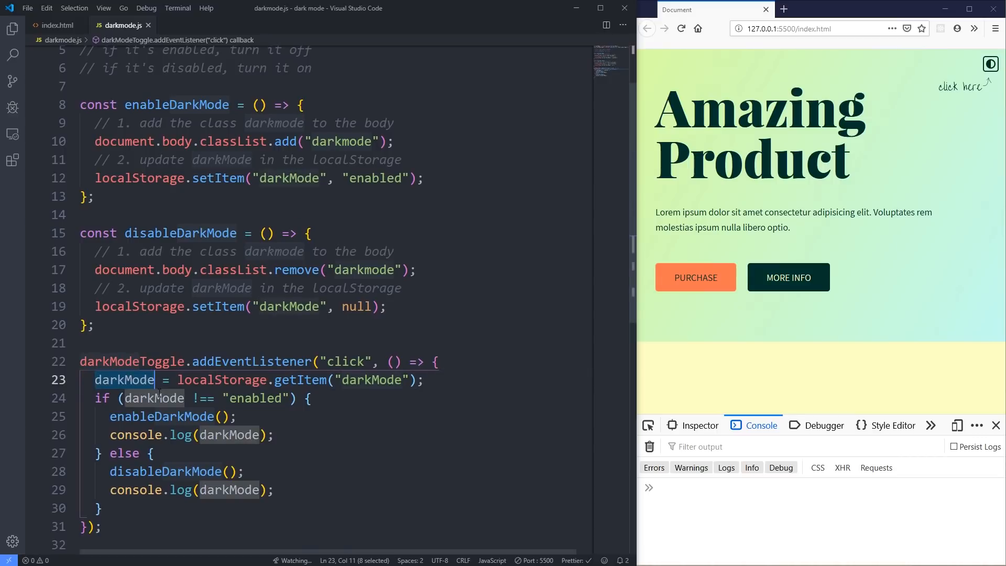
scroll(up, 3)
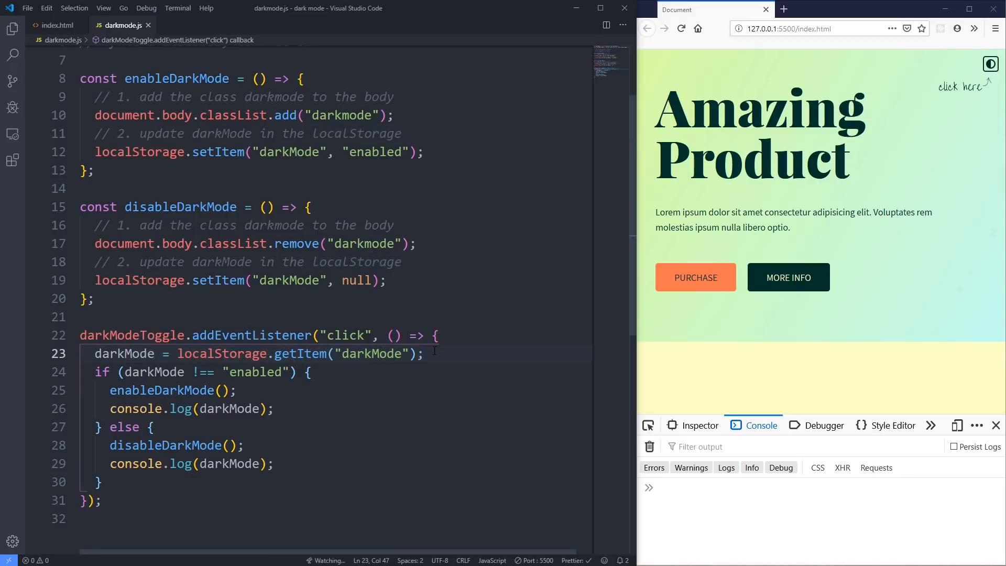
scroll(up, 3)
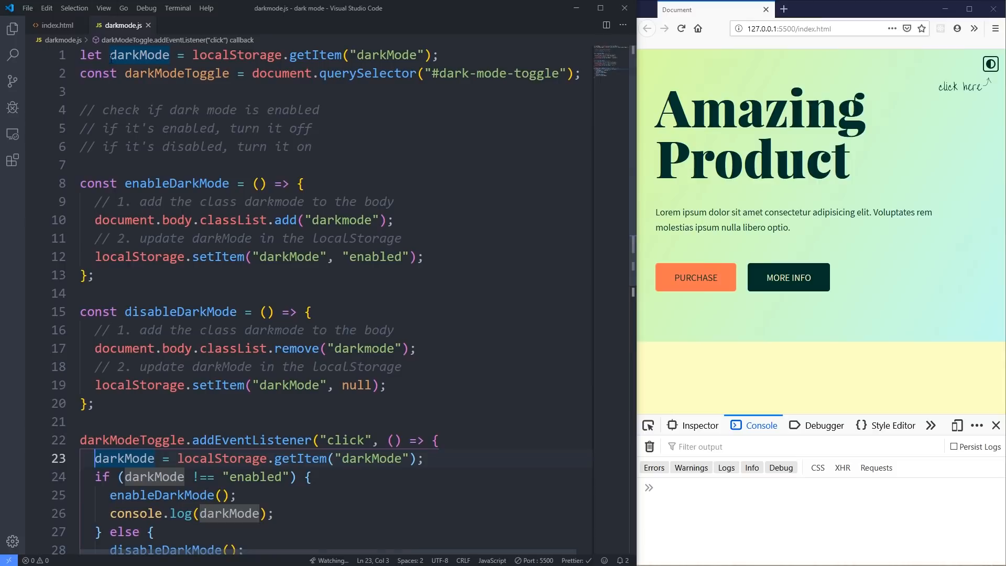
double_click(140, 54)
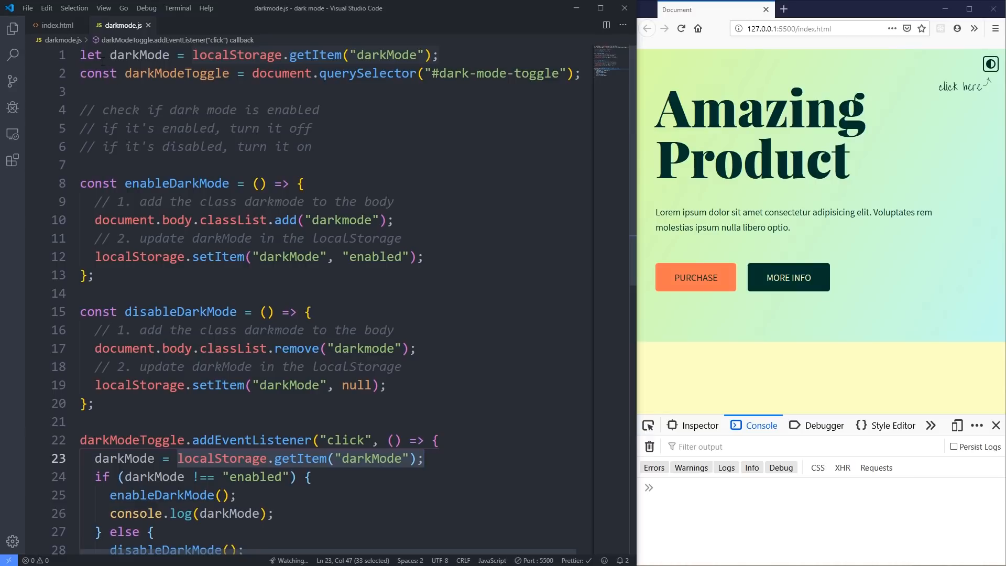
click(90, 55)
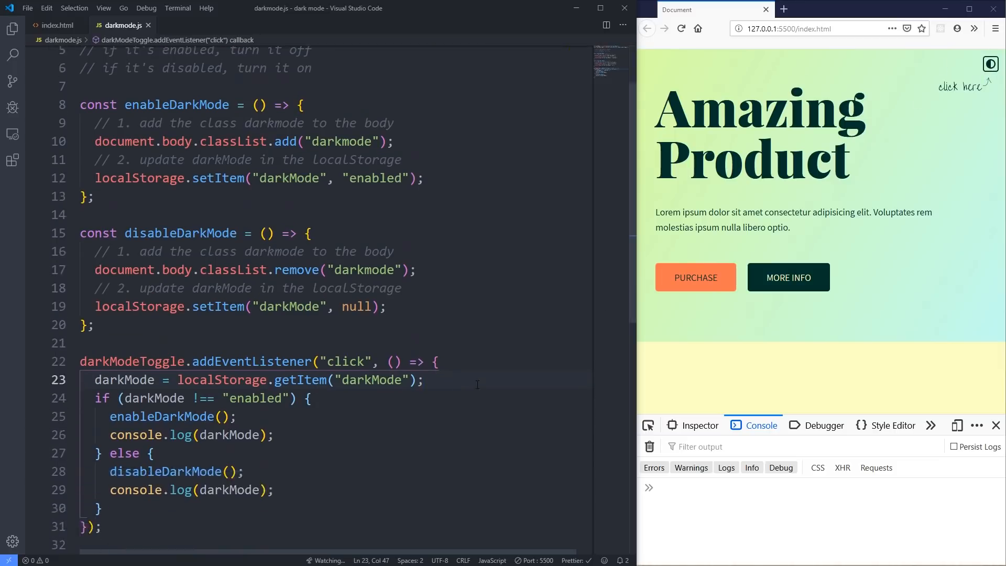
Step: Toggle dark mode four times, then reload Firefox and see the page return to light
click(990, 64)
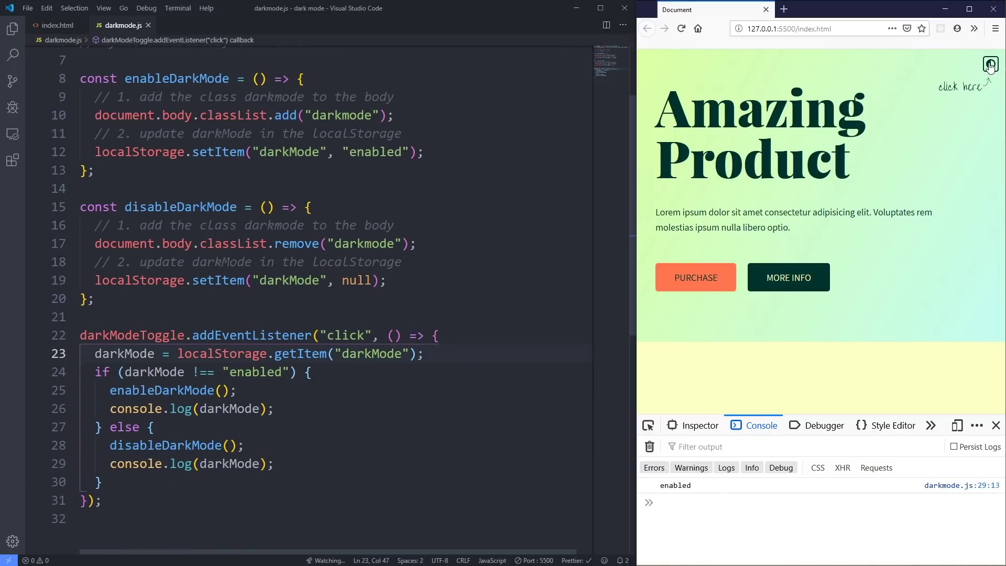
click(990, 64)
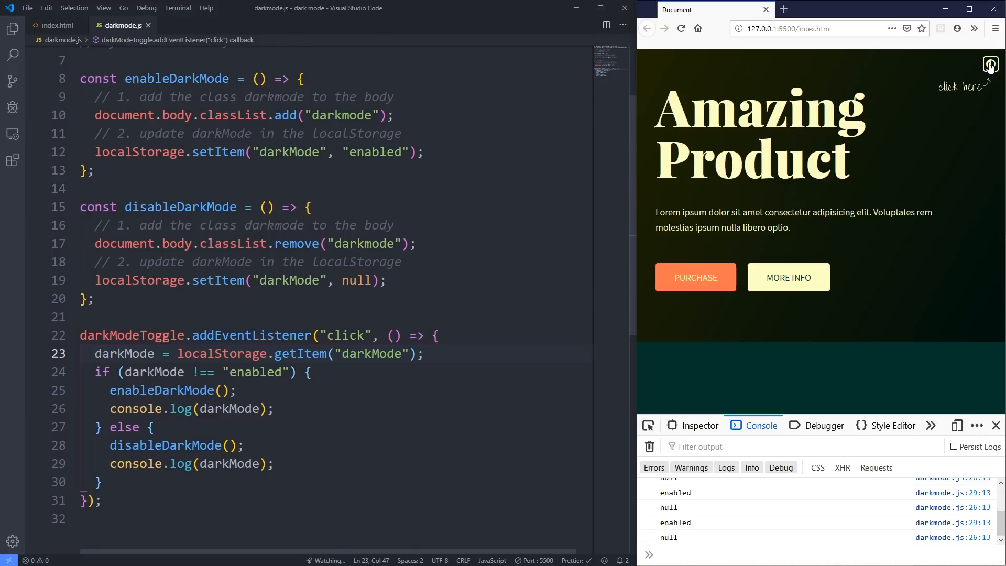
click(990, 65)
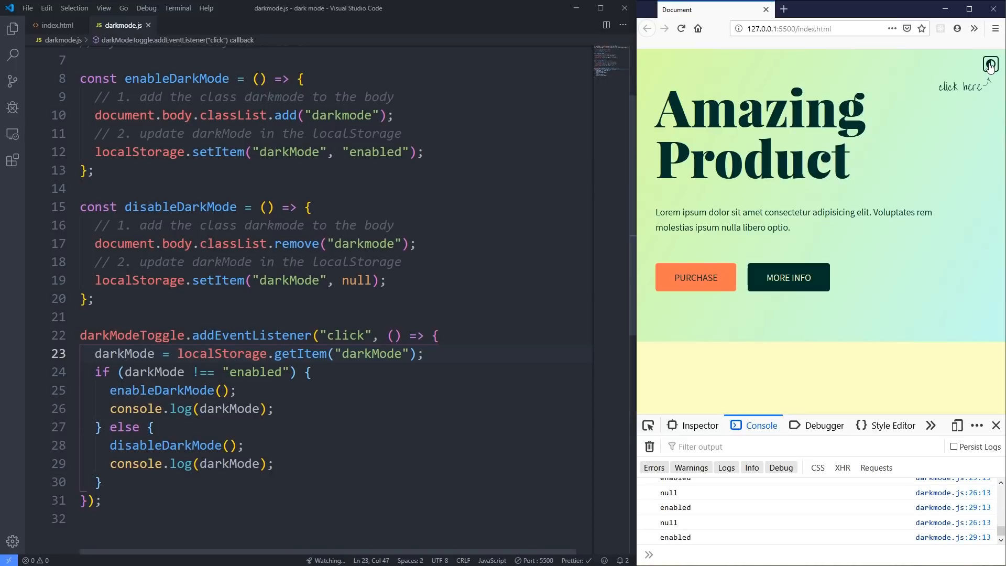
click(990, 64)
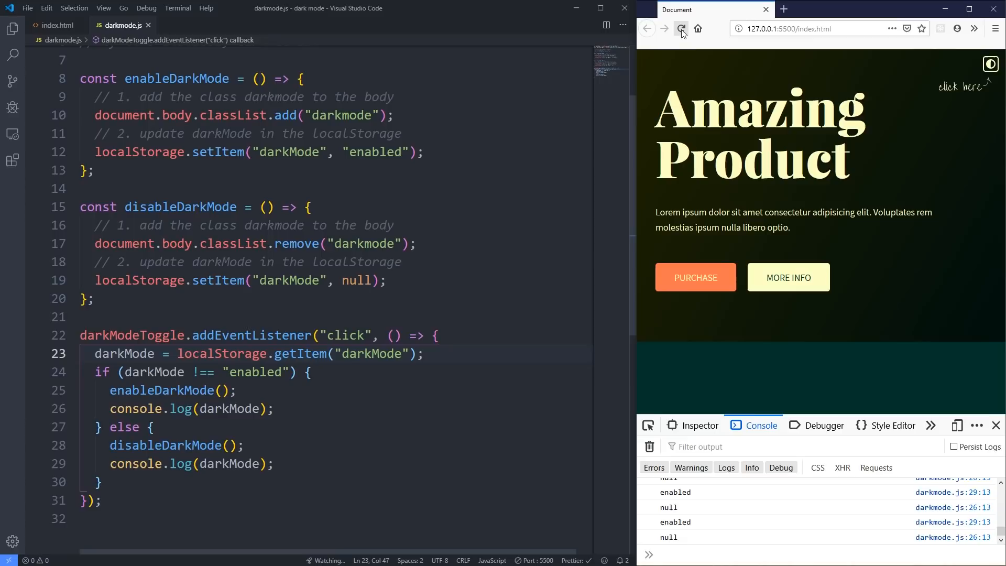
click(681, 28)
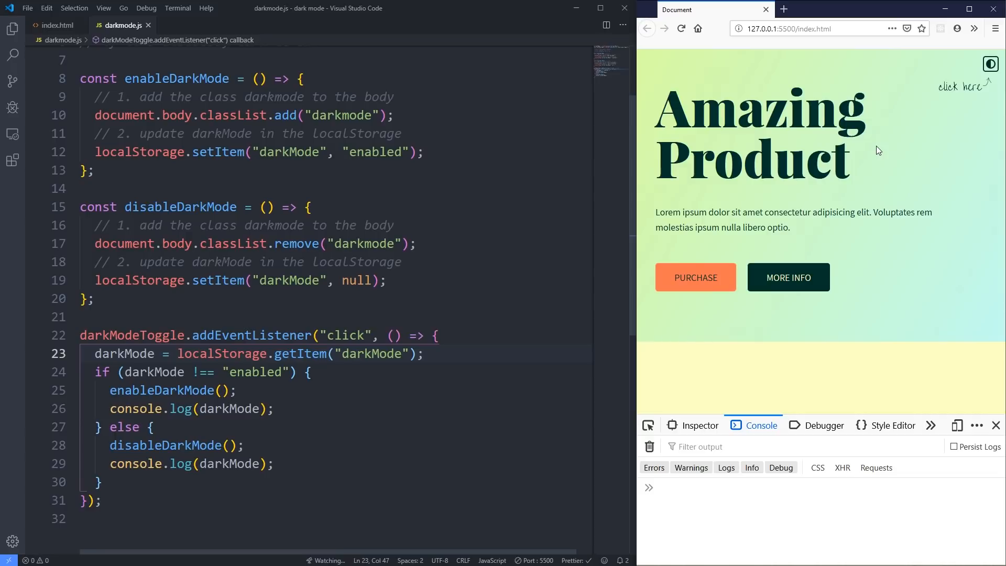
scroll(up, 3)
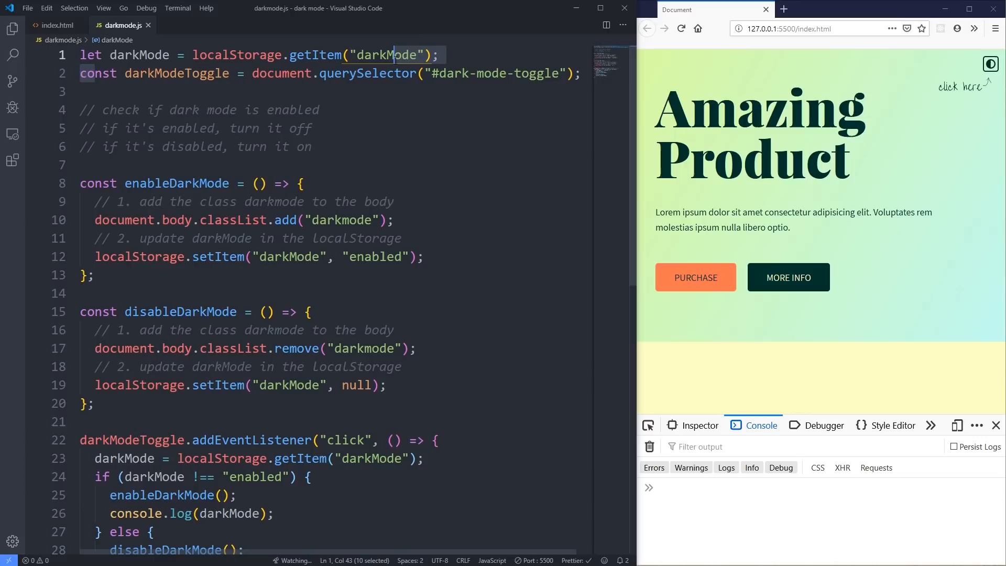
Step: Add if (darkMode === 'enabled') { enableDarkMode(); } above the listener and close DevTools
double_click(315, 55)
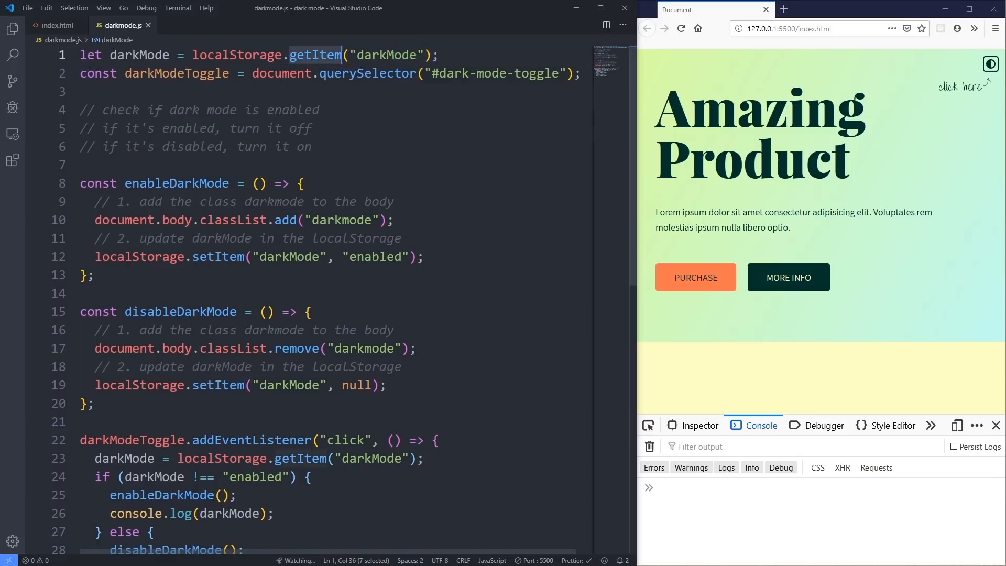
mouse_move(314, 54)
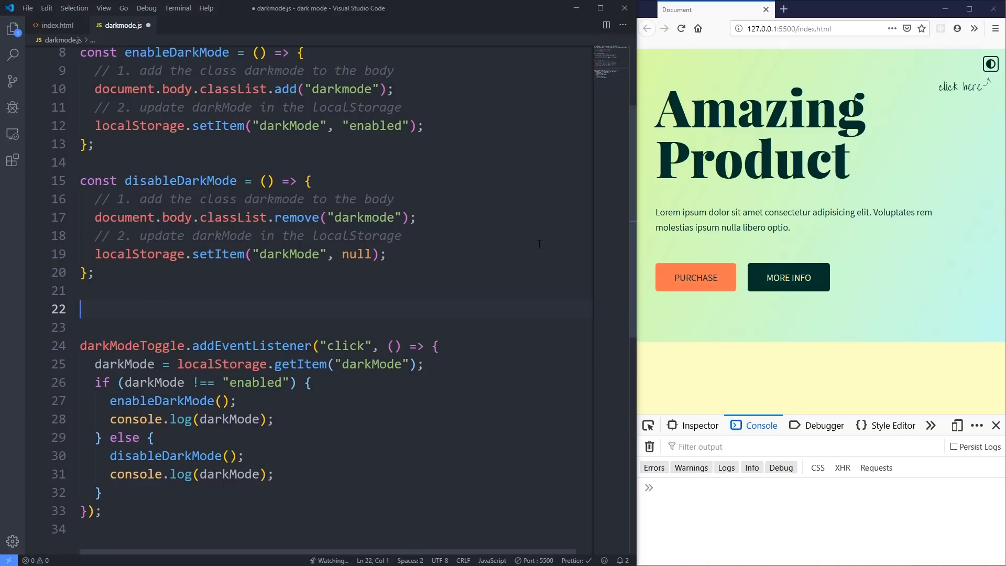
text(if (darkMode ===)
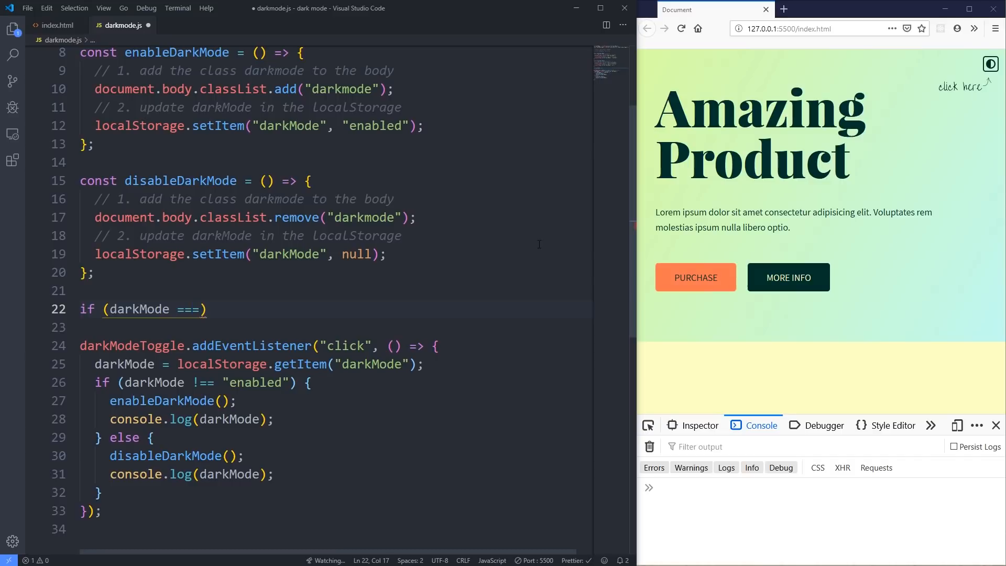
text('enabled')
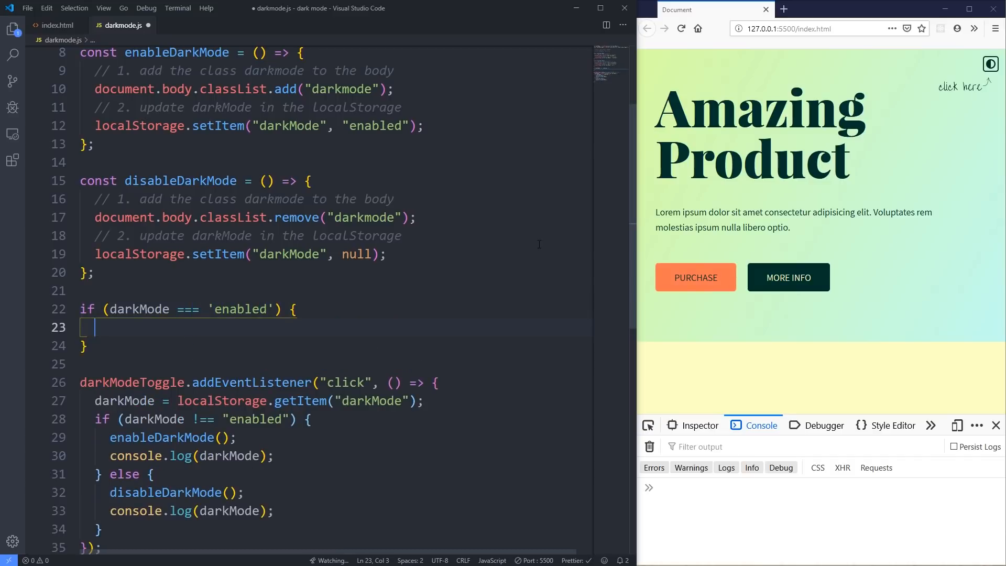
text(eng)
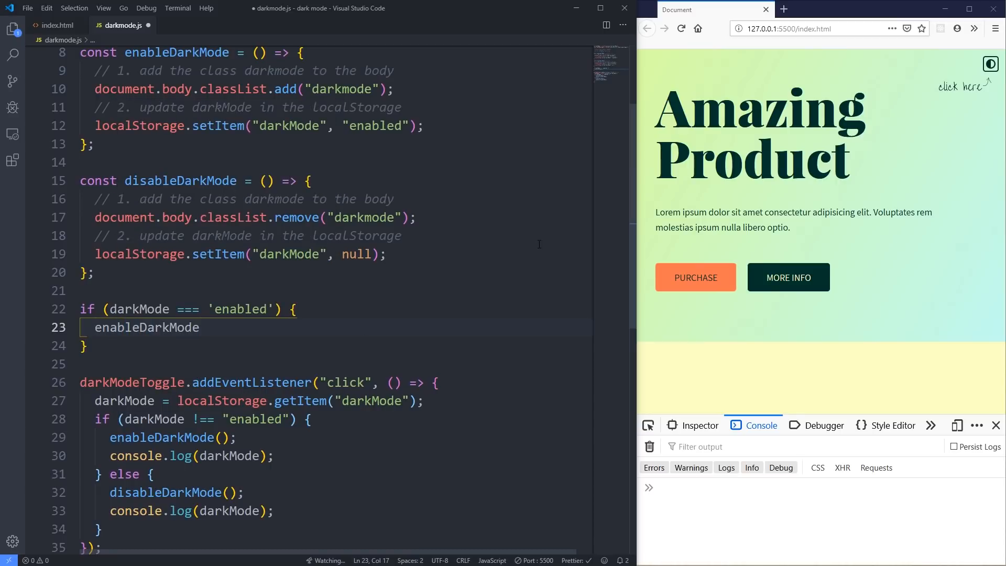
text(();)
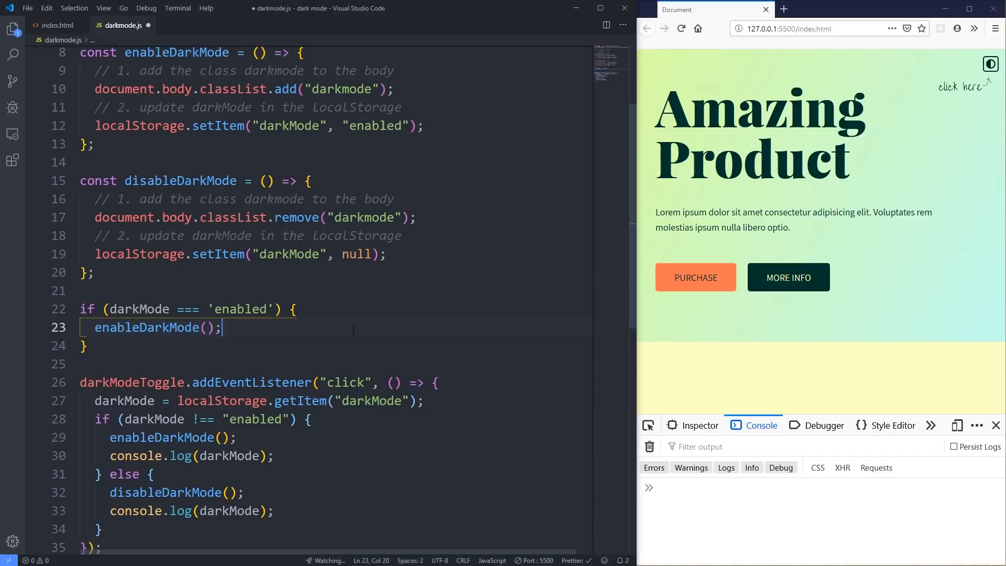
double_click(240, 308)
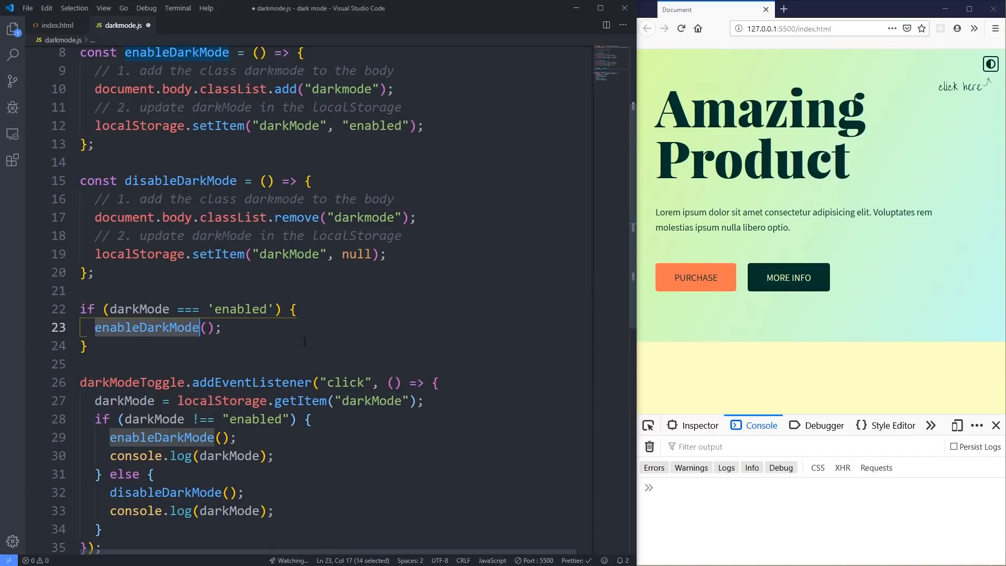
click(87, 346)
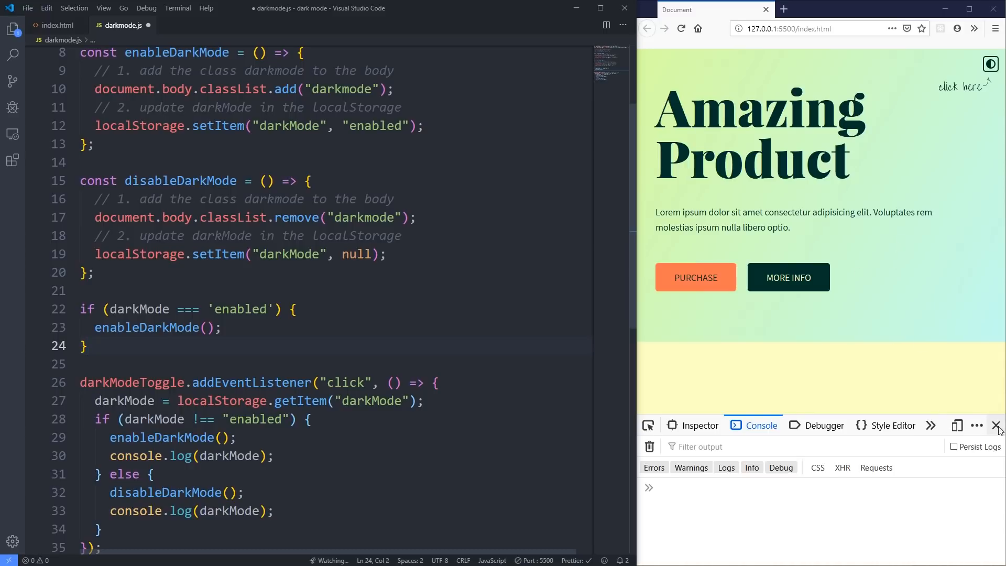
click(998, 425)
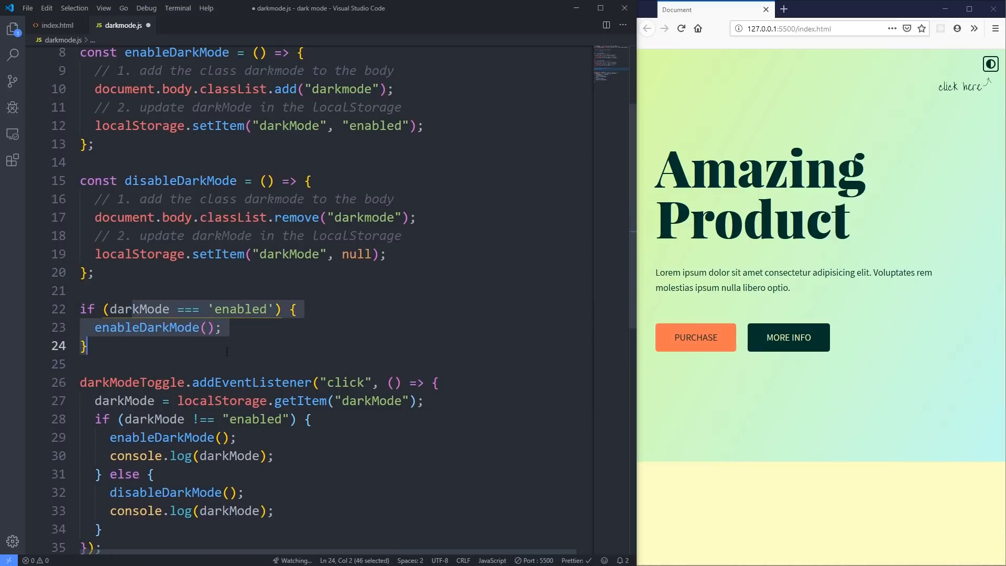
Step: Toggle dark mode and reload with the on-load check commented out, showing light mode
click(990, 64)
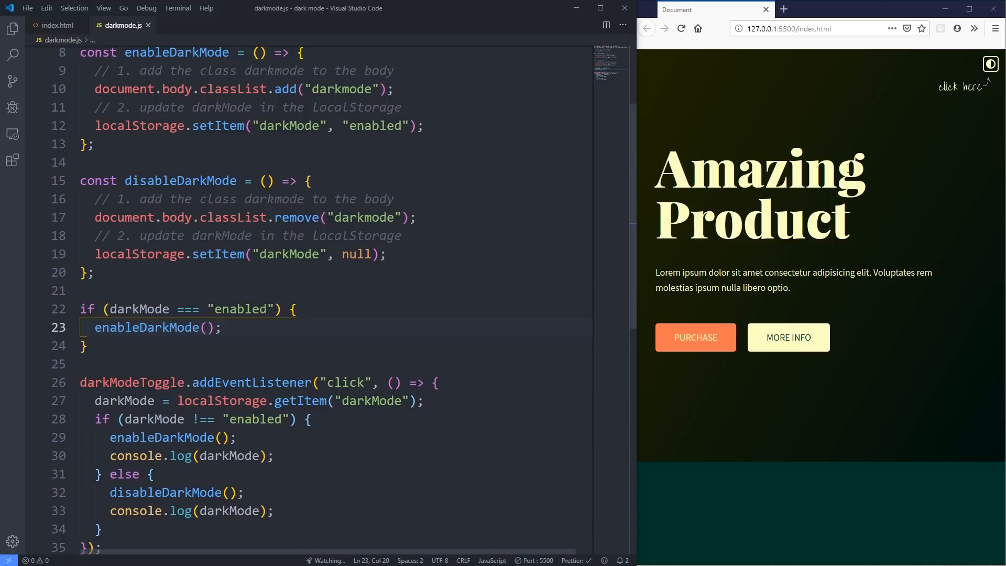
click(990, 64)
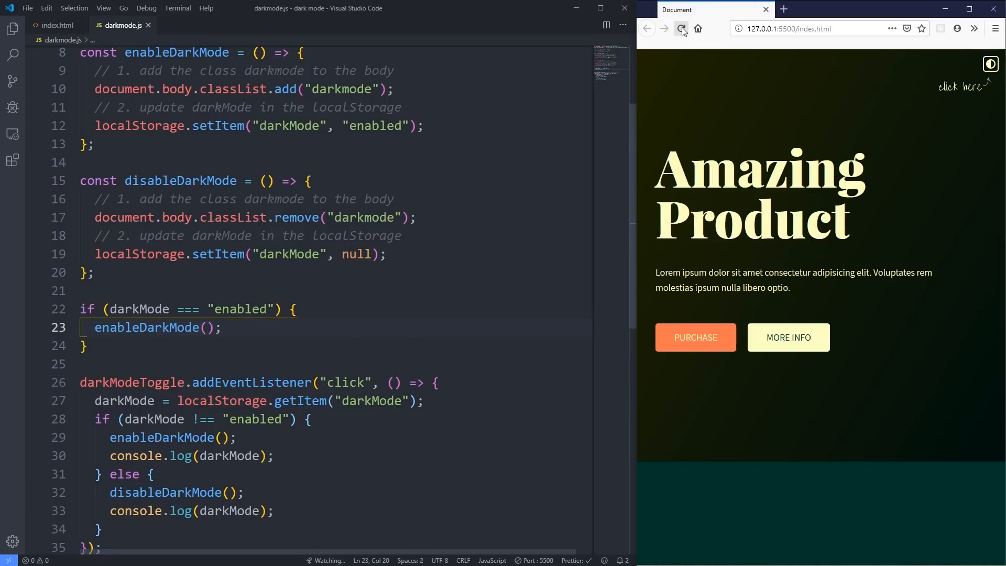
click(681, 28)
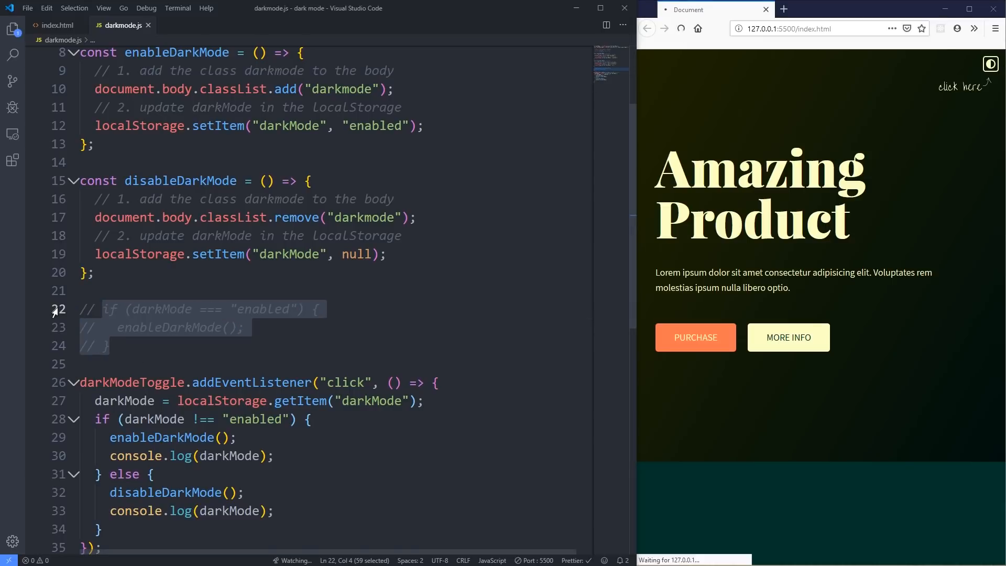
click(991, 64)
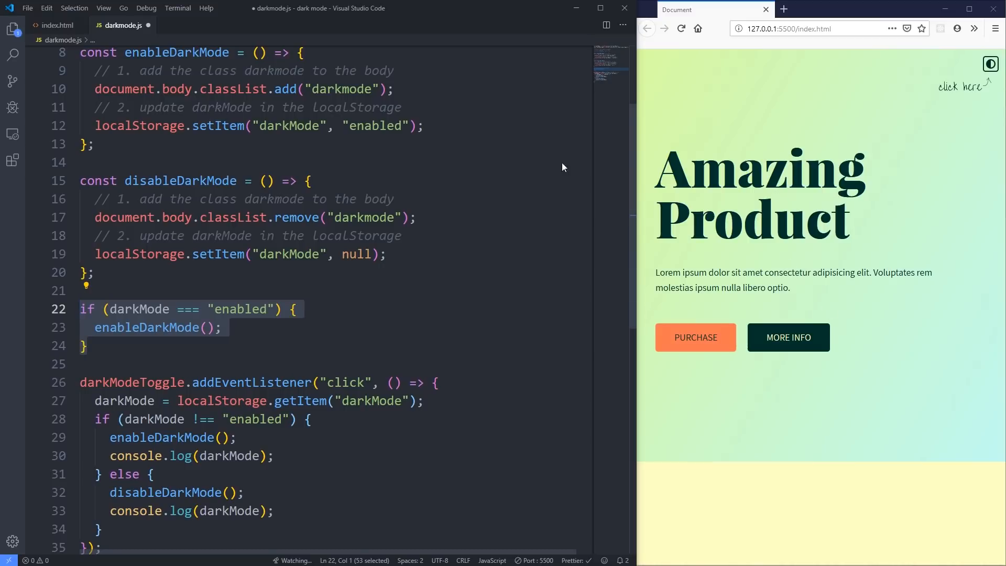
scroll(up, 3)
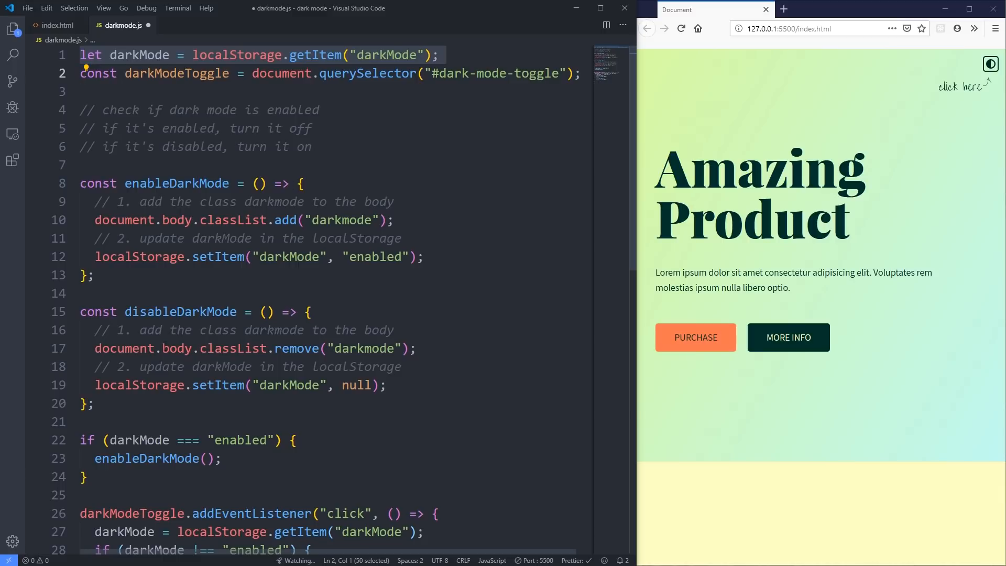
Step: Reload Firefox with the on-load check saved, confirming the page stays dark
double_click(388, 54)
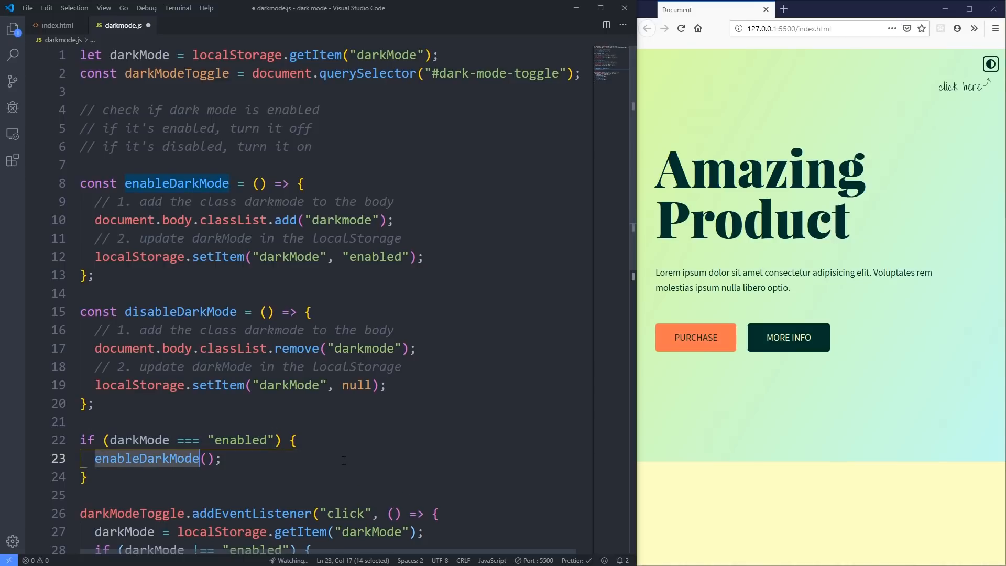
click(681, 28)
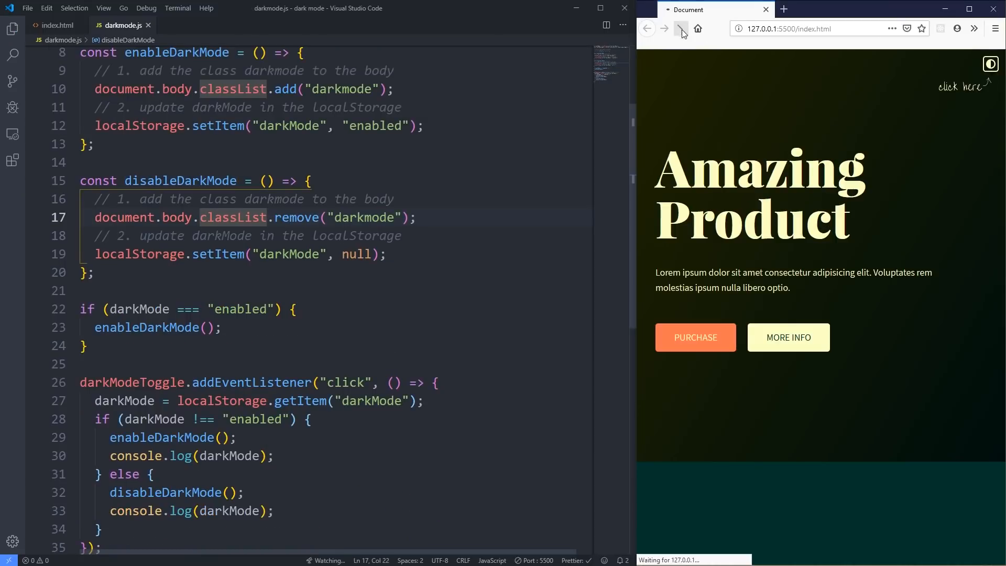
click(680, 28)
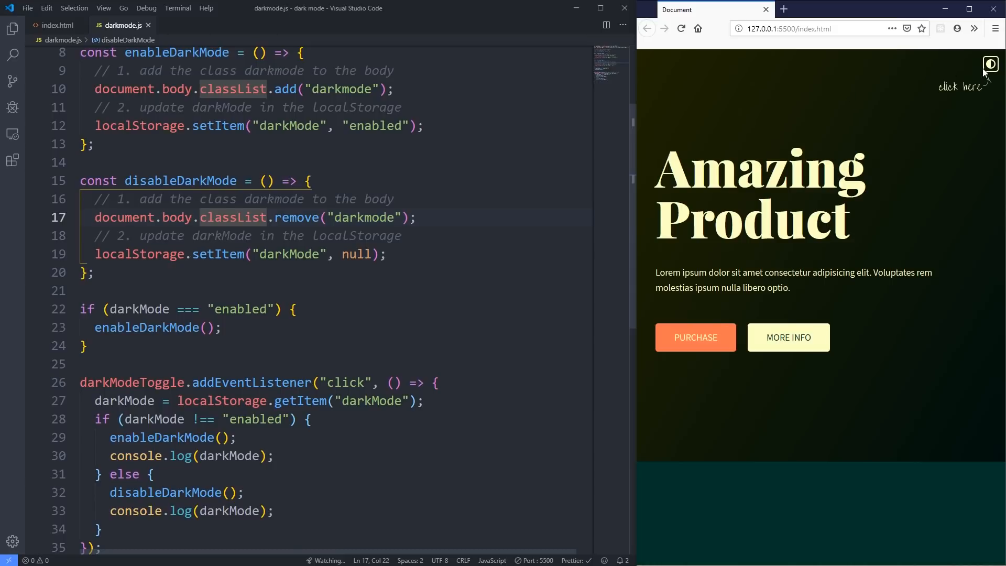
click(416, 217)
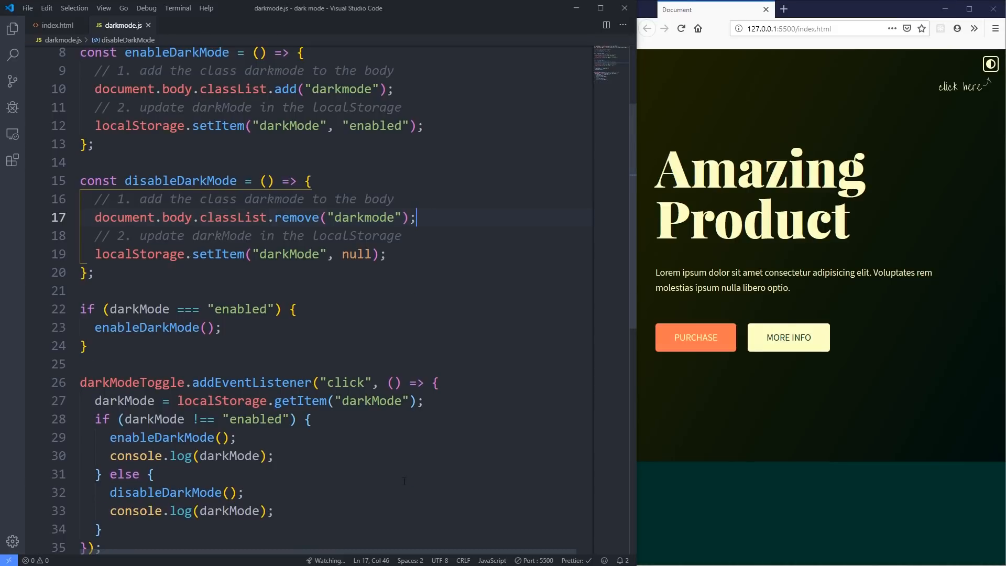
scroll(up, 3)
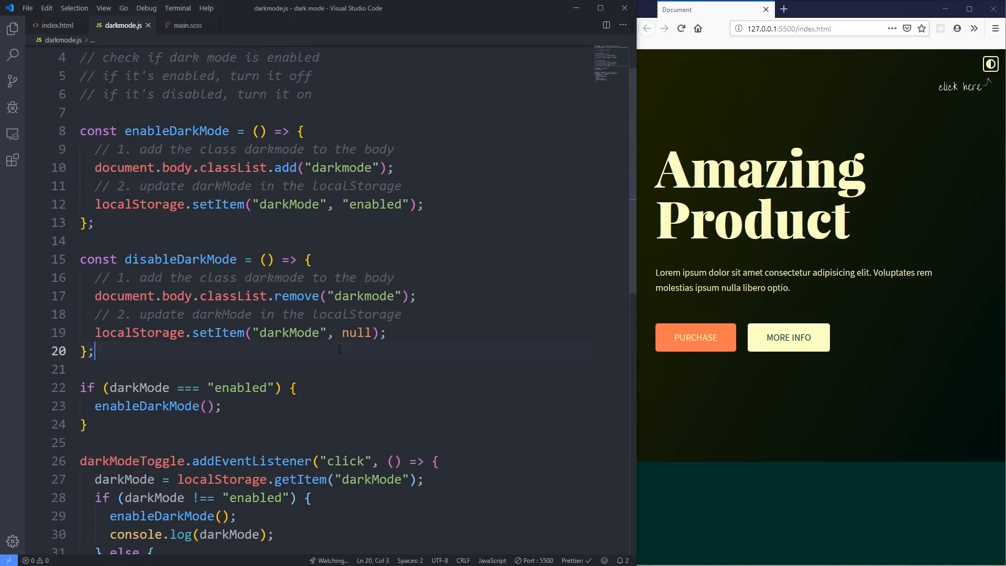